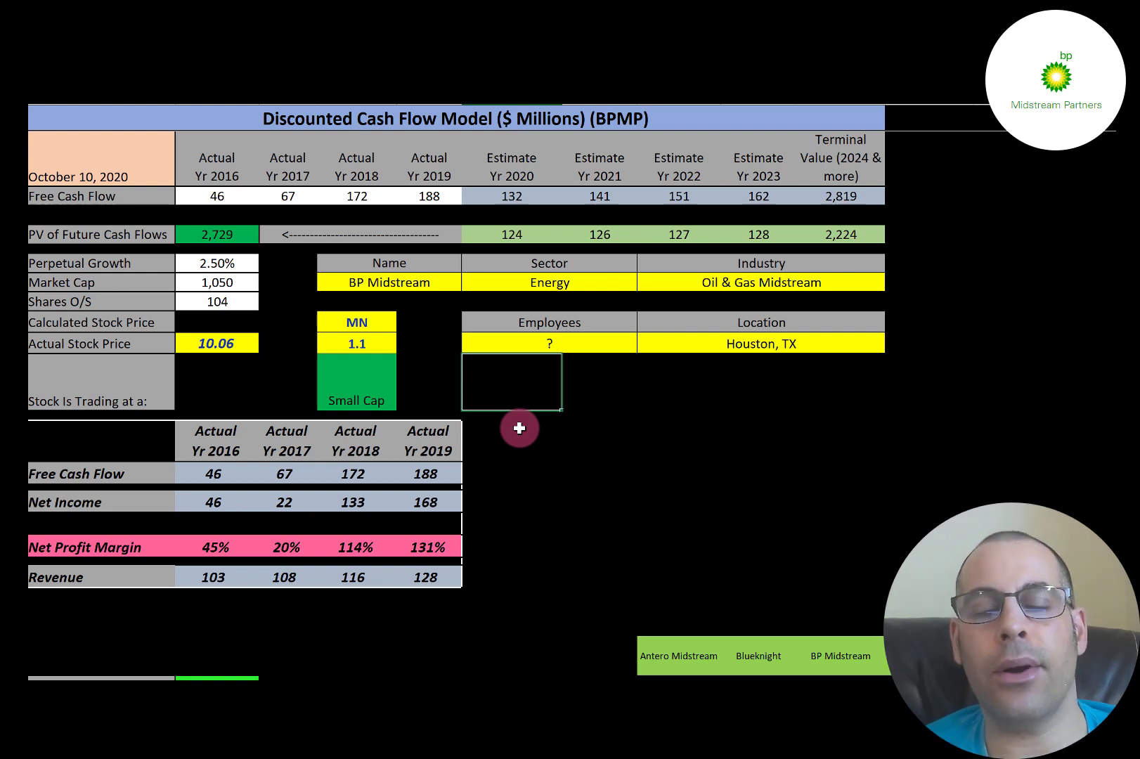
mouse_move(385, 292)
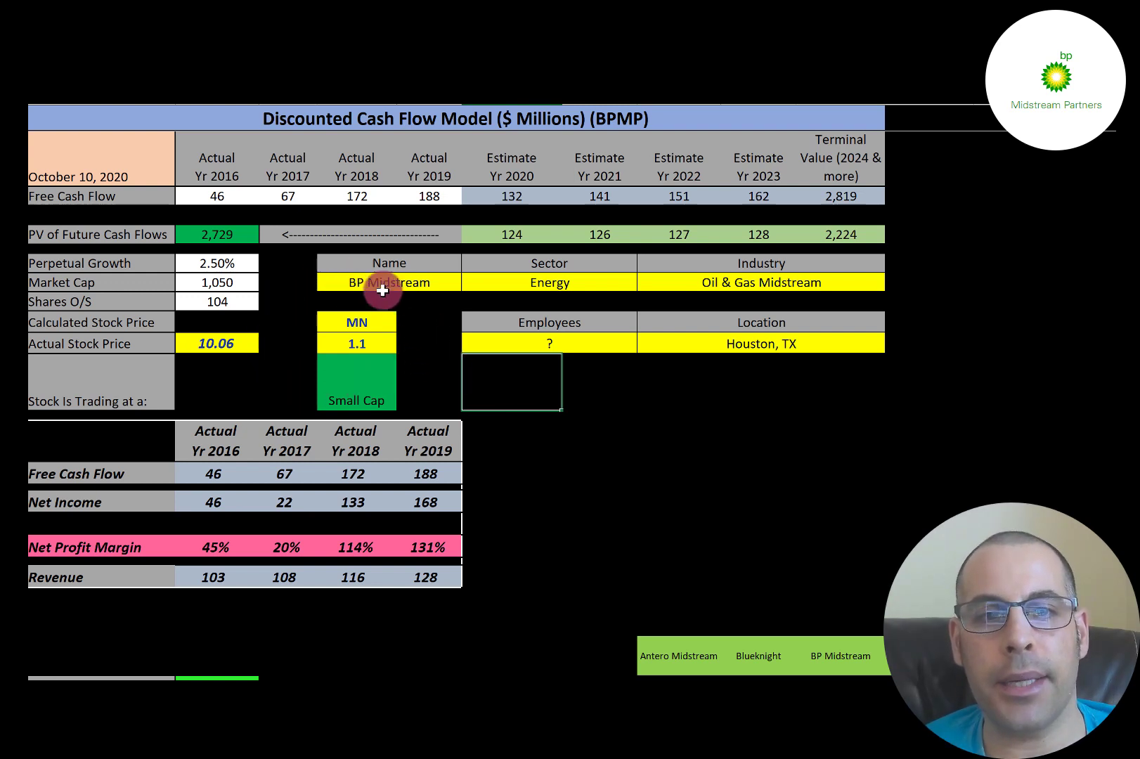
mouse_move(377, 385)
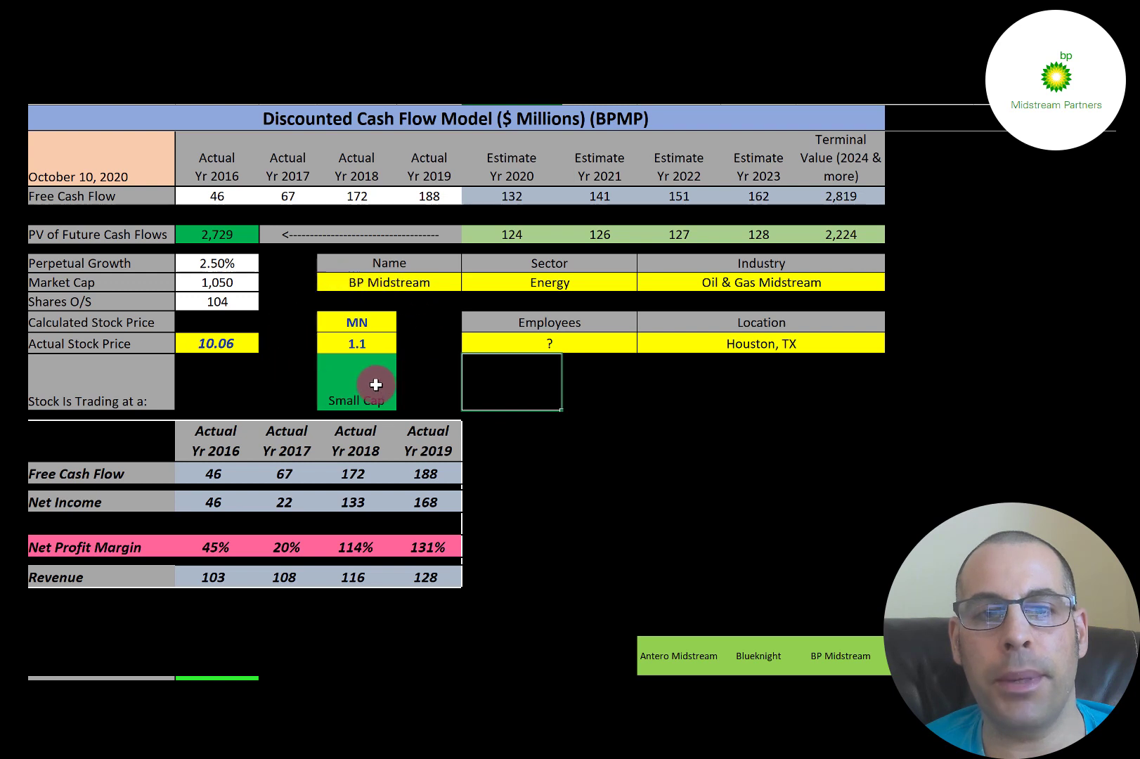
mouse_move(341, 379)
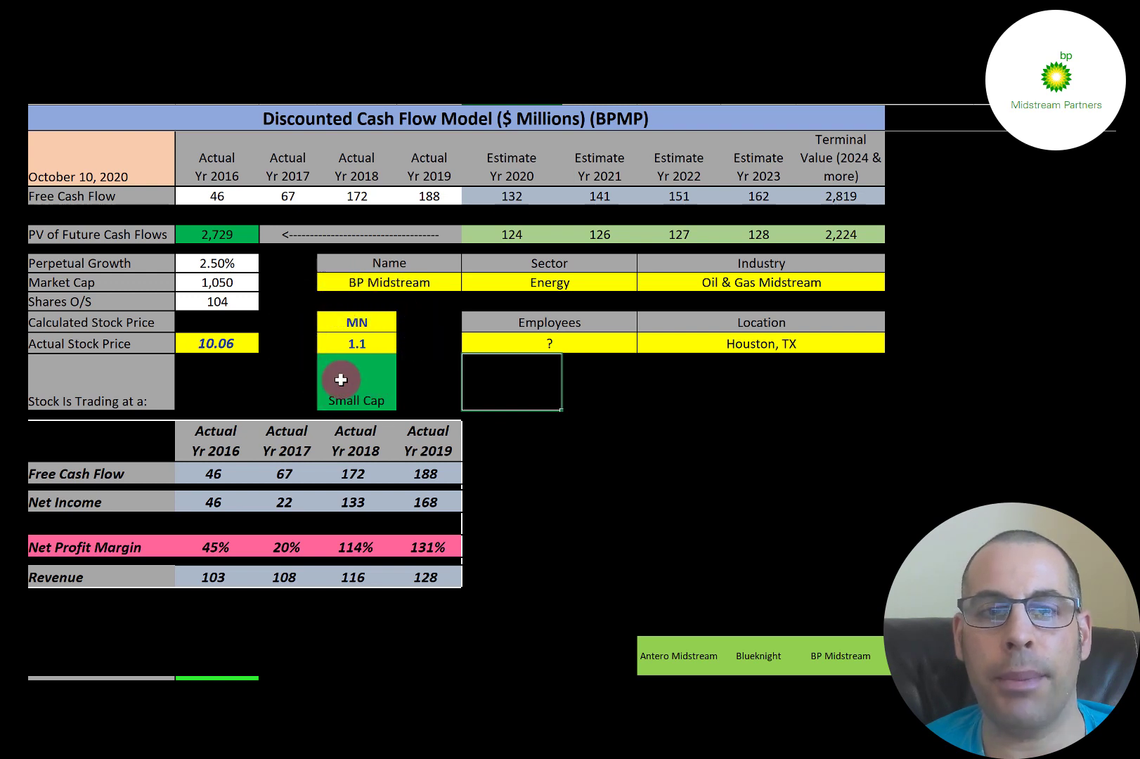
mouse_move(160, 362)
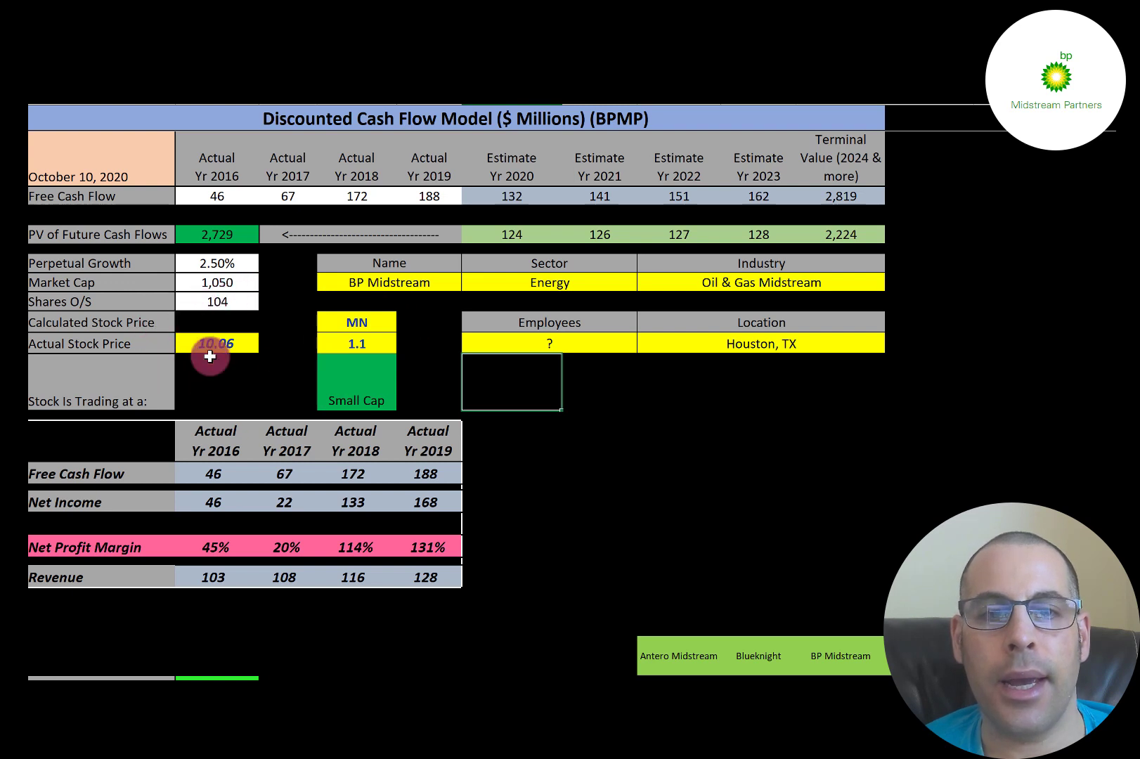
mouse_move(382, 367)
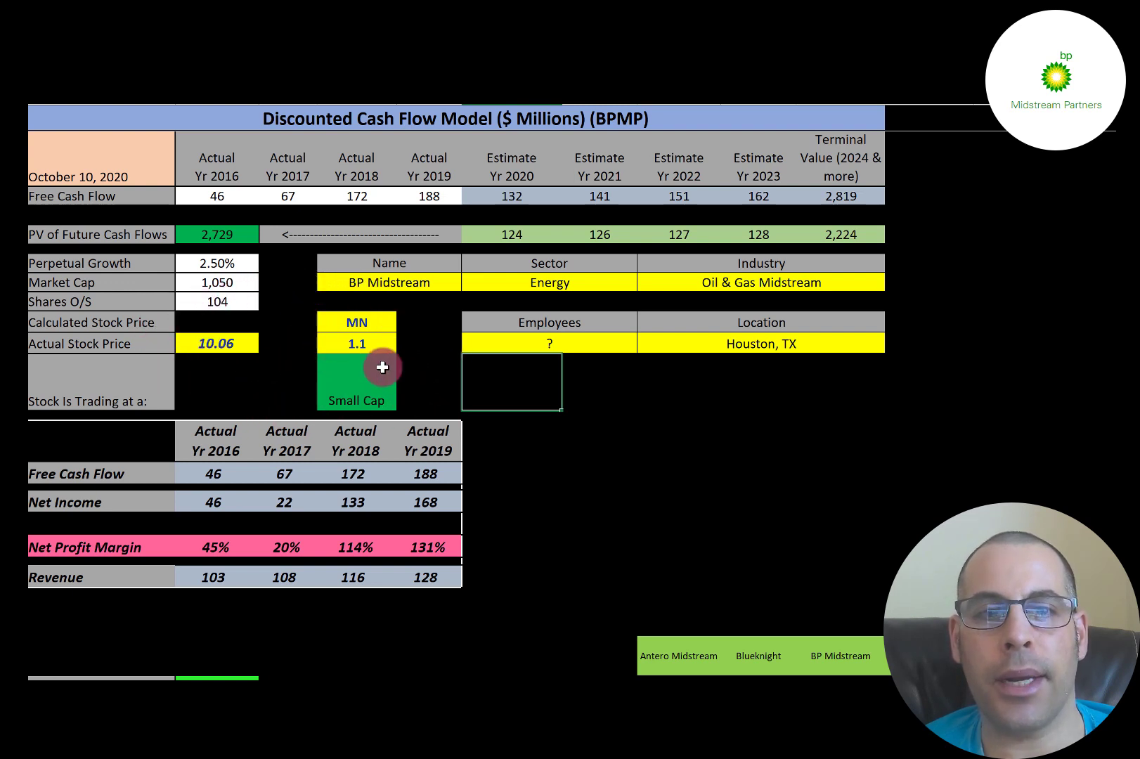
mouse_move(182, 336)
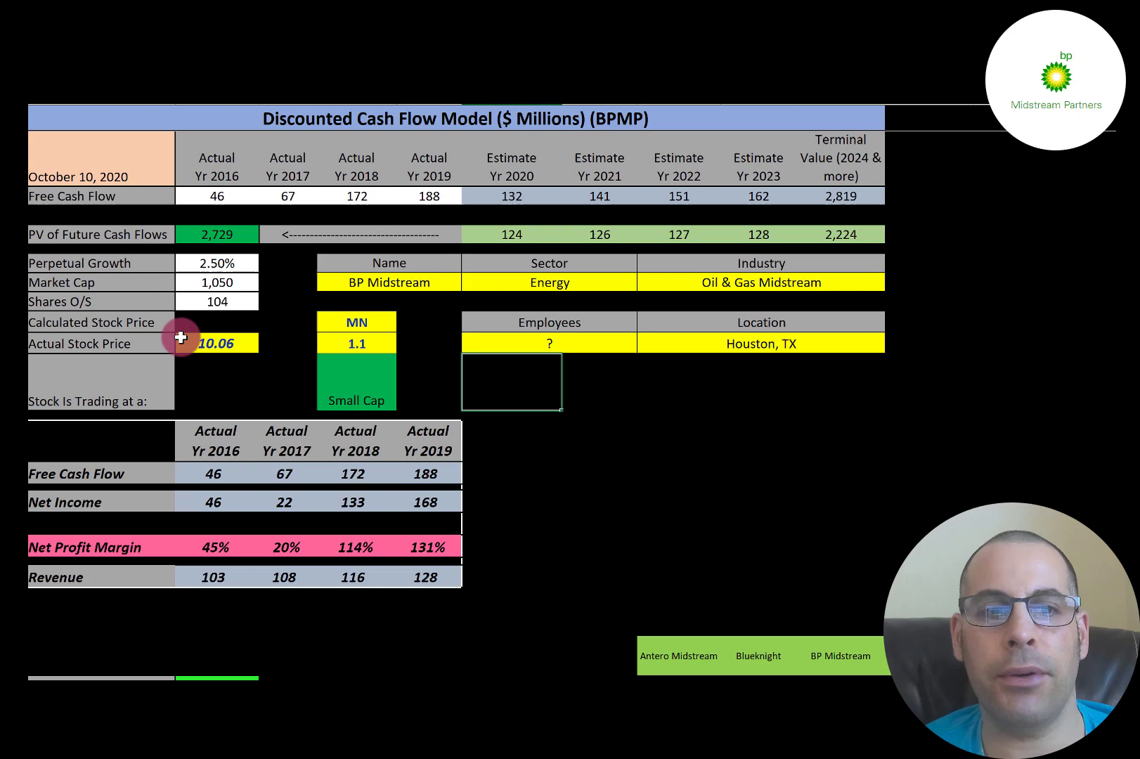
mouse_move(184, 317)
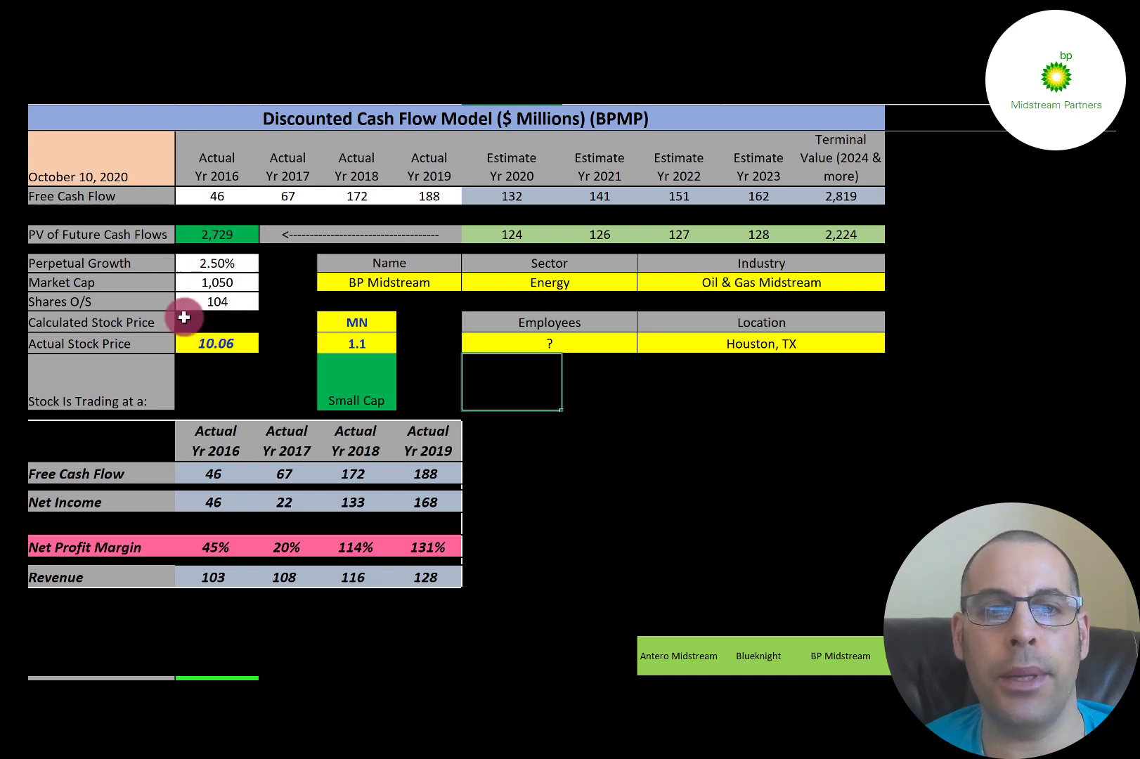
Step: Scroll down to the Total Debt section, cost of debt inputs and peer ratio table
scroll(down, 3)
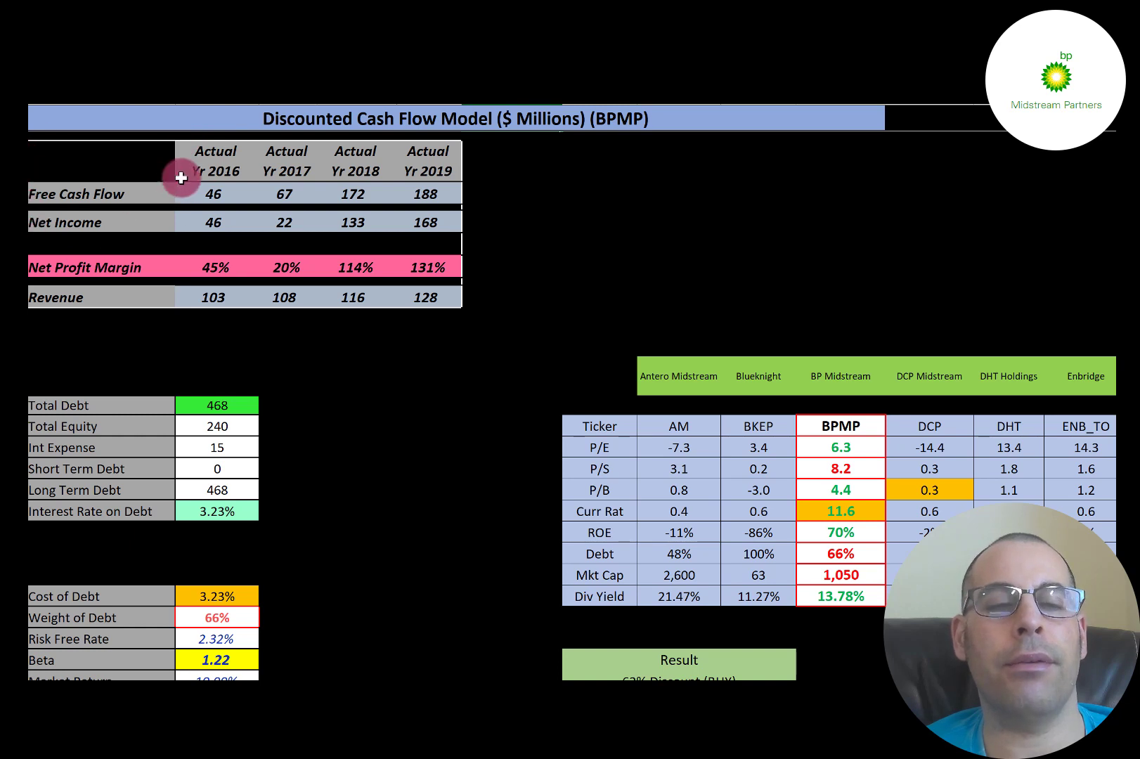
mouse_move(75, 168)
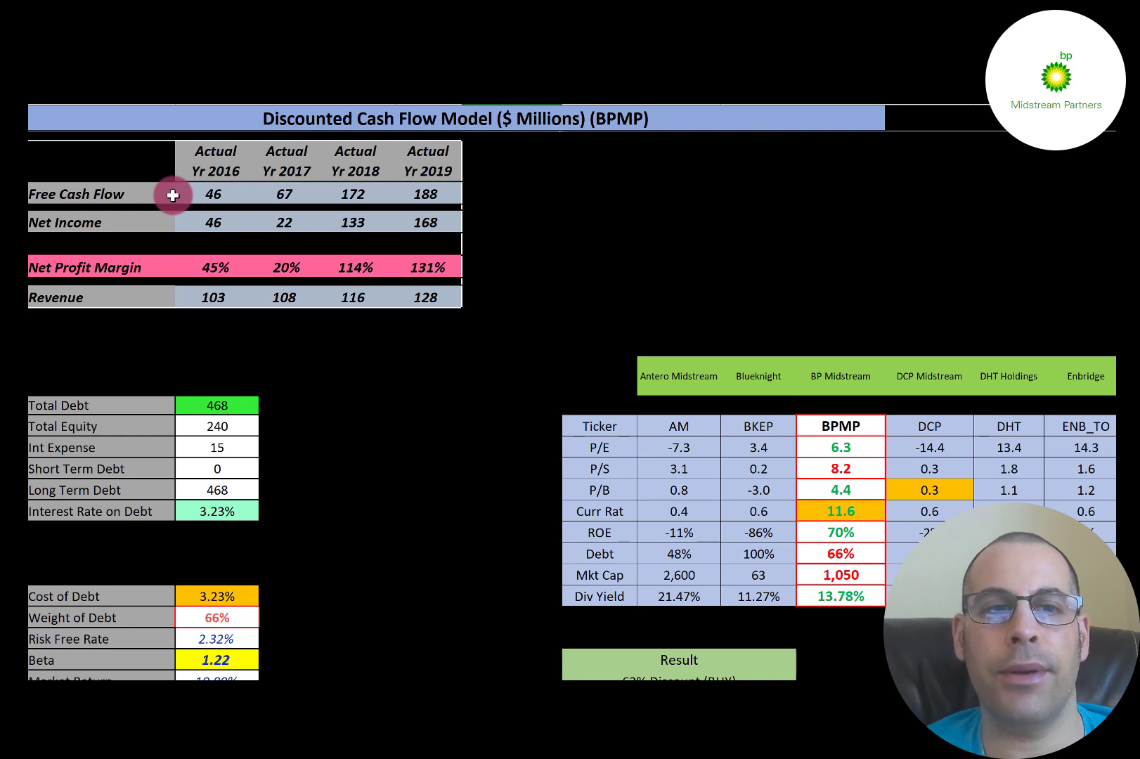
mouse_move(51, 195)
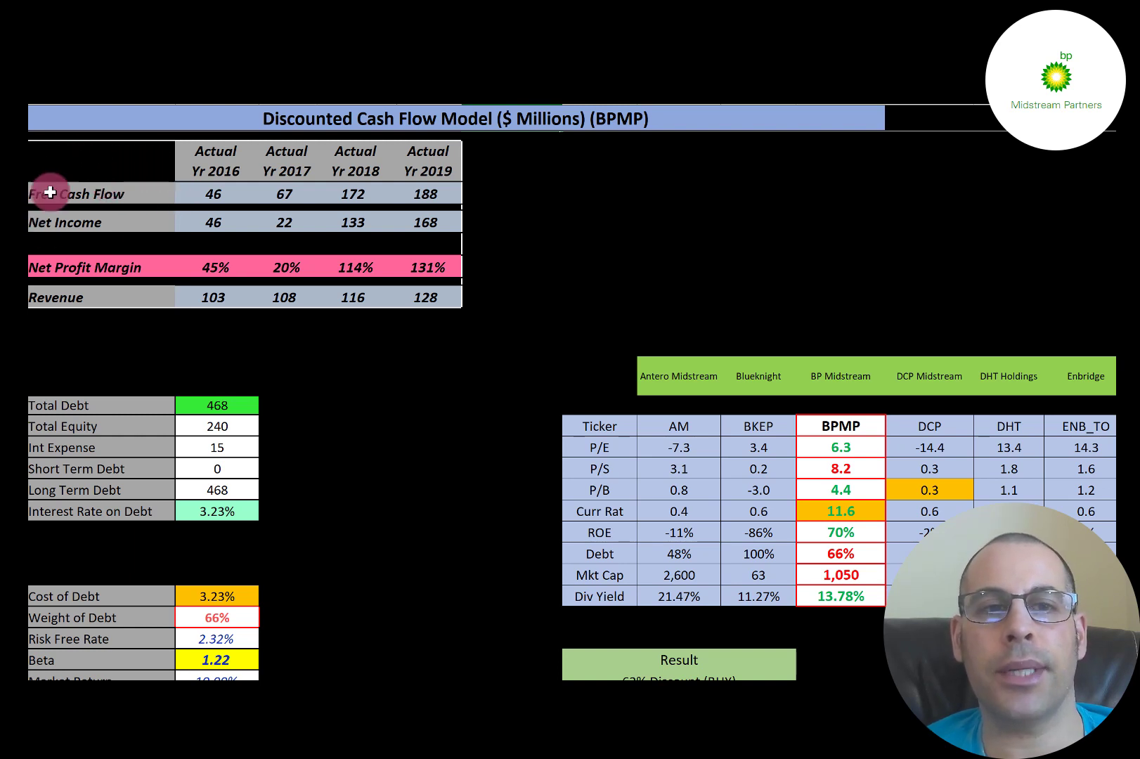
mouse_move(70, 216)
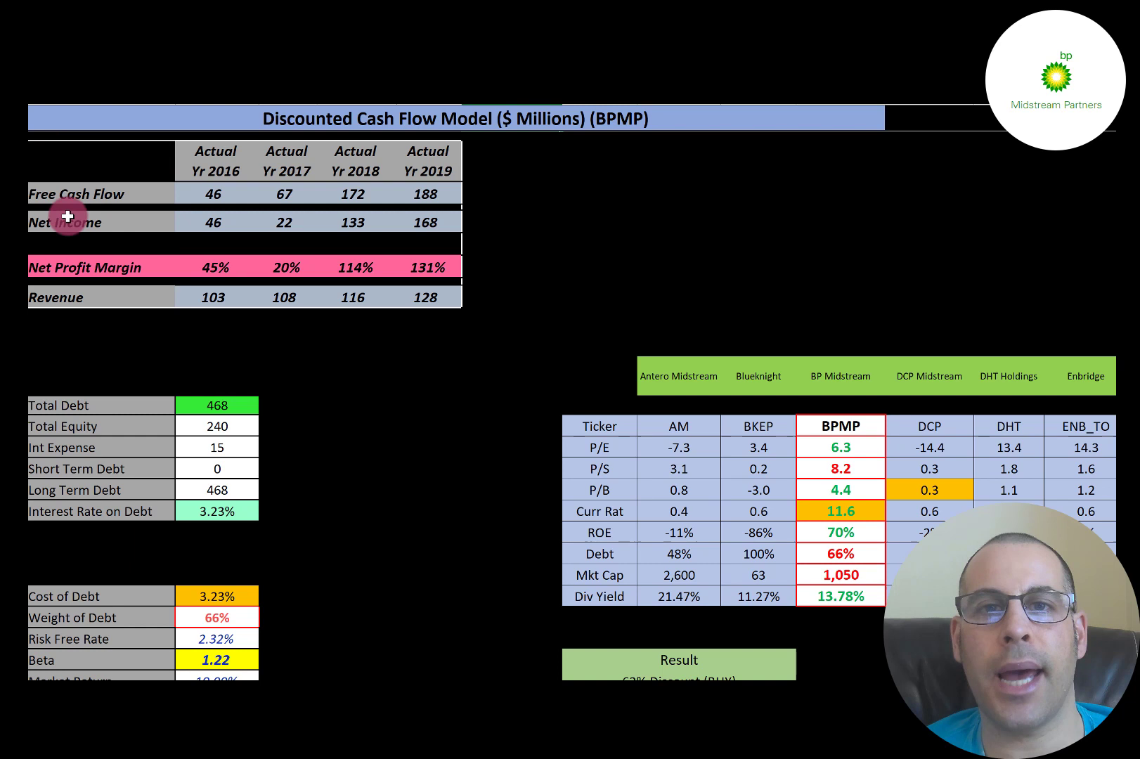
mouse_move(211, 174)
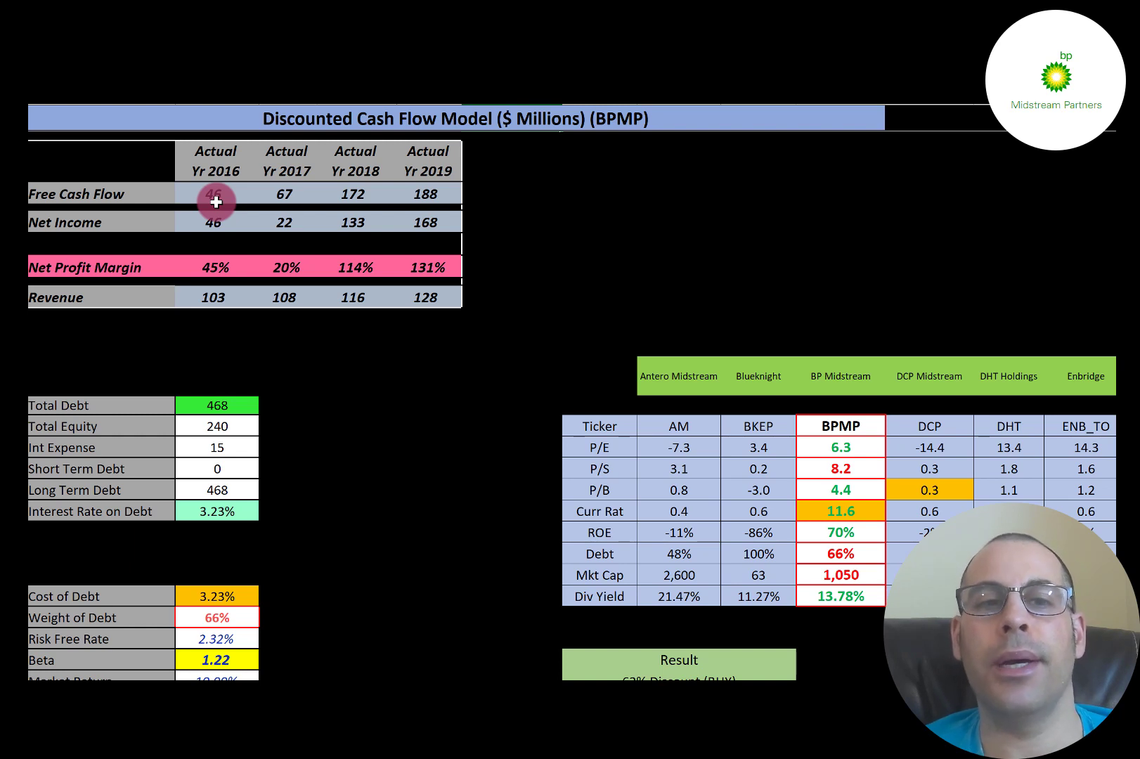
mouse_move(252, 194)
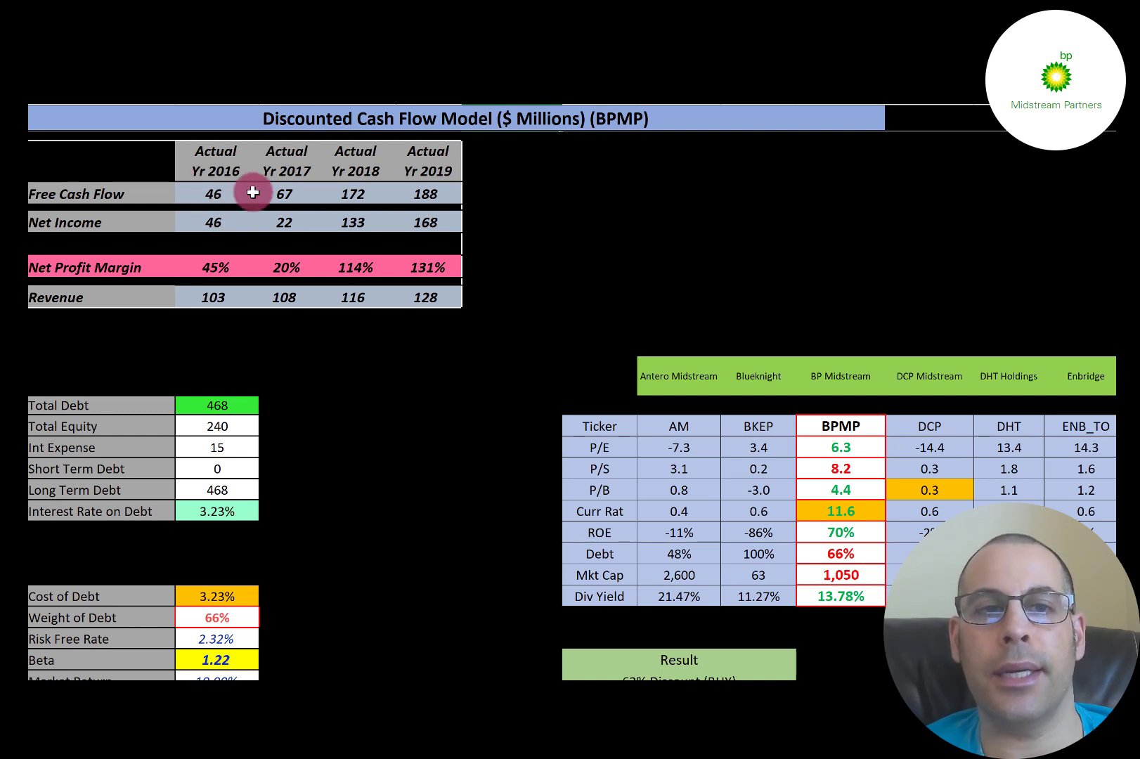
mouse_move(294, 211)
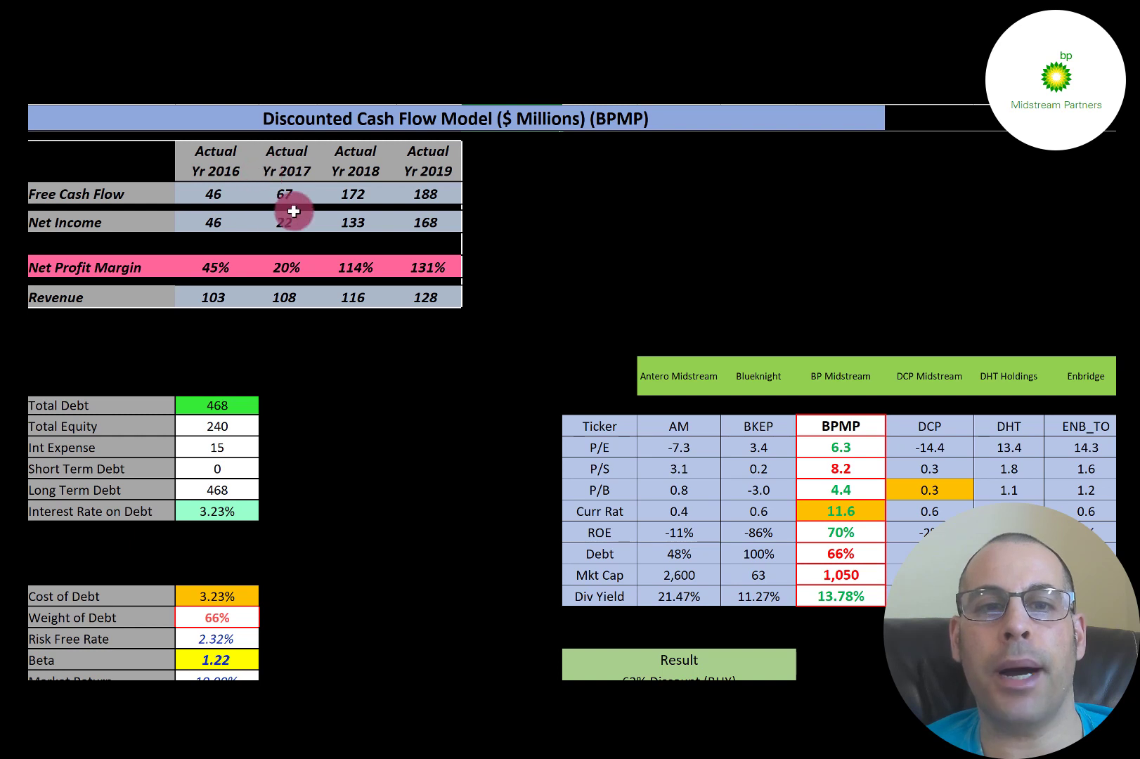
mouse_move(366, 166)
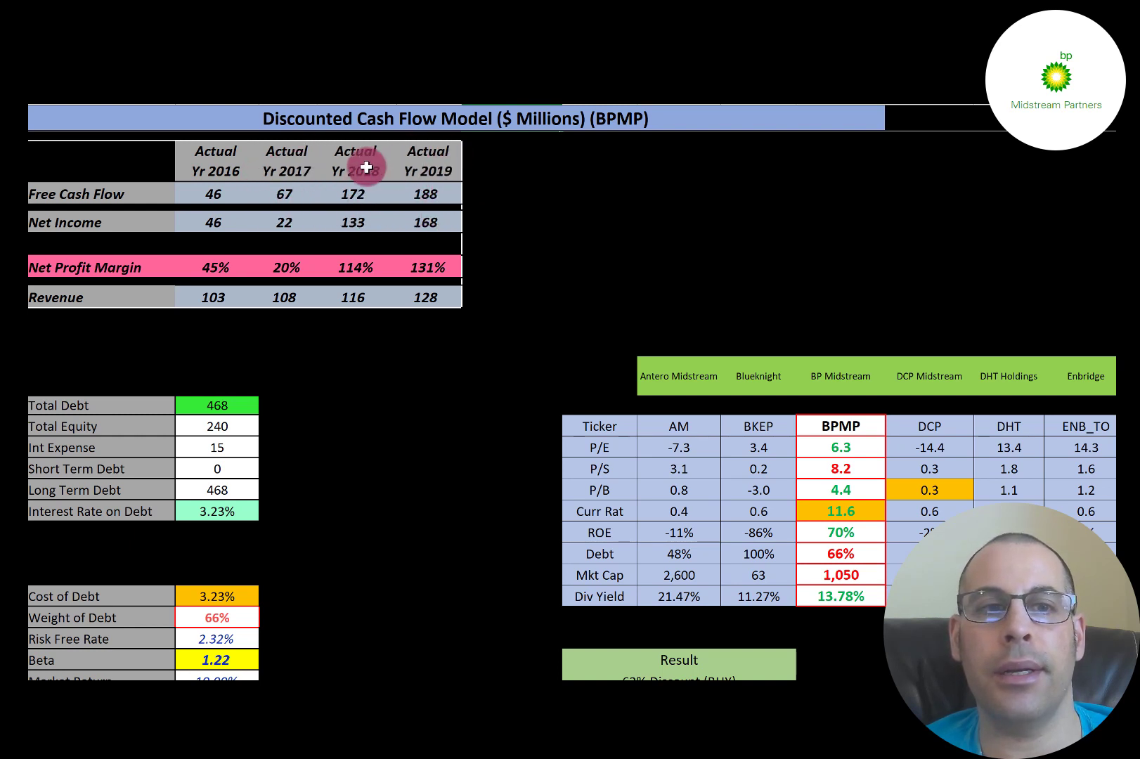
mouse_move(33, 250)
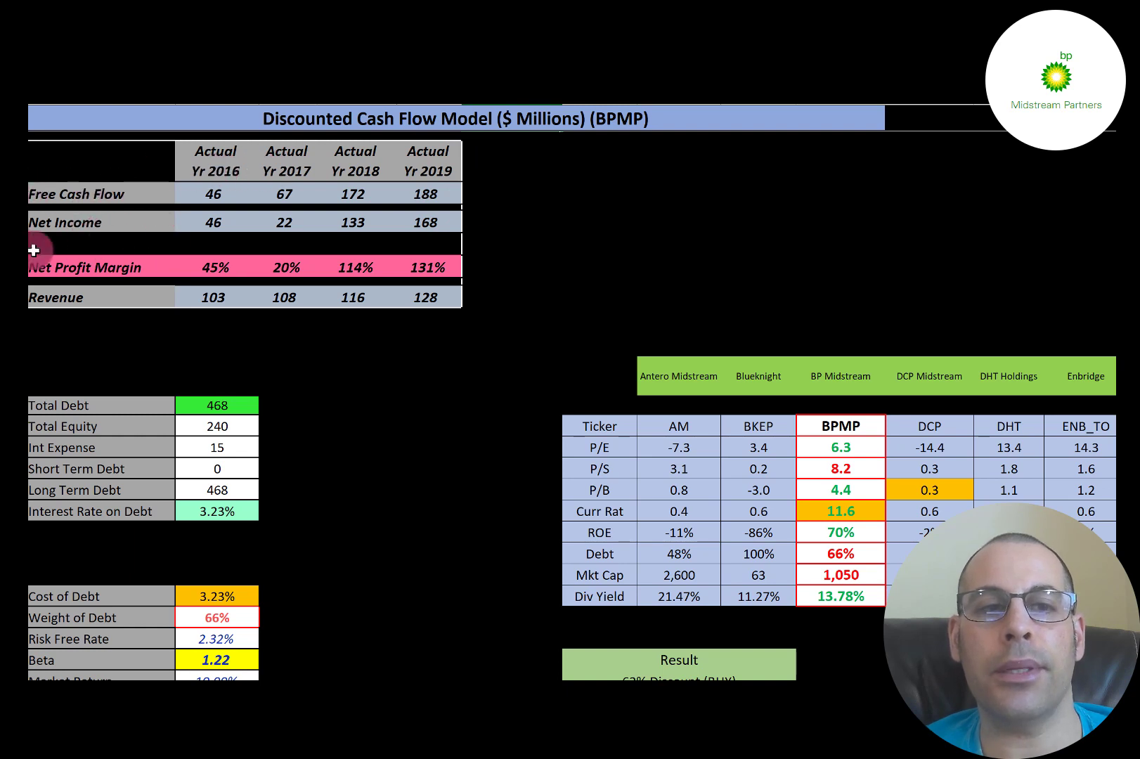
mouse_move(156, 219)
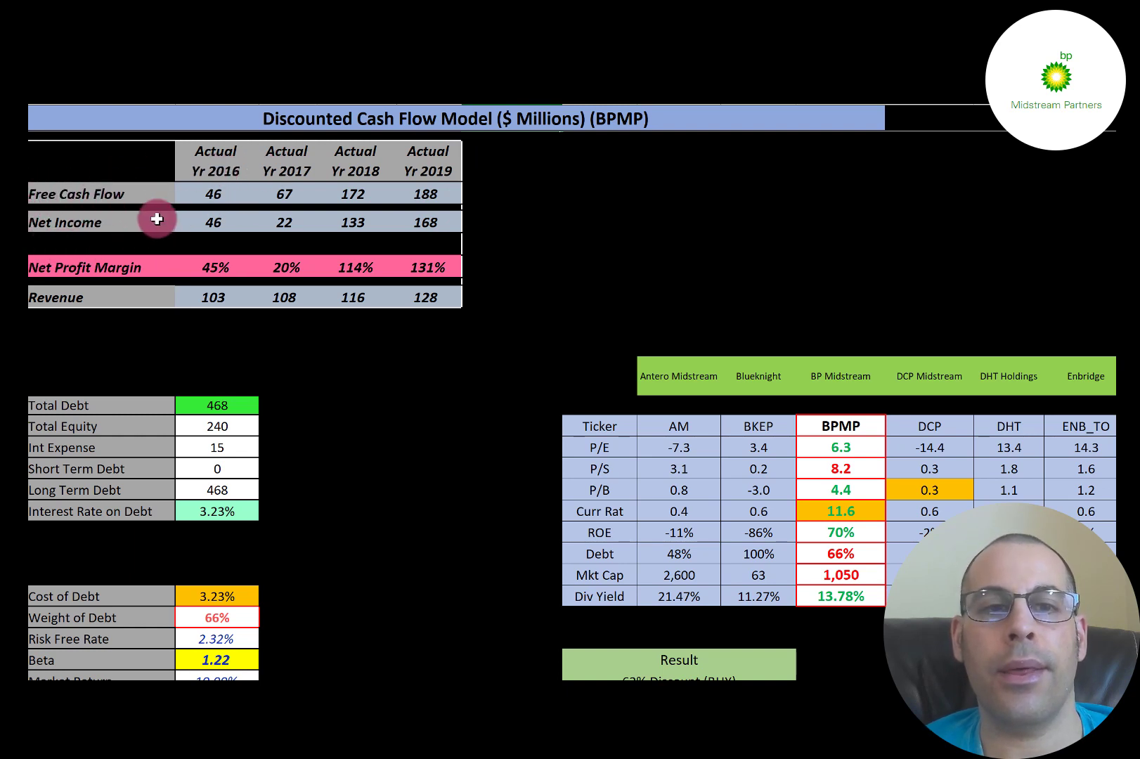
mouse_move(354, 224)
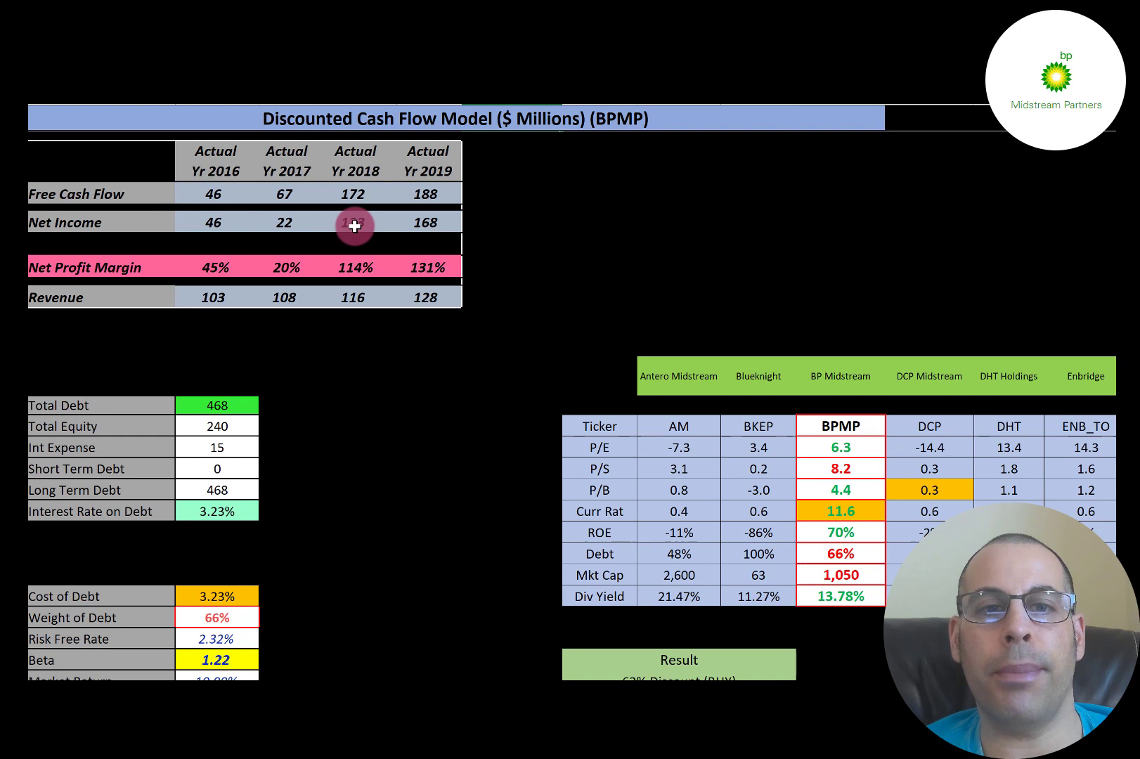
mouse_move(90, 220)
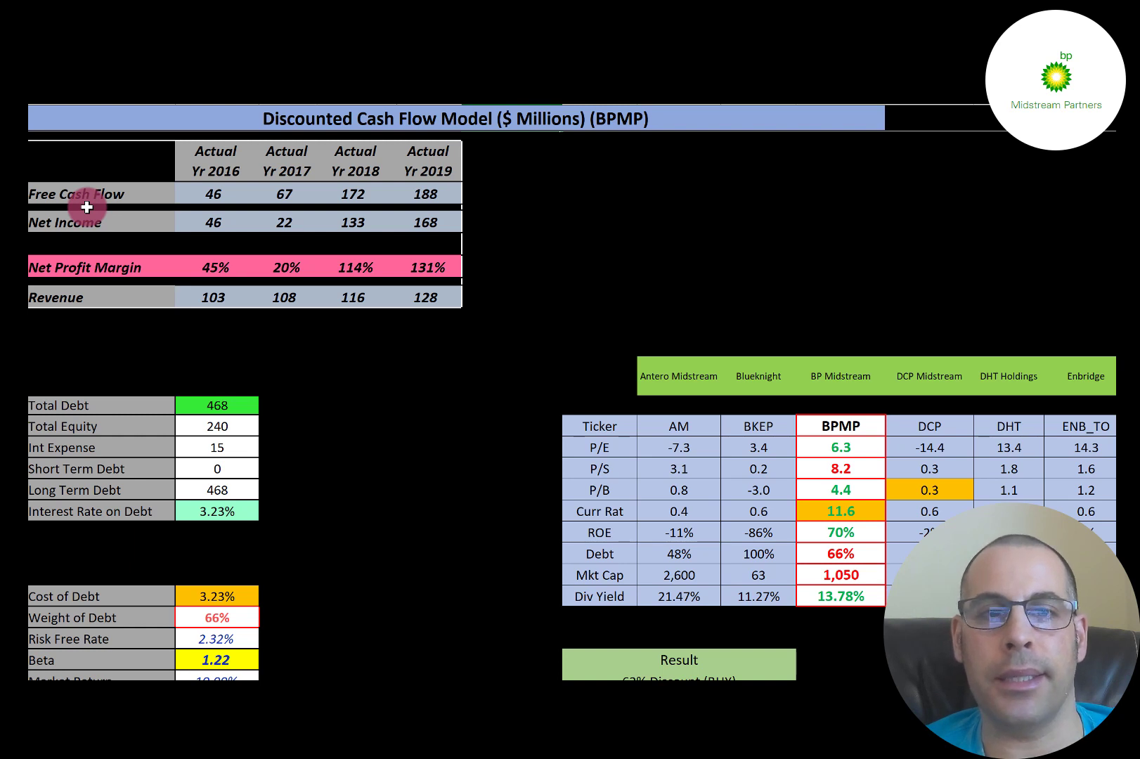
mouse_move(262, 281)
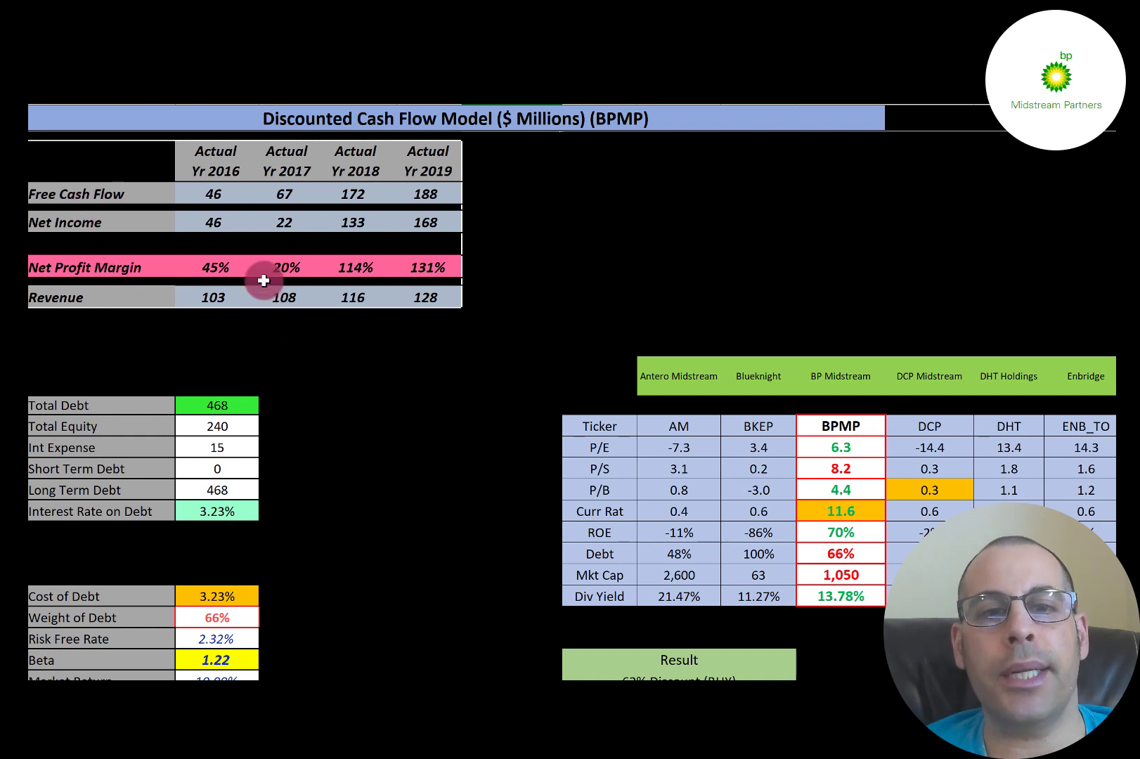
mouse_move(238, 333)
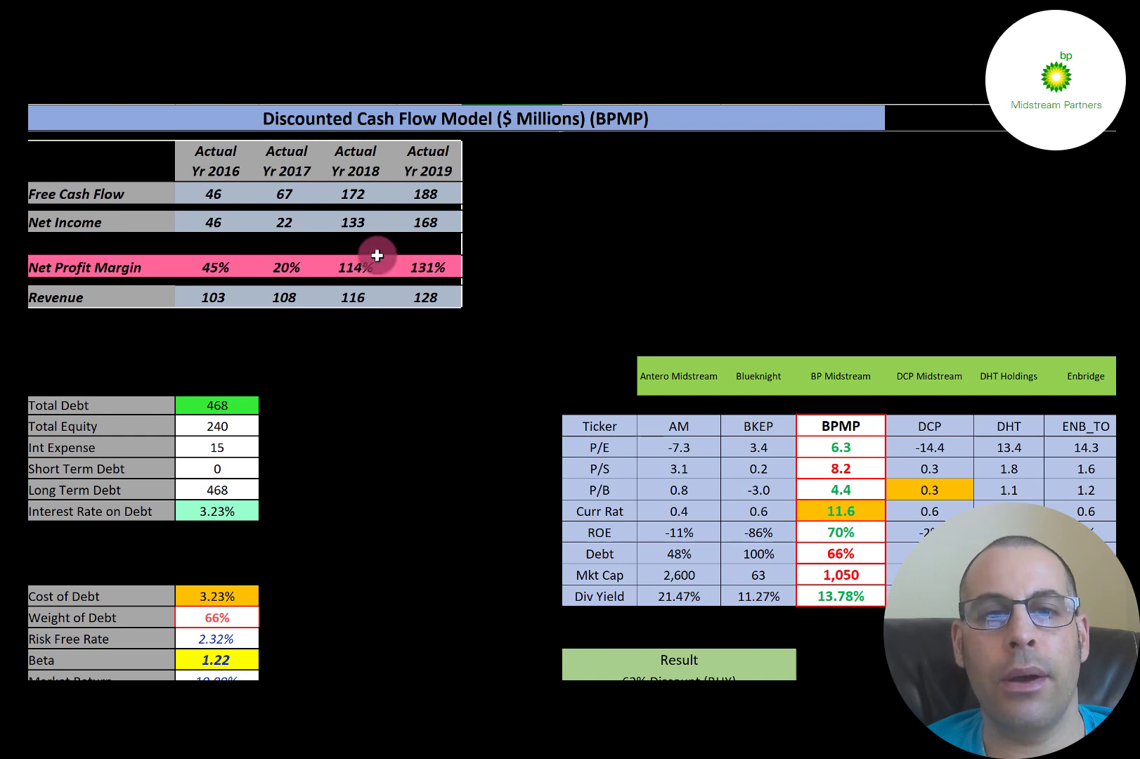
mouse_move(352, 296)
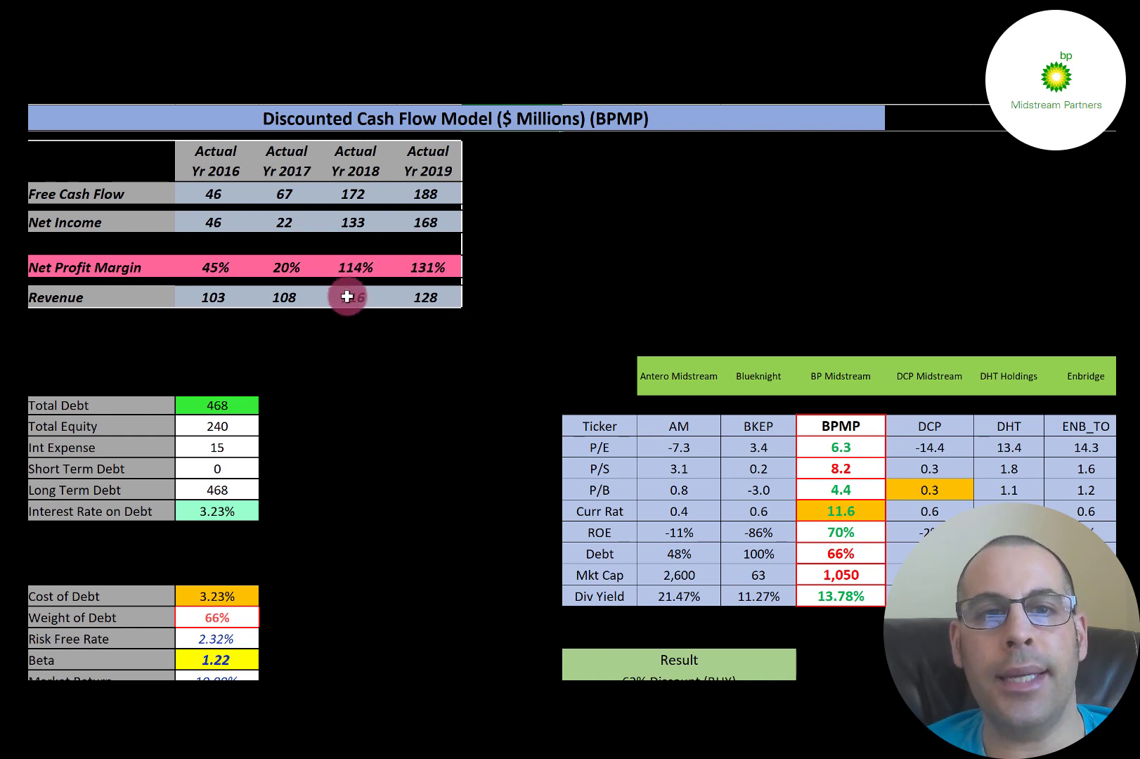
mouse_move(432, 300)
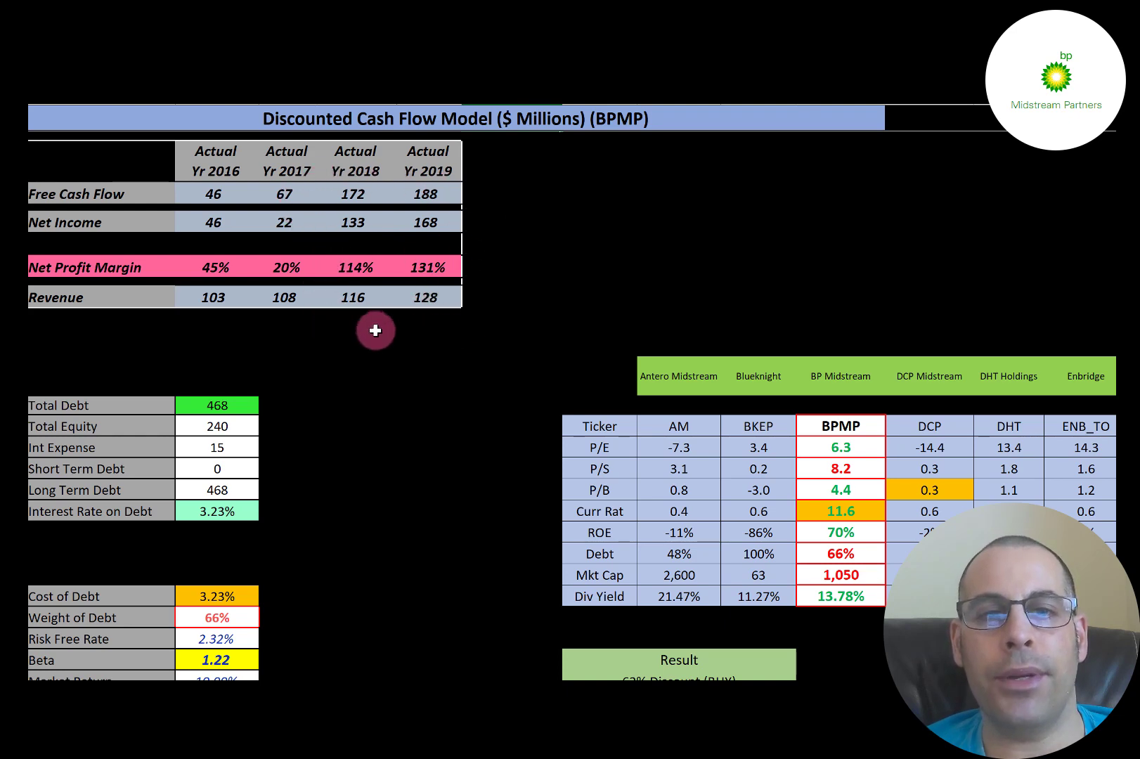
mouse_move(462, 238)
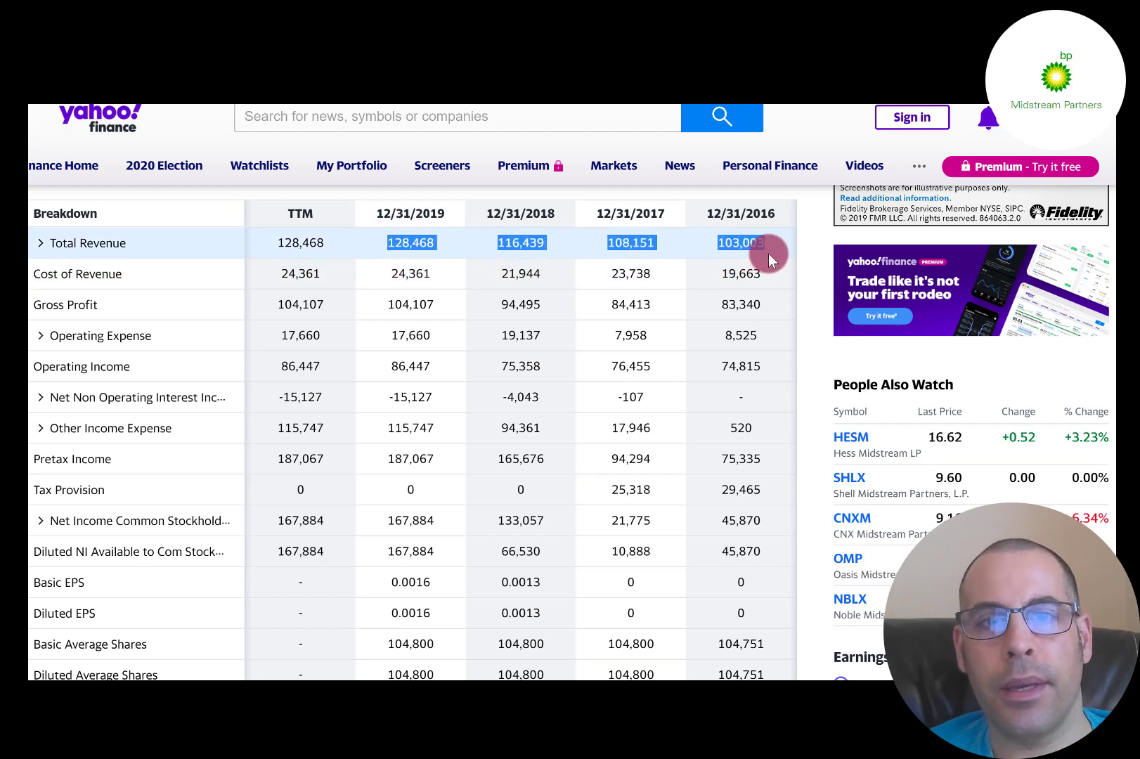
Step: Show BP Midstream's 2016–2019 income statement with Operating Expense expanded into its components
click(409, 273)
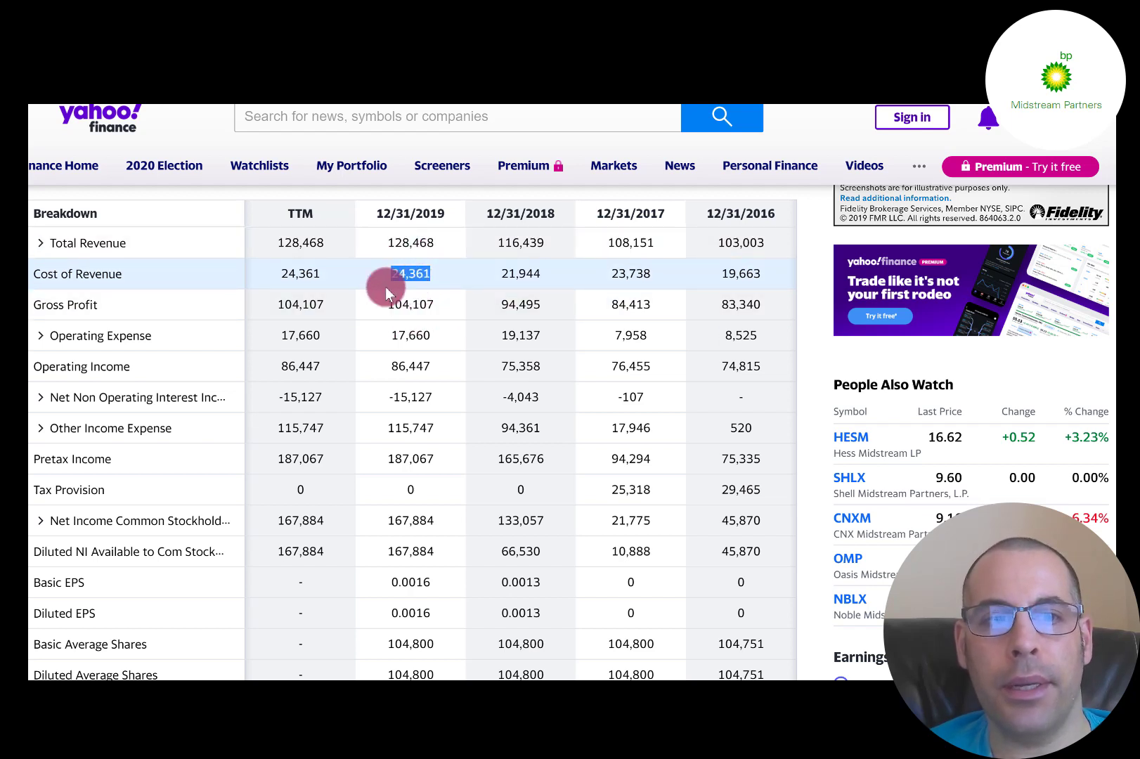
mouse_move(445, 326)
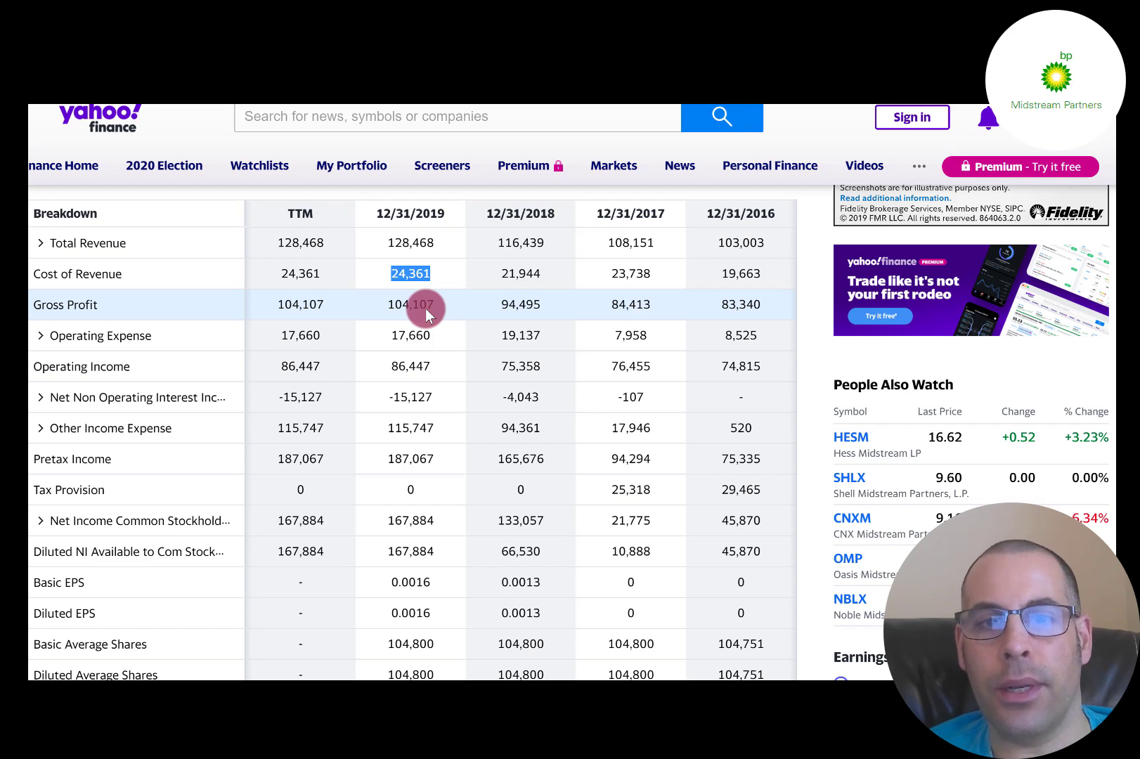
click(40, 336)
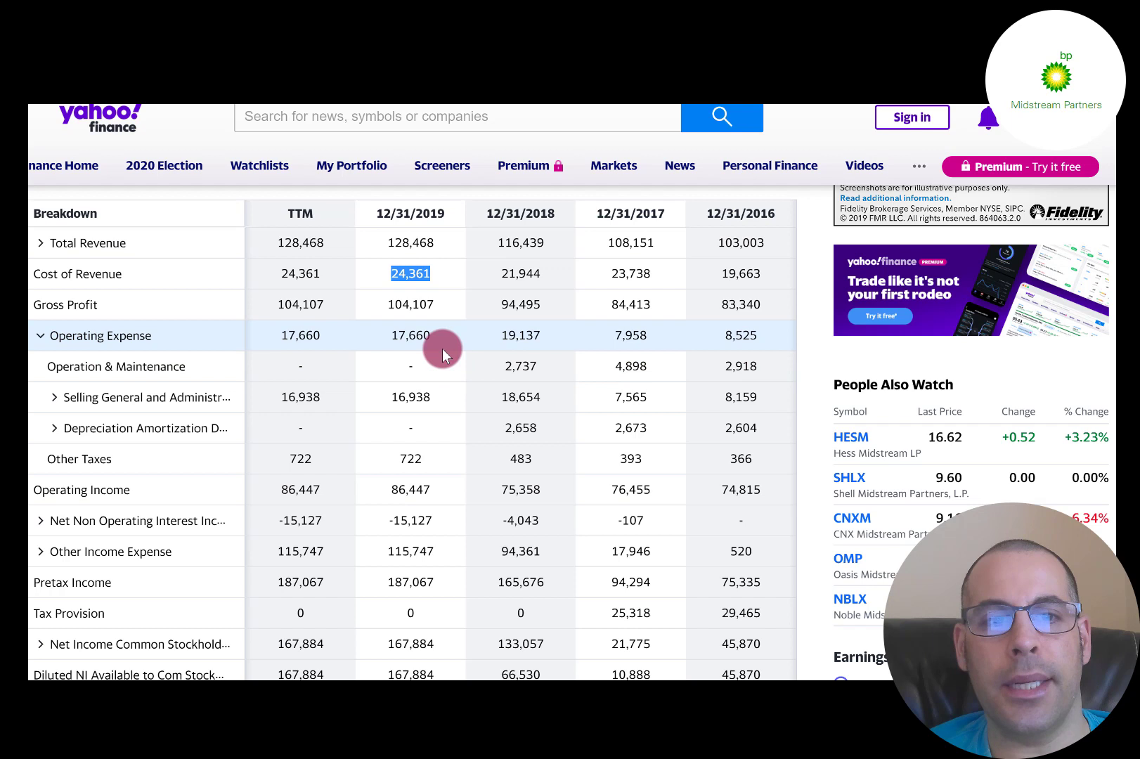
mouse_move(367, 387)
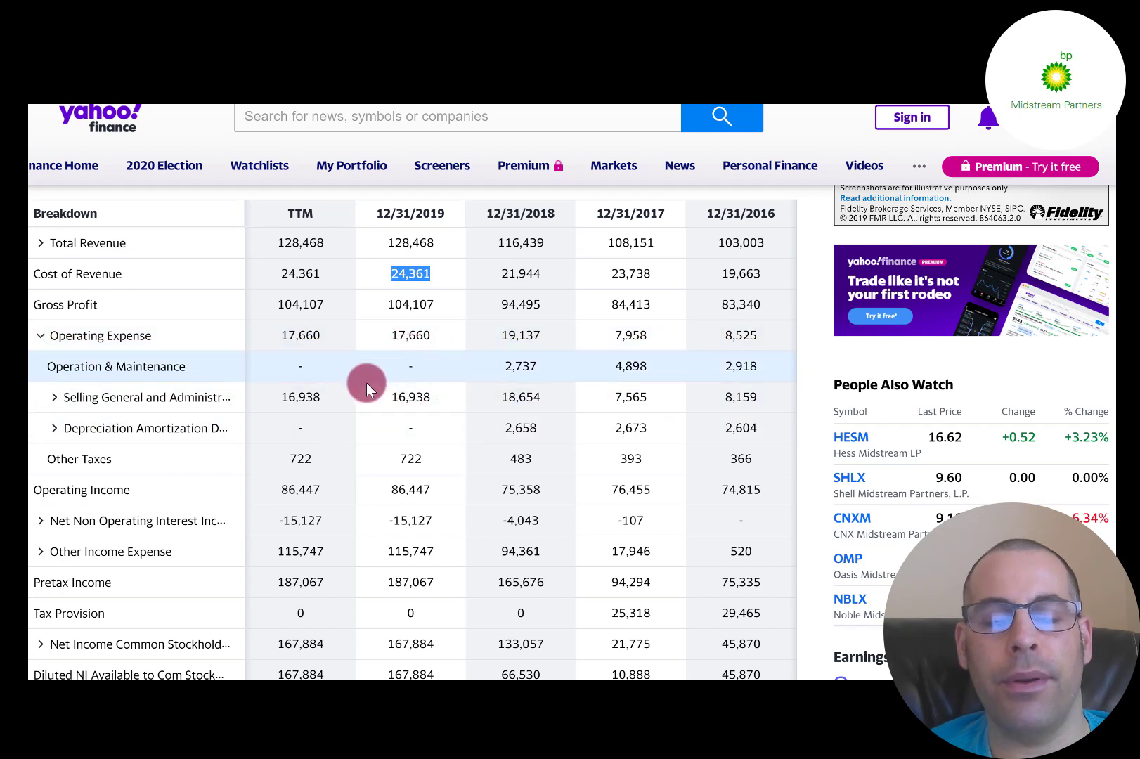
mouse_move(378, 397)
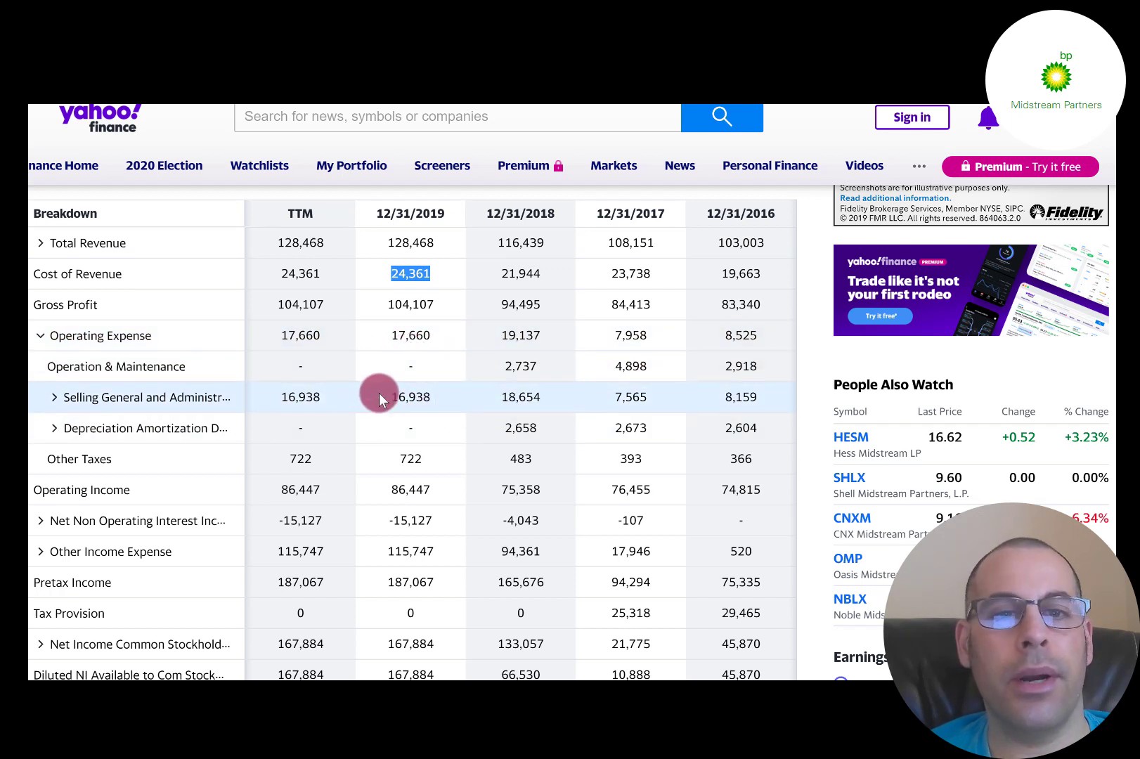
mouse_move(369, 406)
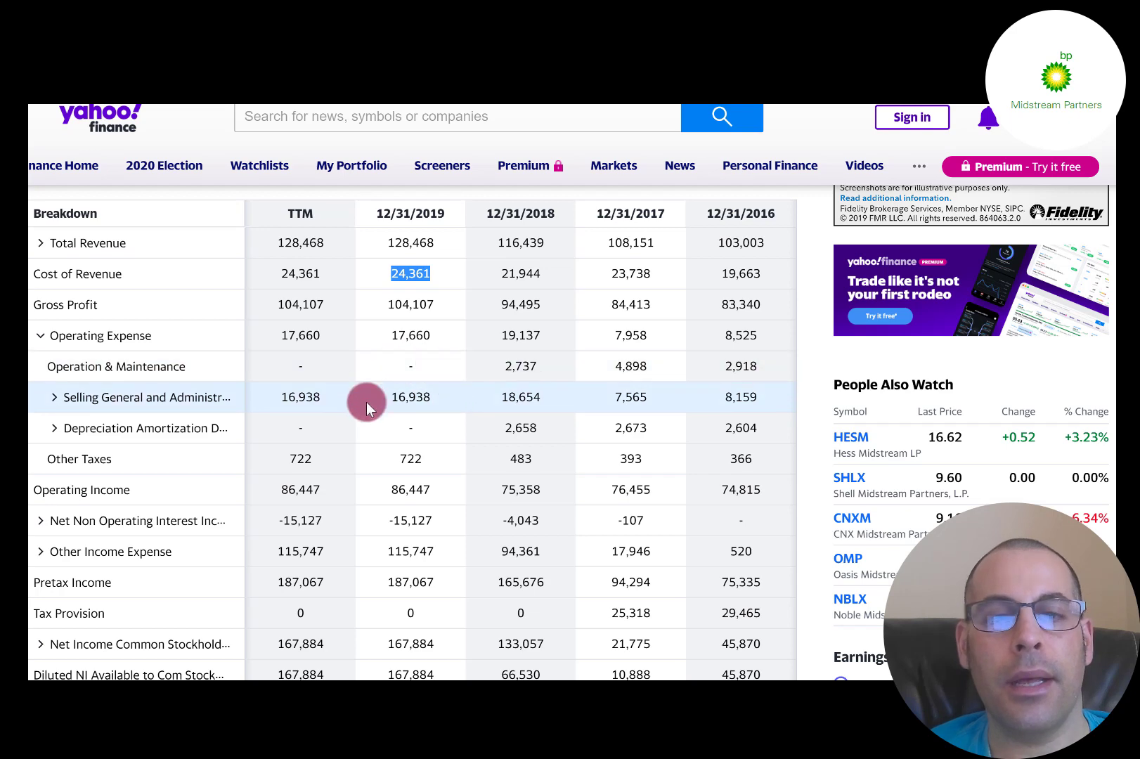
mouse_move(378, 397)
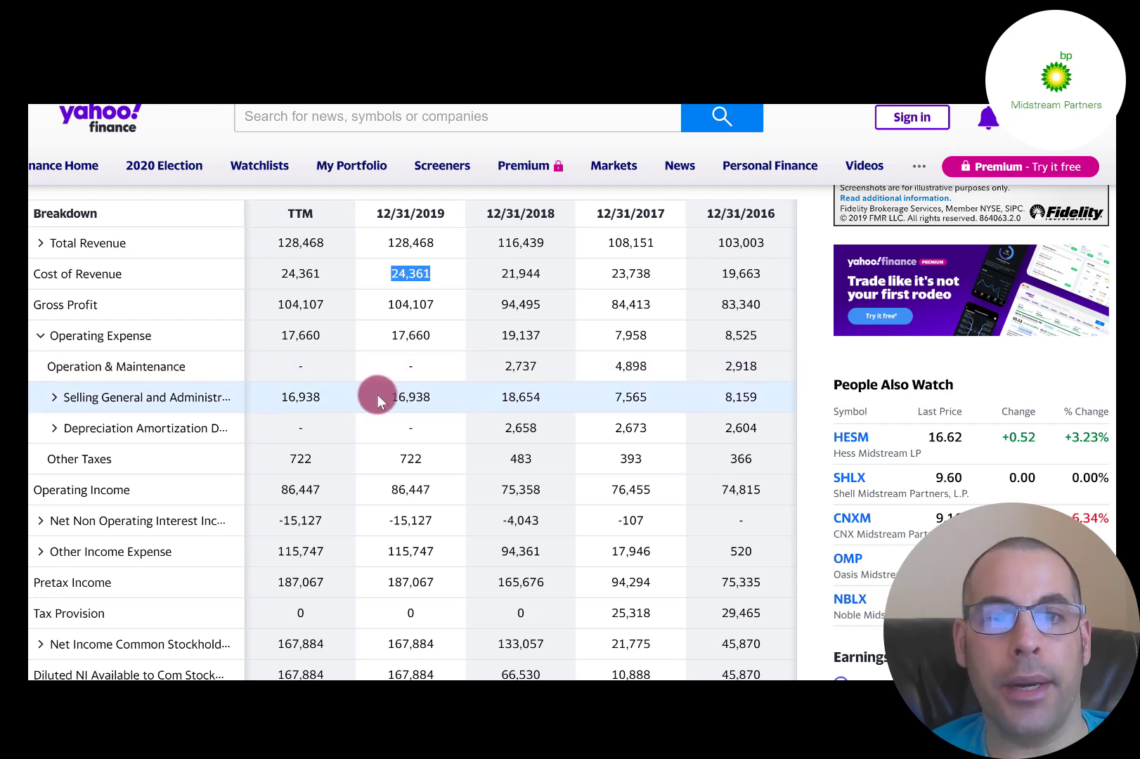
Step: Collapse Operating Expense and expand Other Income Expense, showing 2019 equity interest earnings of 116,747
click(41, 335)
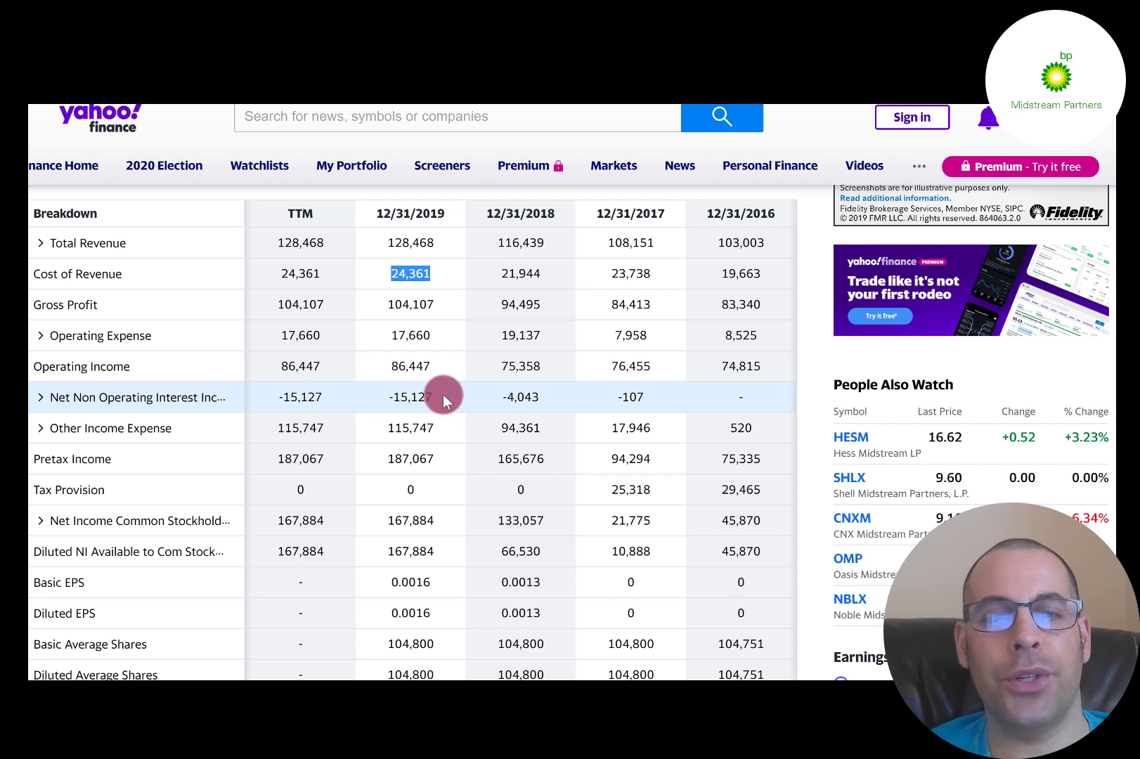
mouse_move(437, 401)
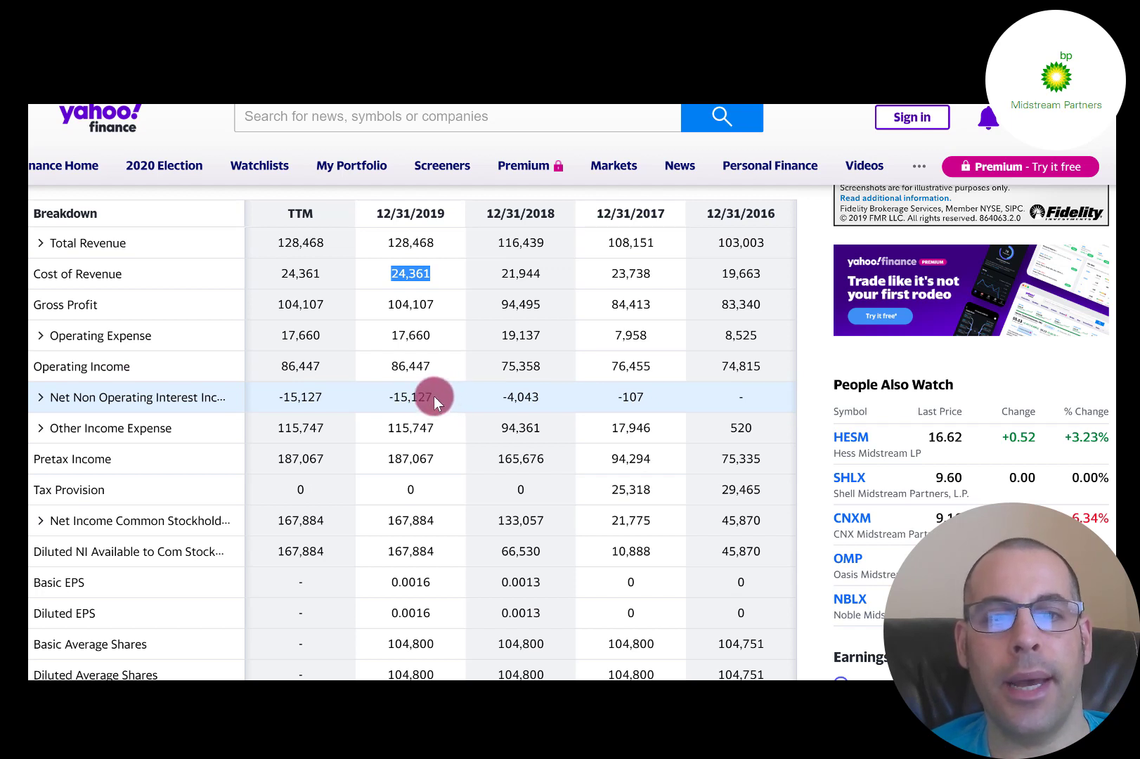
click(409, 397)
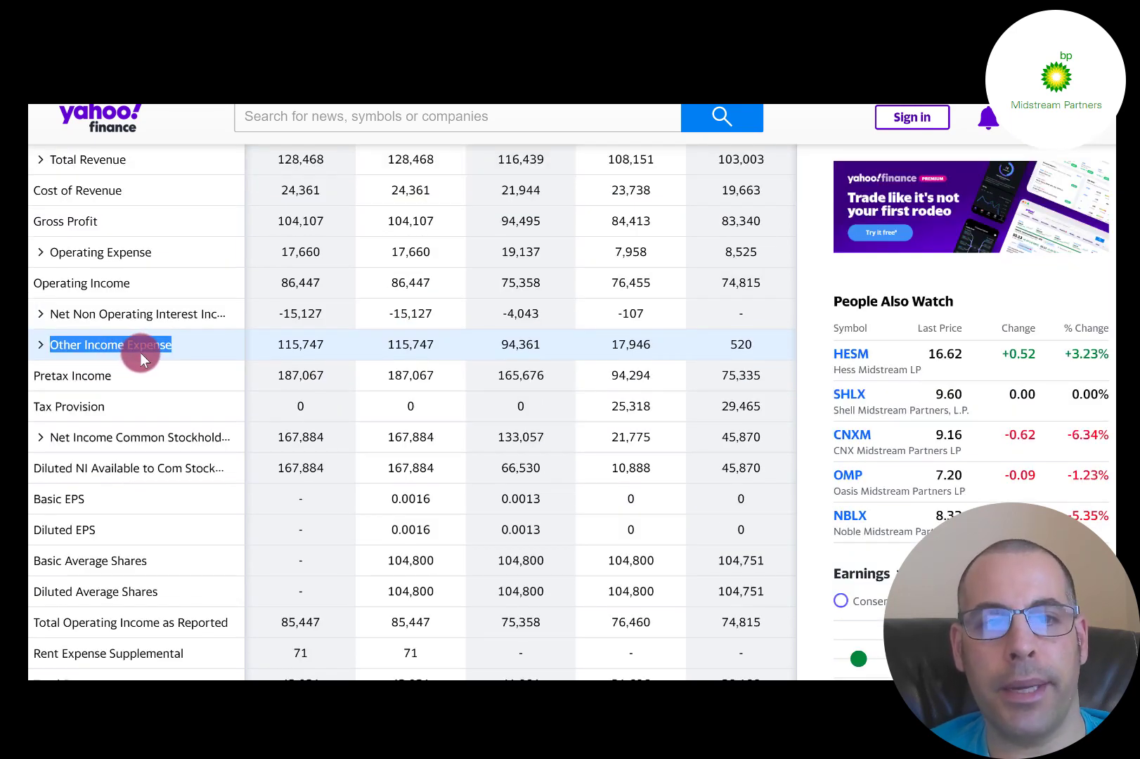
mouse_move(371, 344)
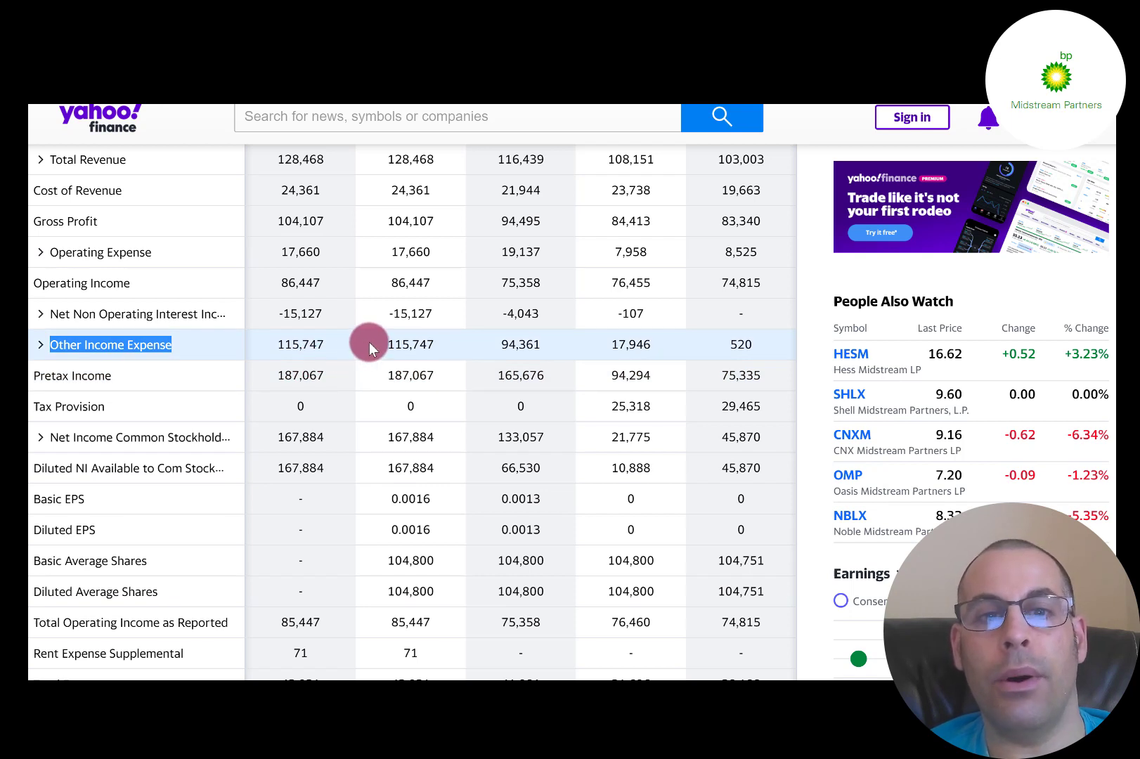
mouse_move(371, 338)
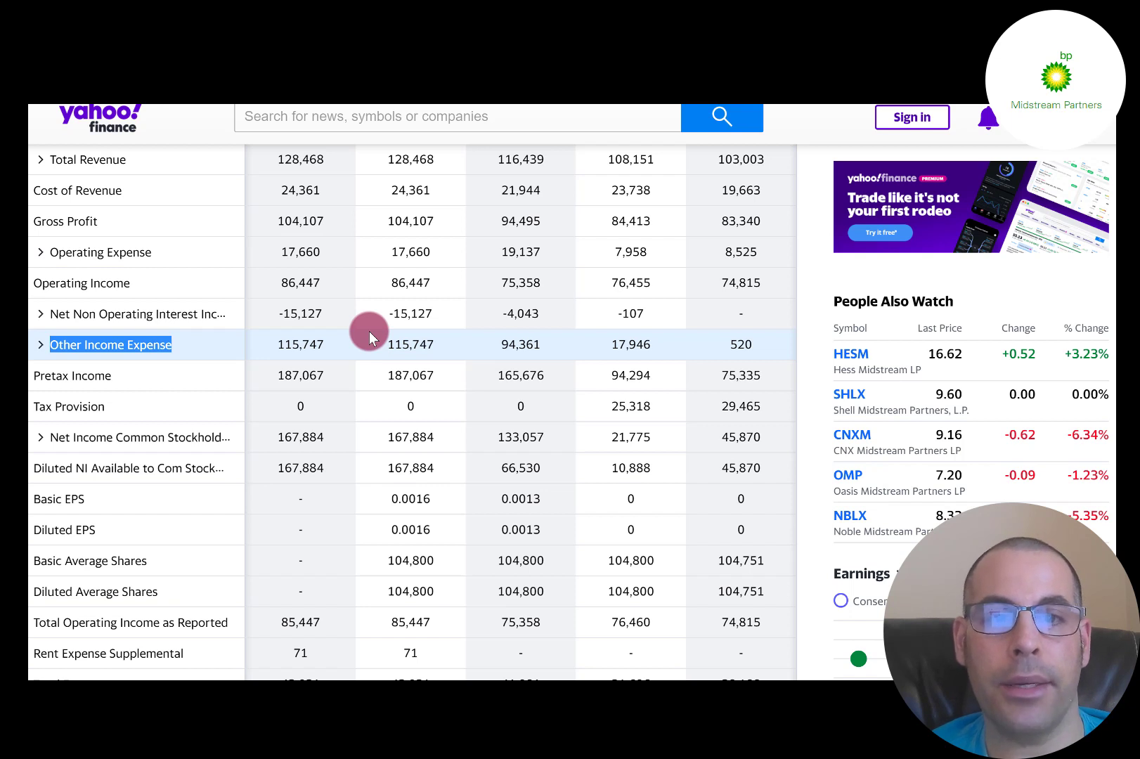
click(41, 344)
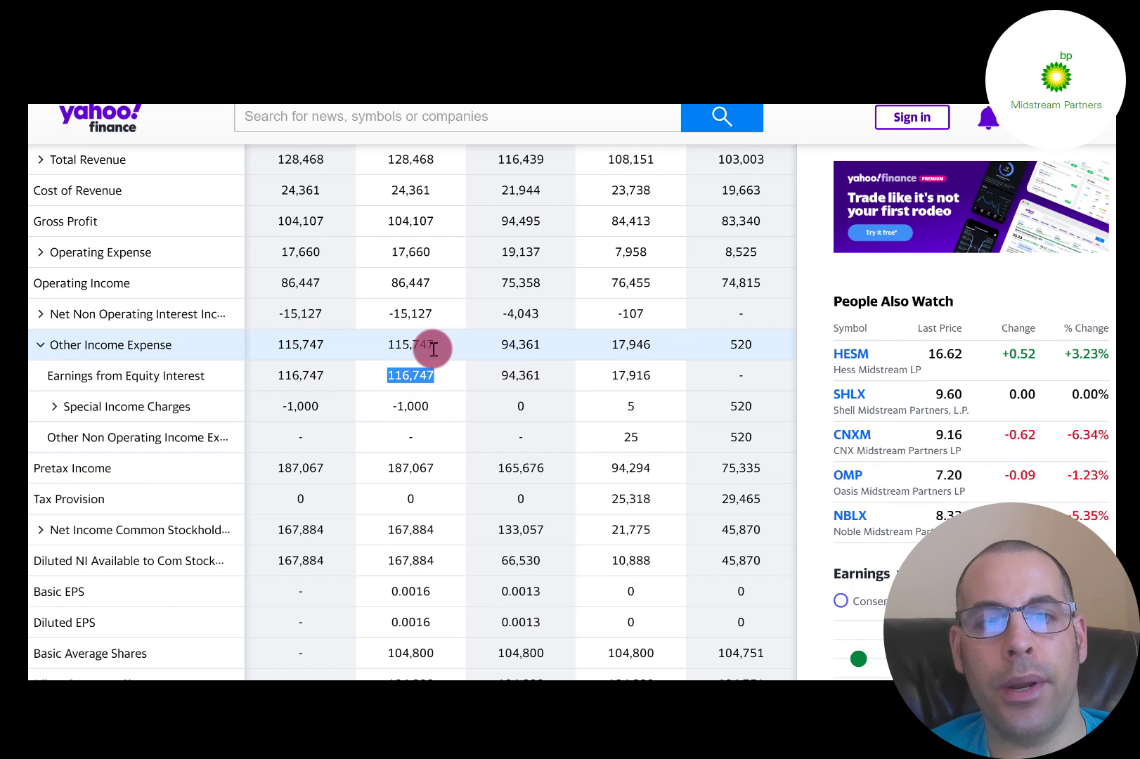
mouse_move(100, 344)
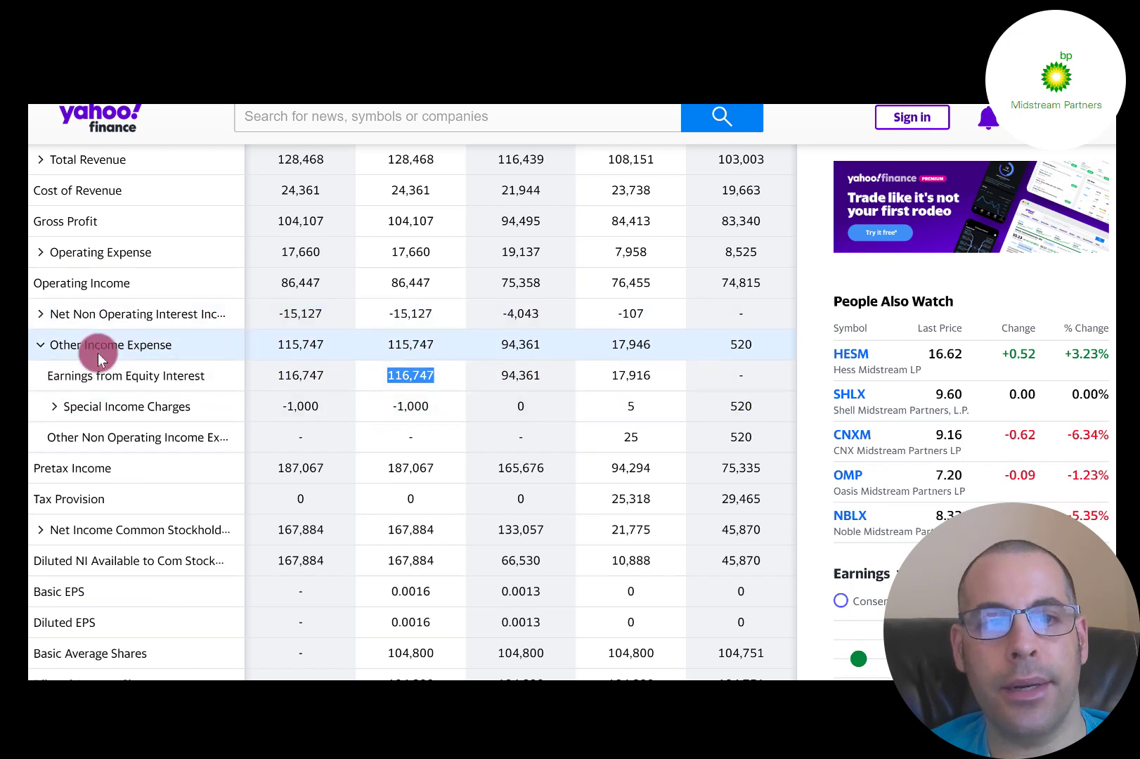
mouse_move(196, 376)
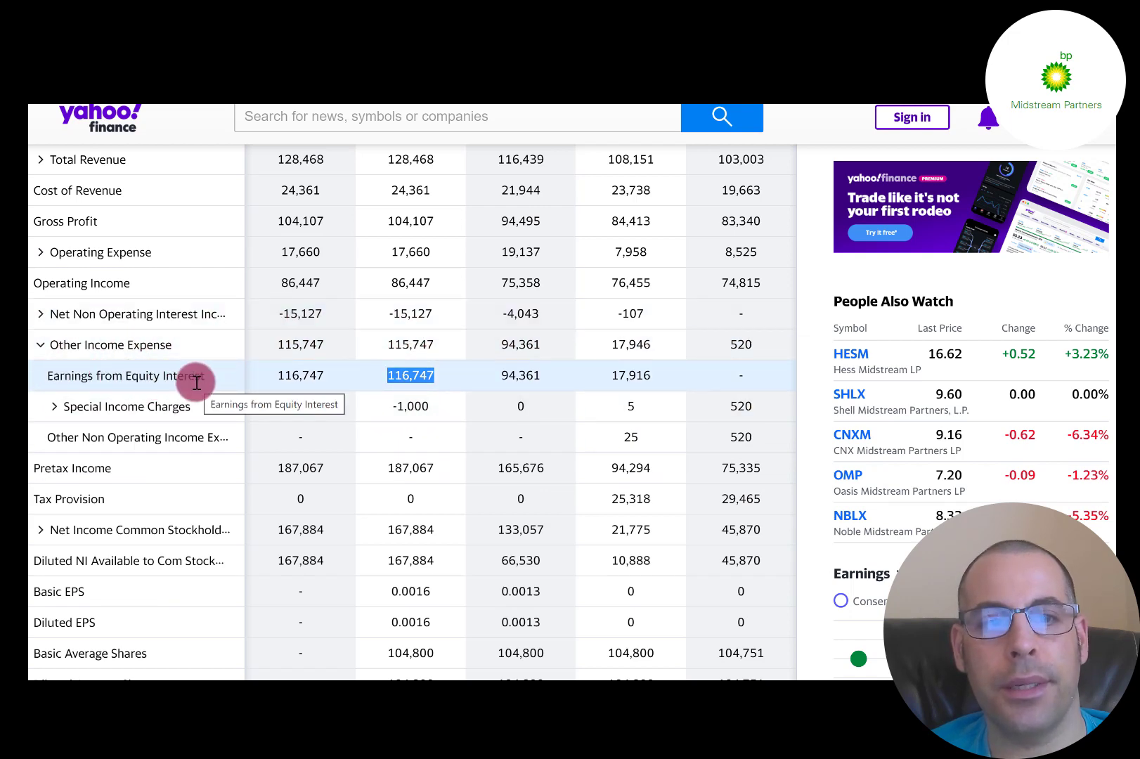
scroll(up, 3)
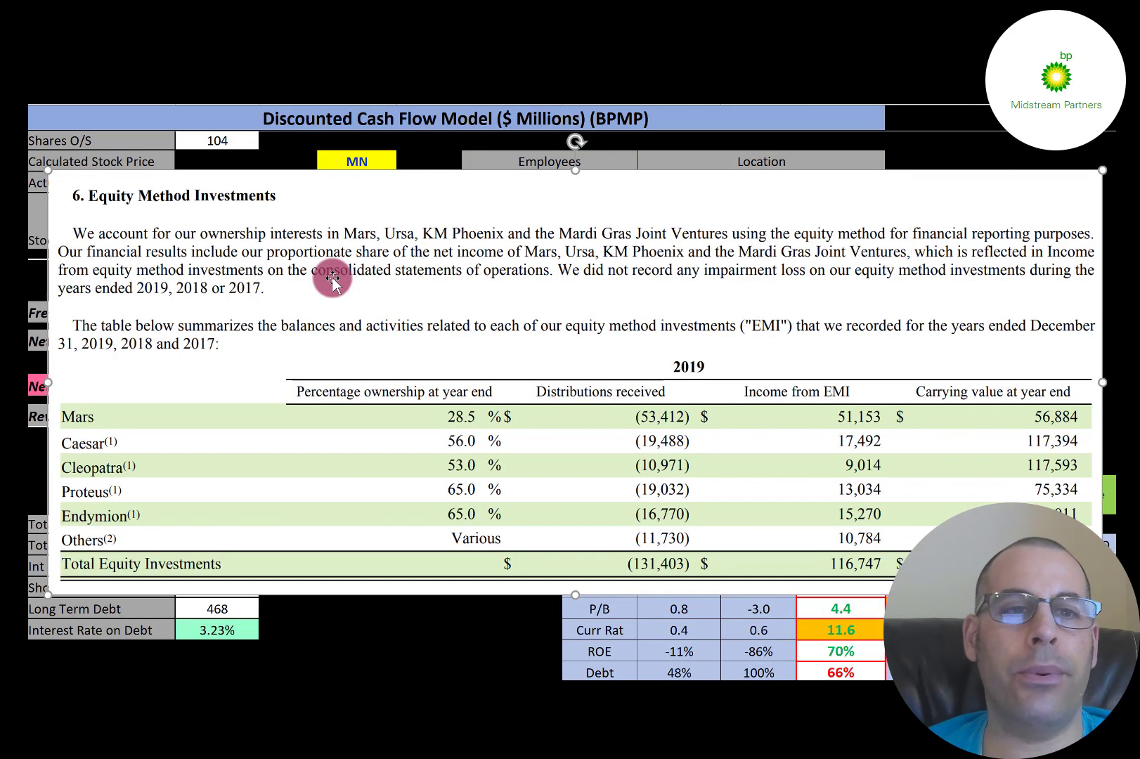
mouse_move(163, 233)
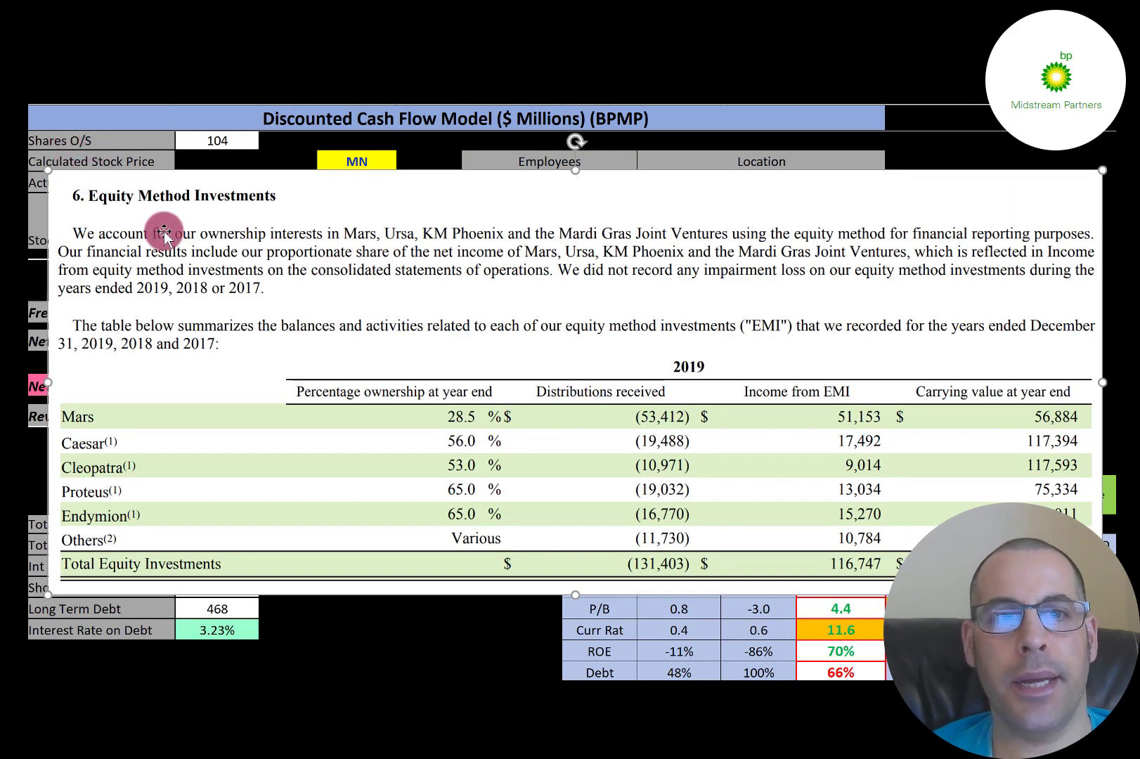
mouse_move(494, 424)
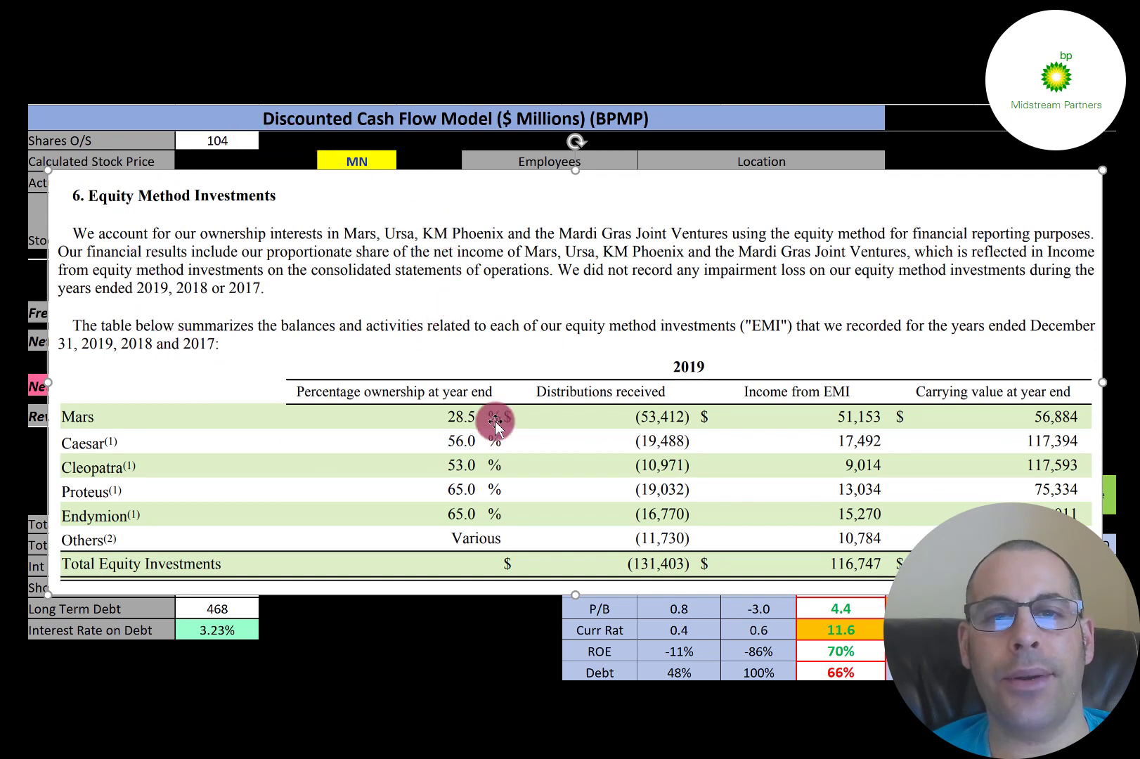
mouse_move(282, 327)
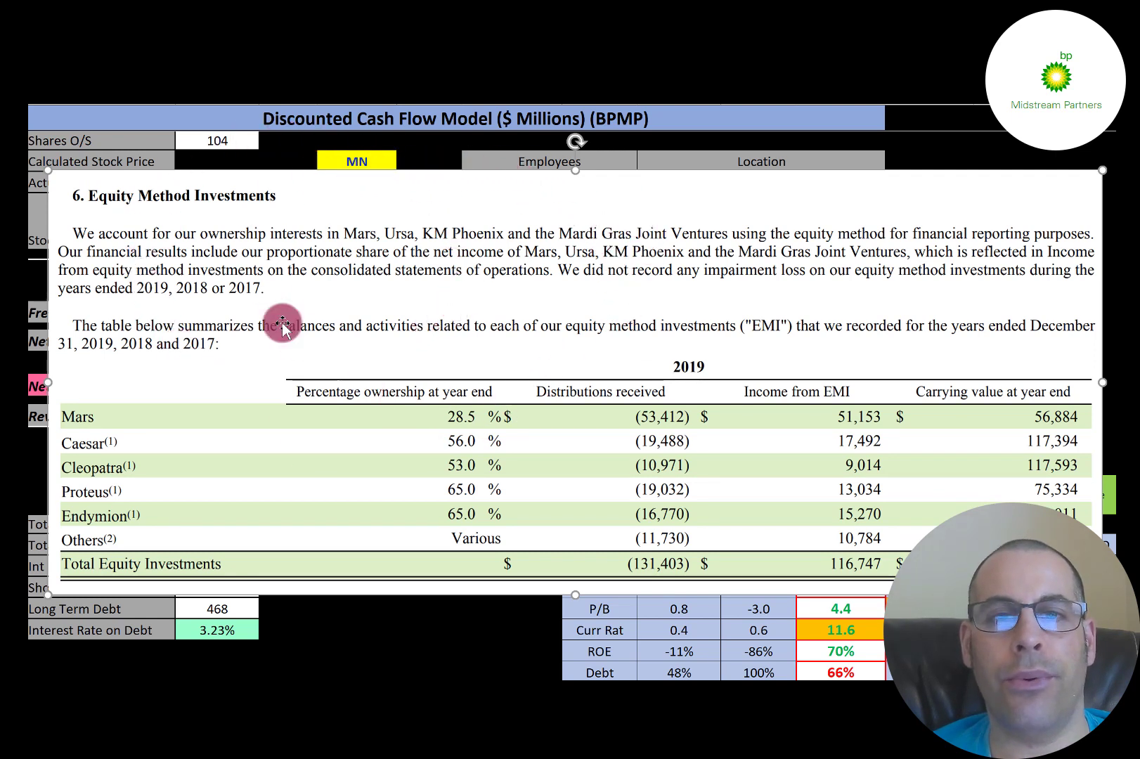
mouse_move(407, 199)
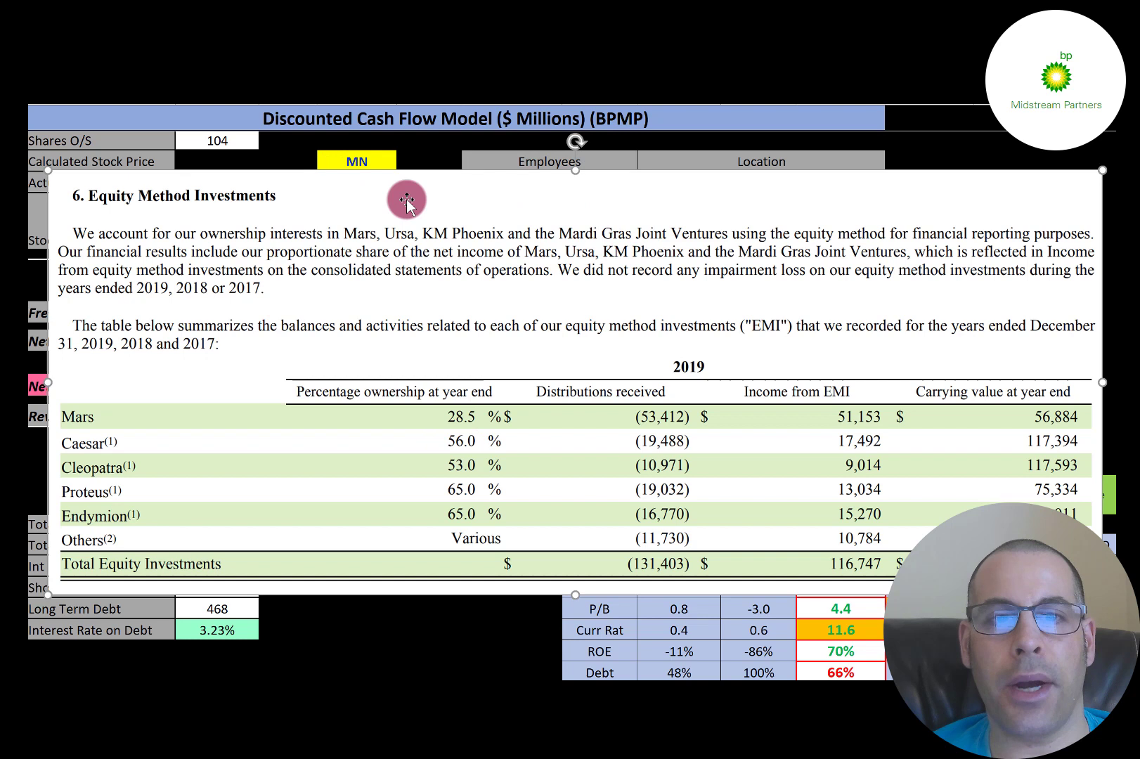
mouse_move(400, 303)
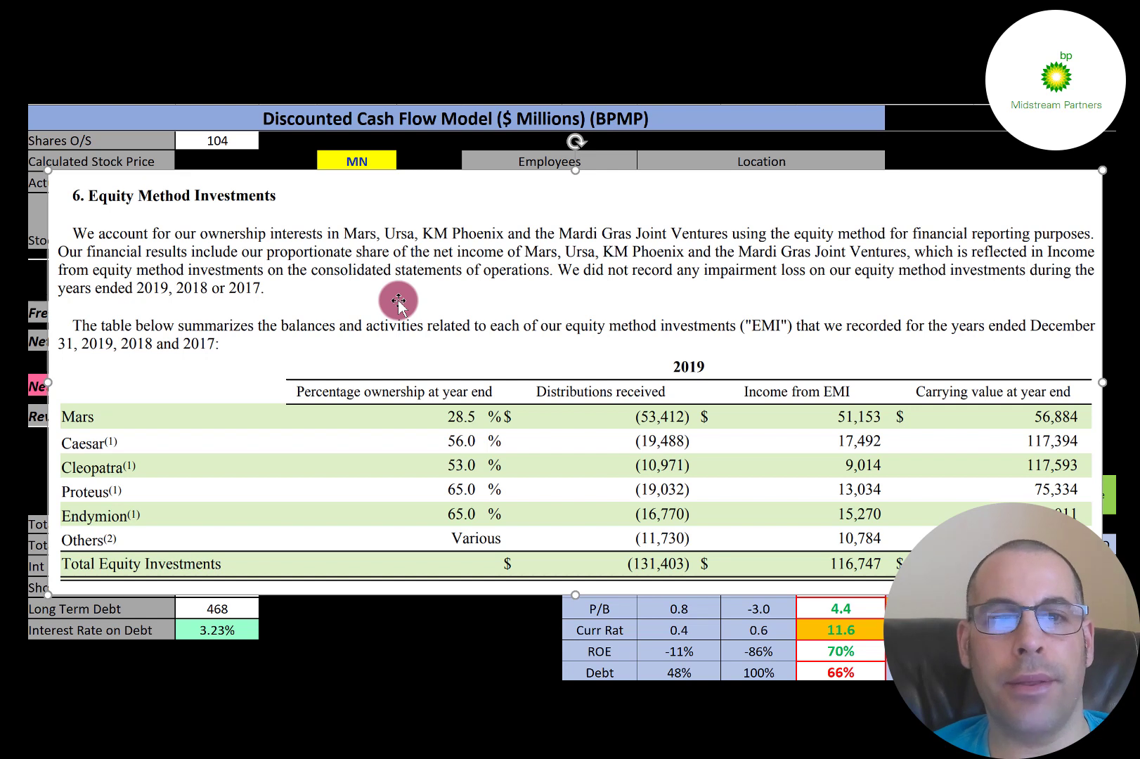
mouse_move(467, 344)
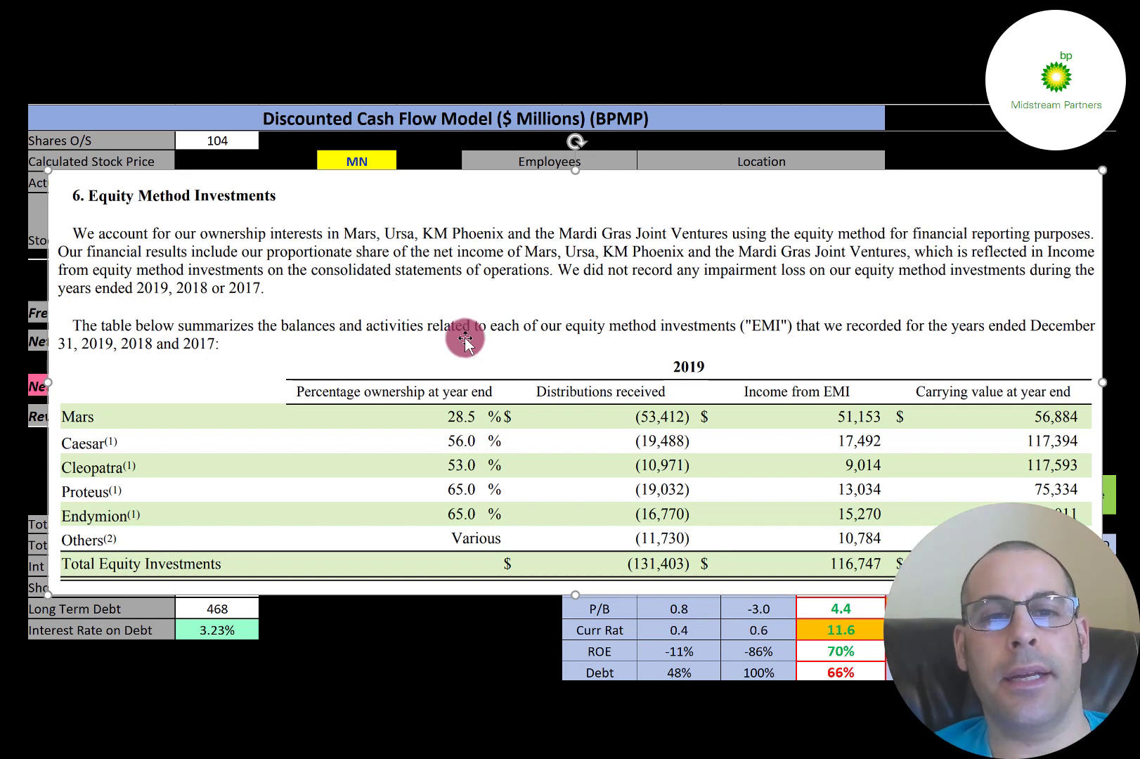
mouse_move(429, 240)
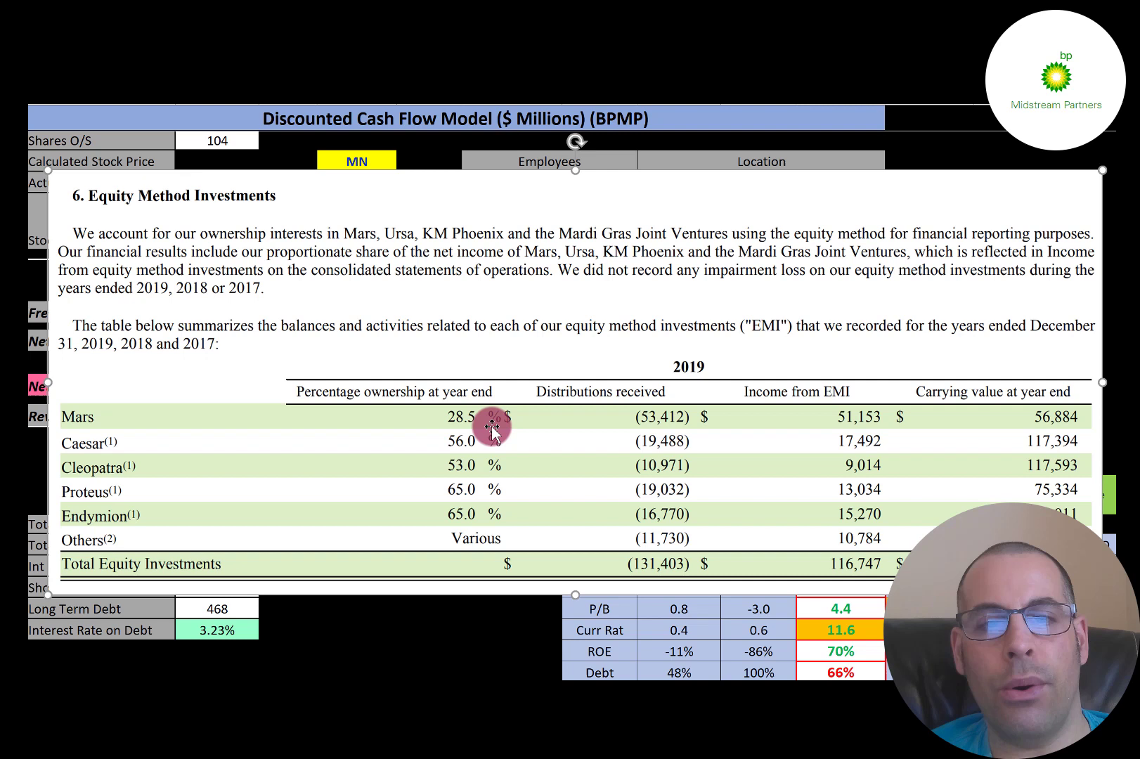
mouse_move(840, 422)
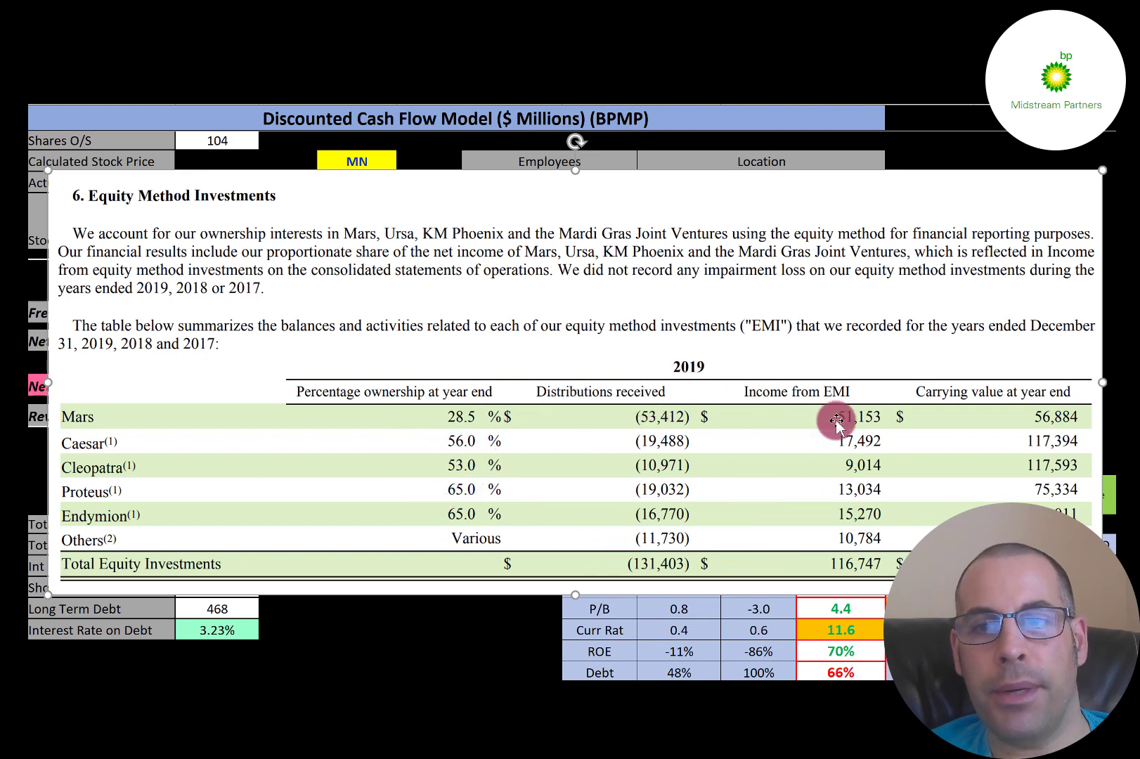
mouse_move(661, 465)
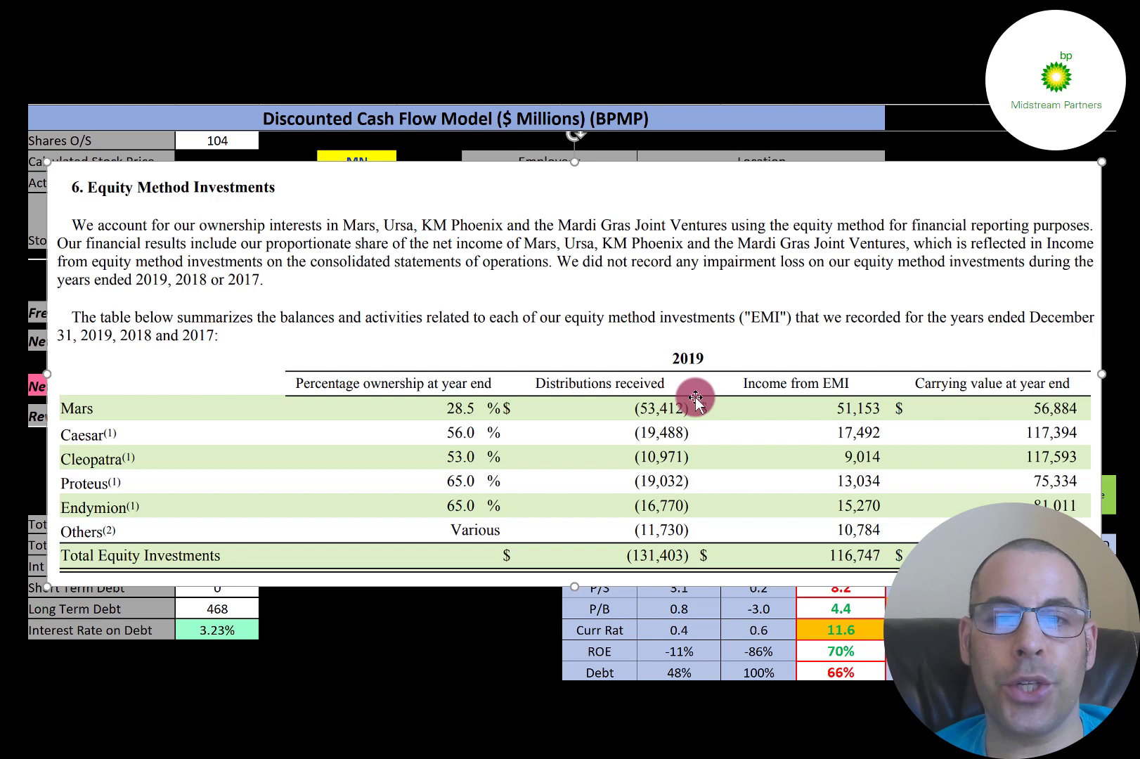
mouse_move(492, 345)
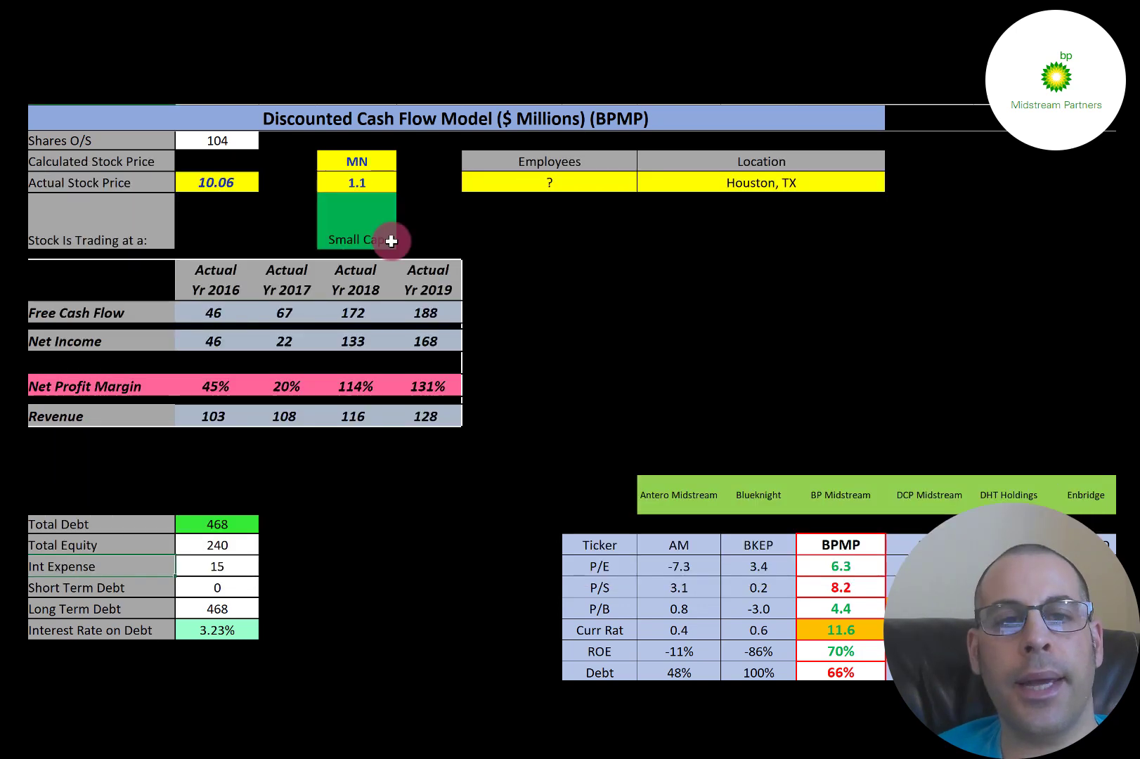
Step: Scroll down to the cost of capital inputs, 6.10% WACC and 62% discount (BUY) result
scroll(down, 3)
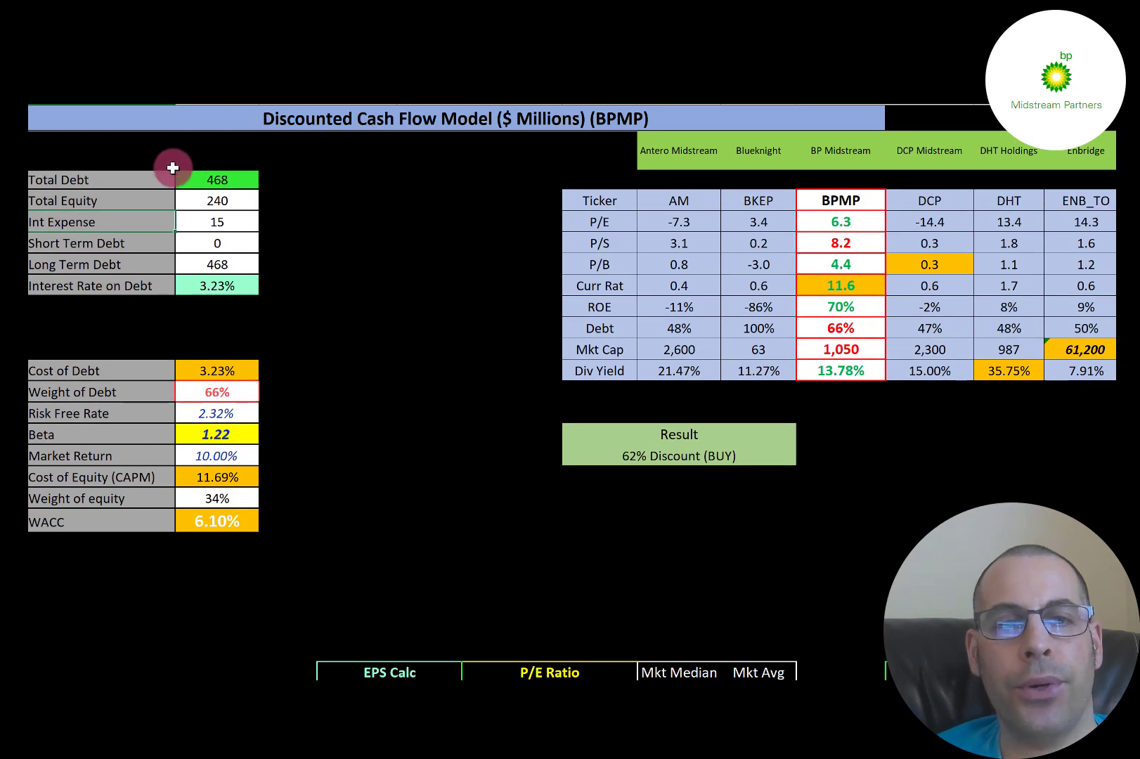
mouse_move(246, 187)
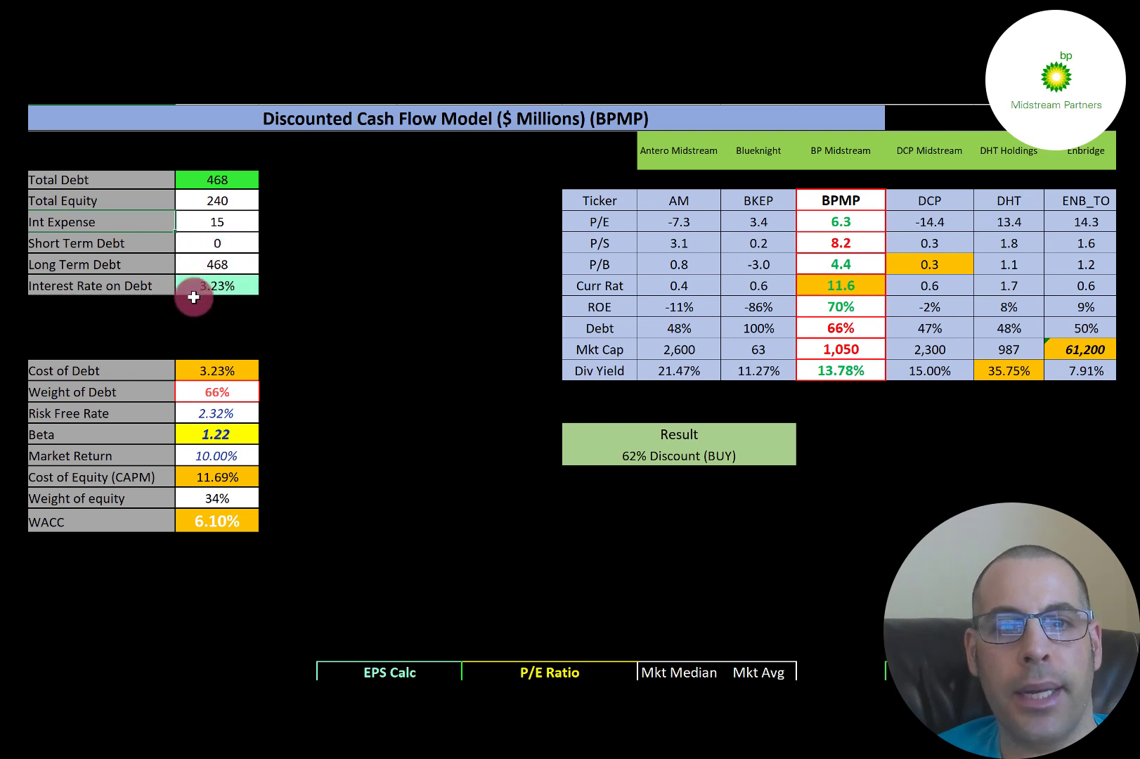
mouse_move(231, 307)
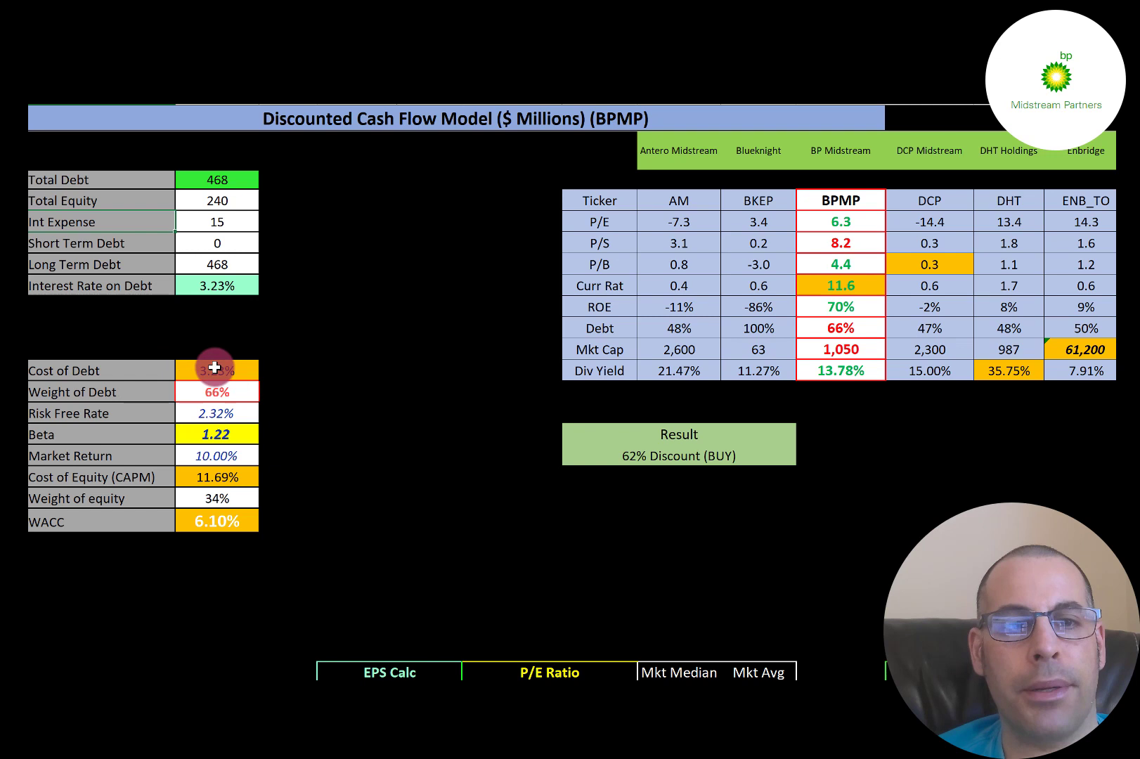
mouse_move(217, 478)
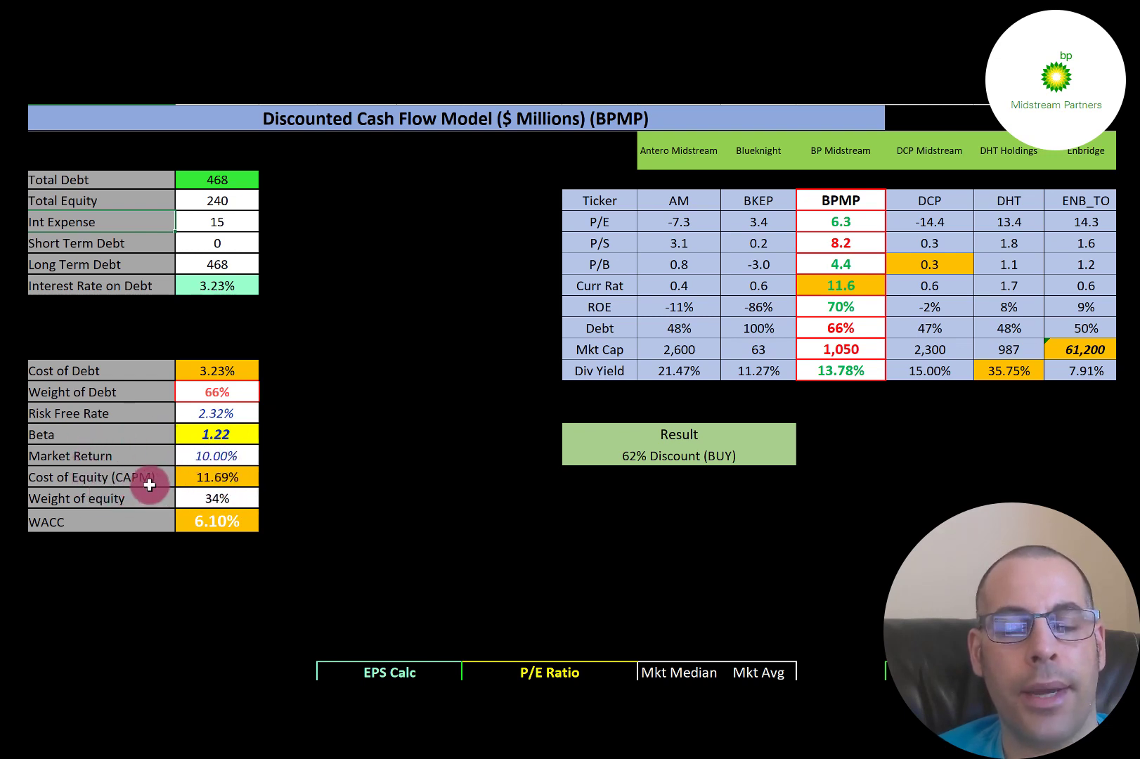
mouse_move(154, 413)
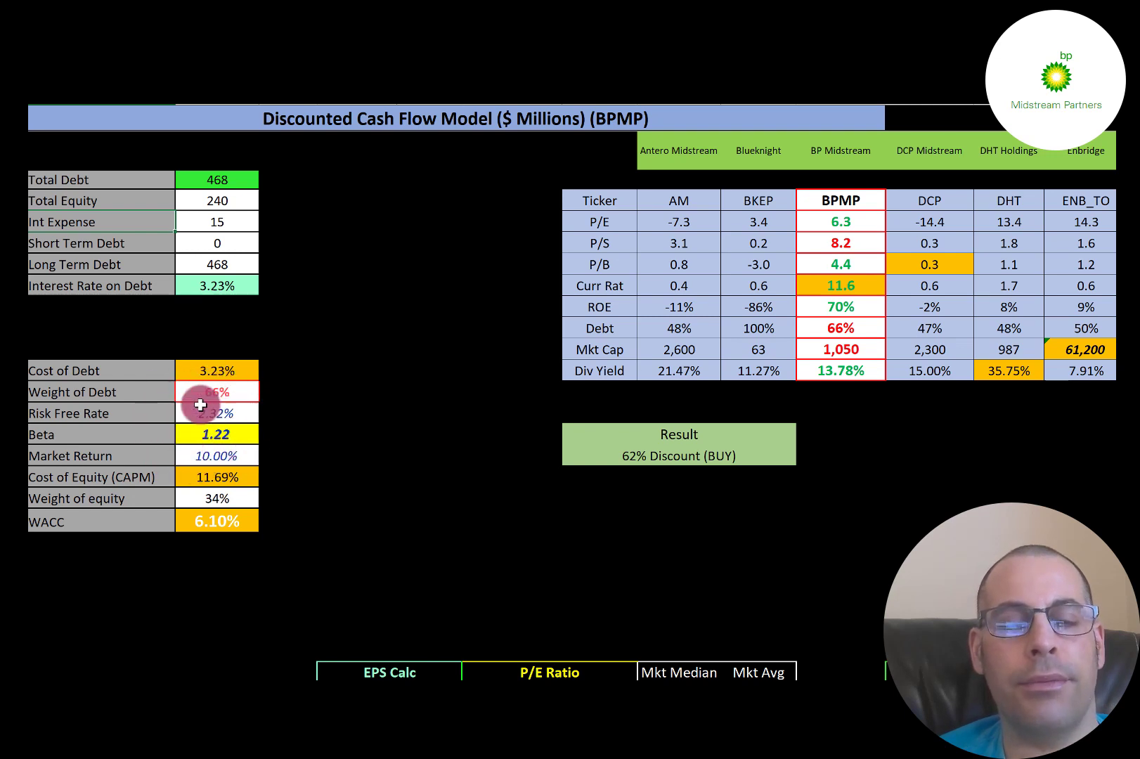
mouse_move(188, 457)
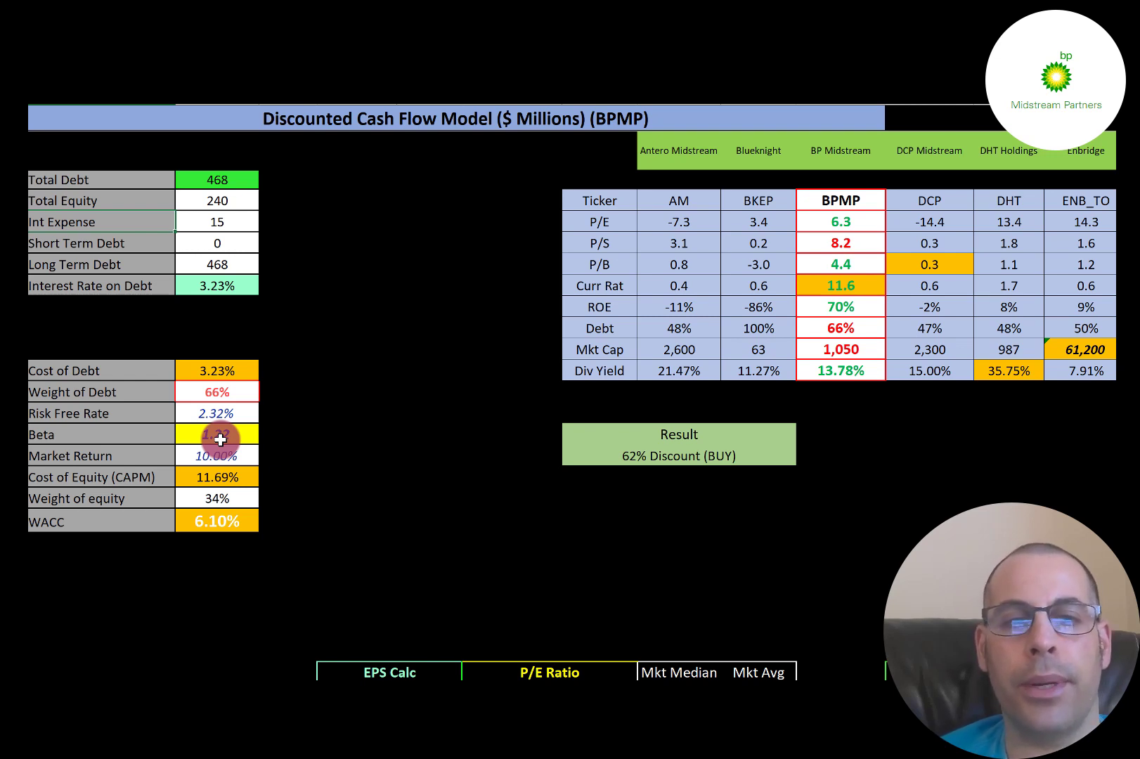
mouse_move(246, 552)
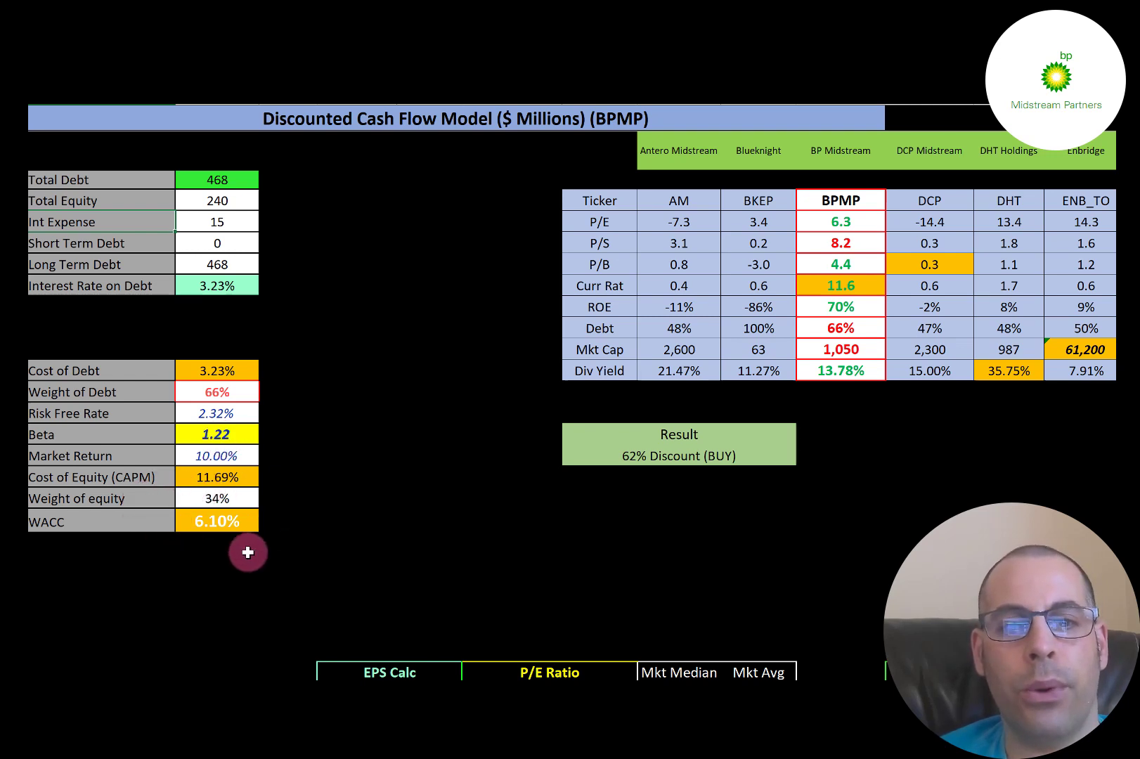
mouse_move(178, 341)
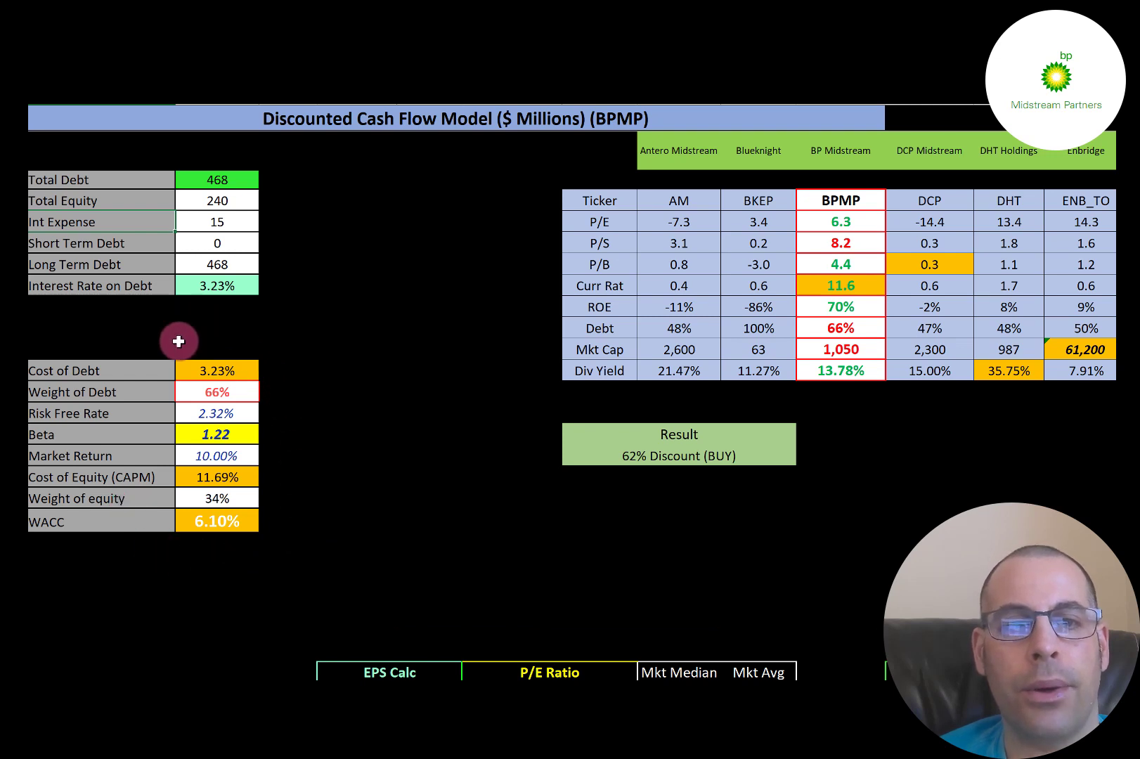
mouse_move(169, 457)
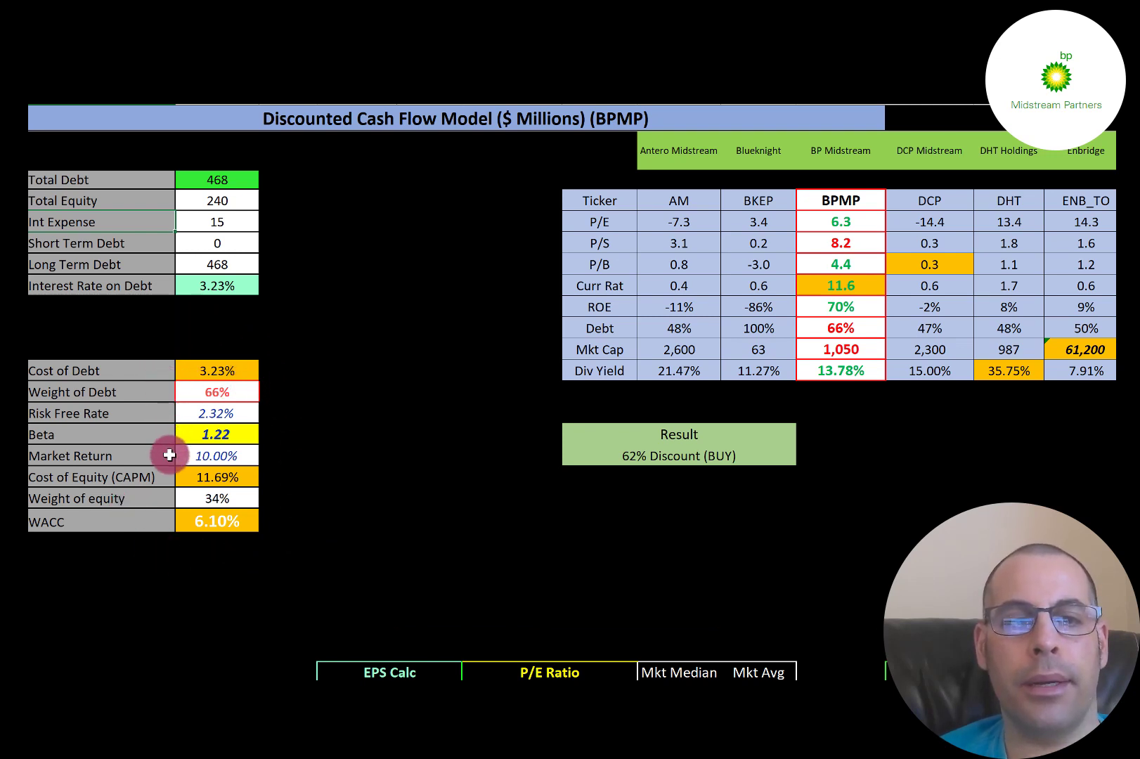
mouse_move(211, 499)
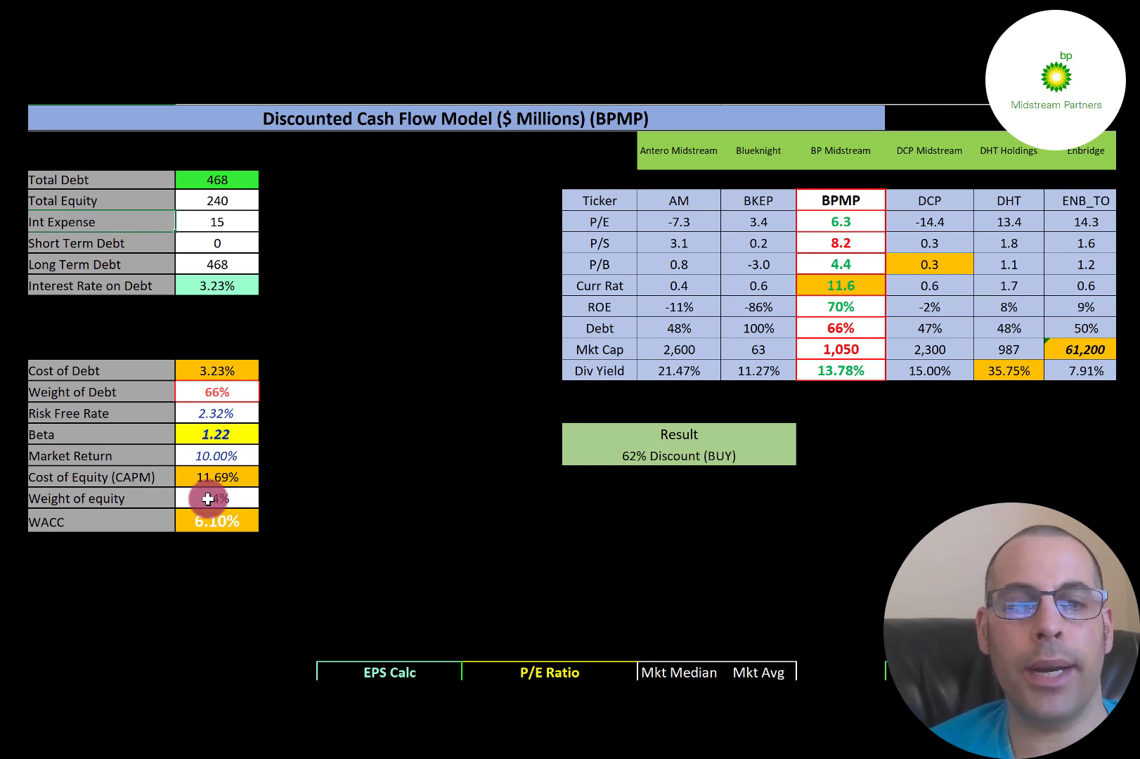
mouse_move(305, 535)
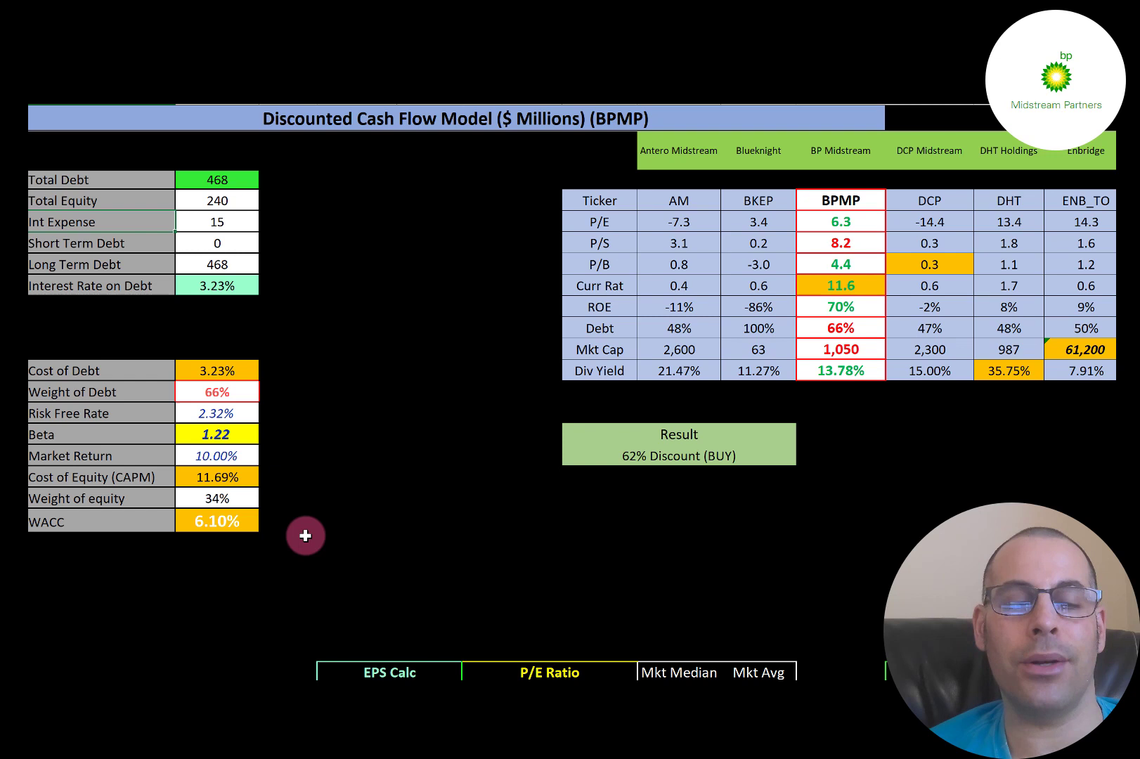
mouse_move(286, 458)
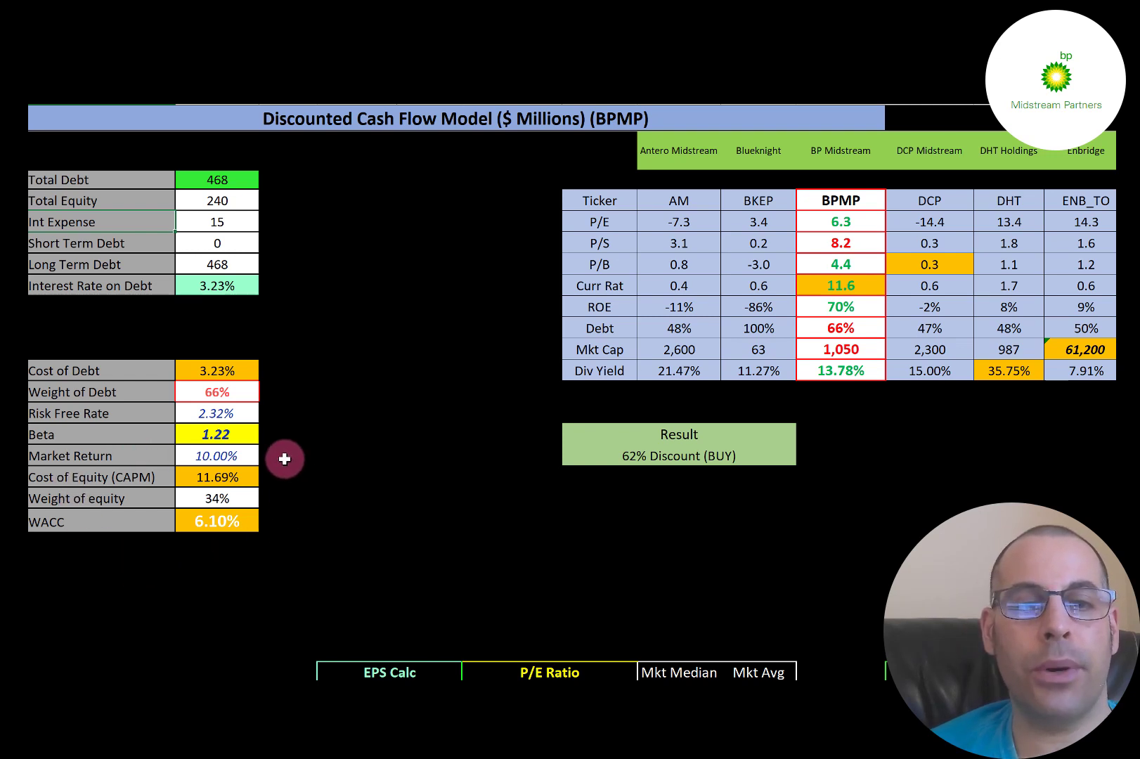
mouse_move(147, 538)
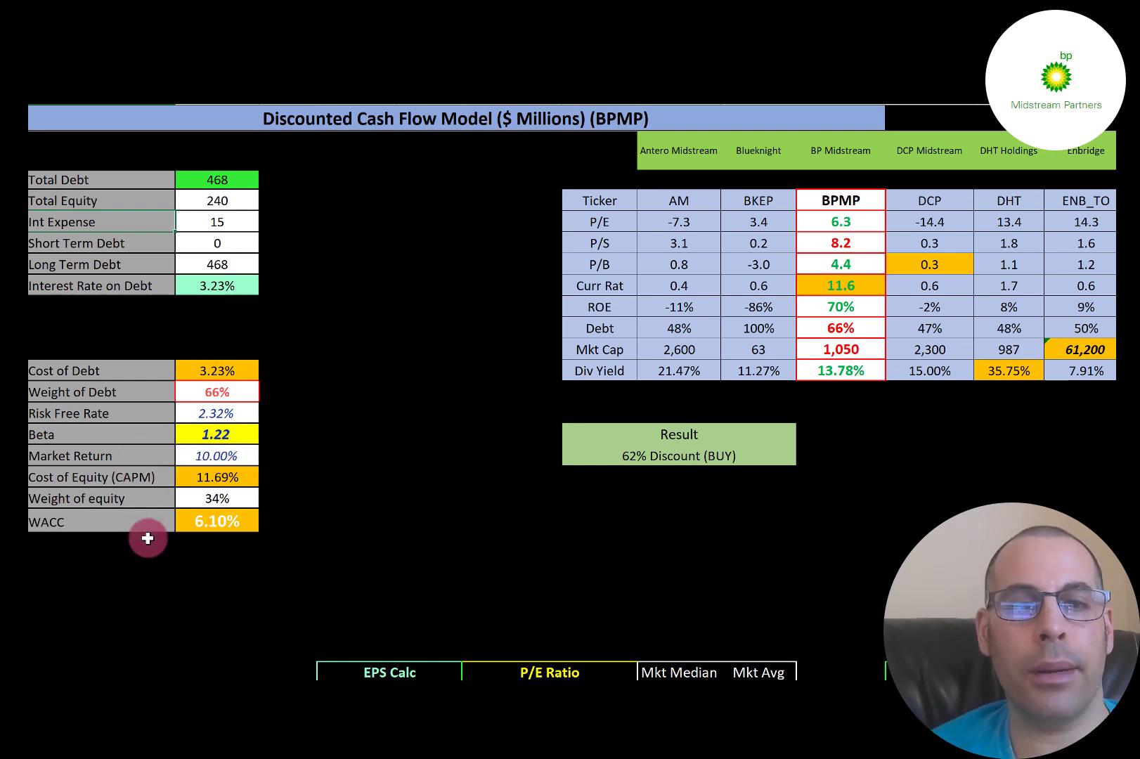
mouse_move(213, 496)
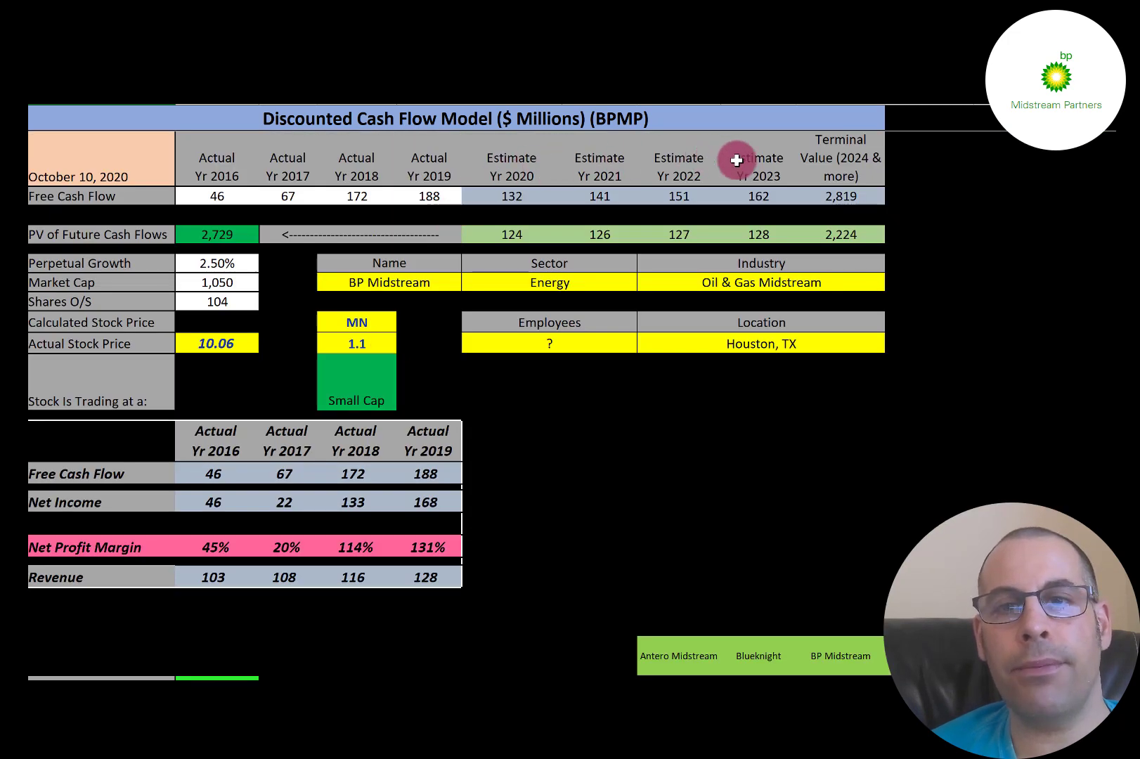
mouse_move(401, 187)
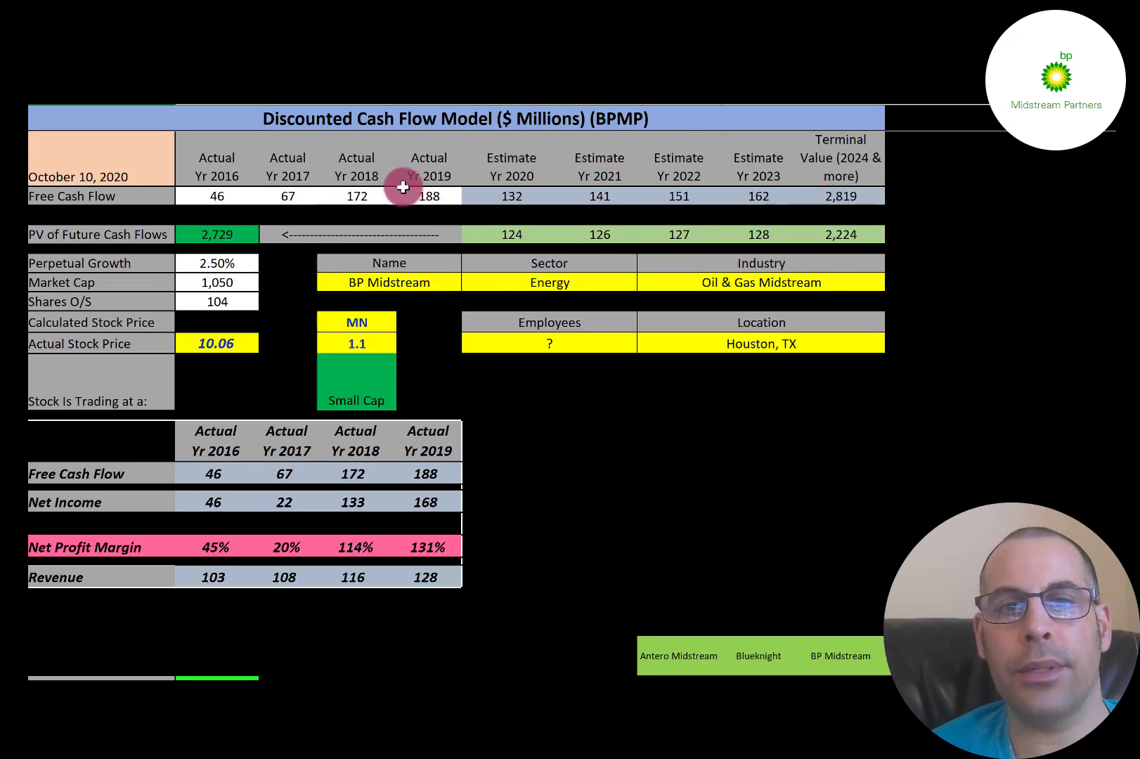
mouse_move(721, 183)
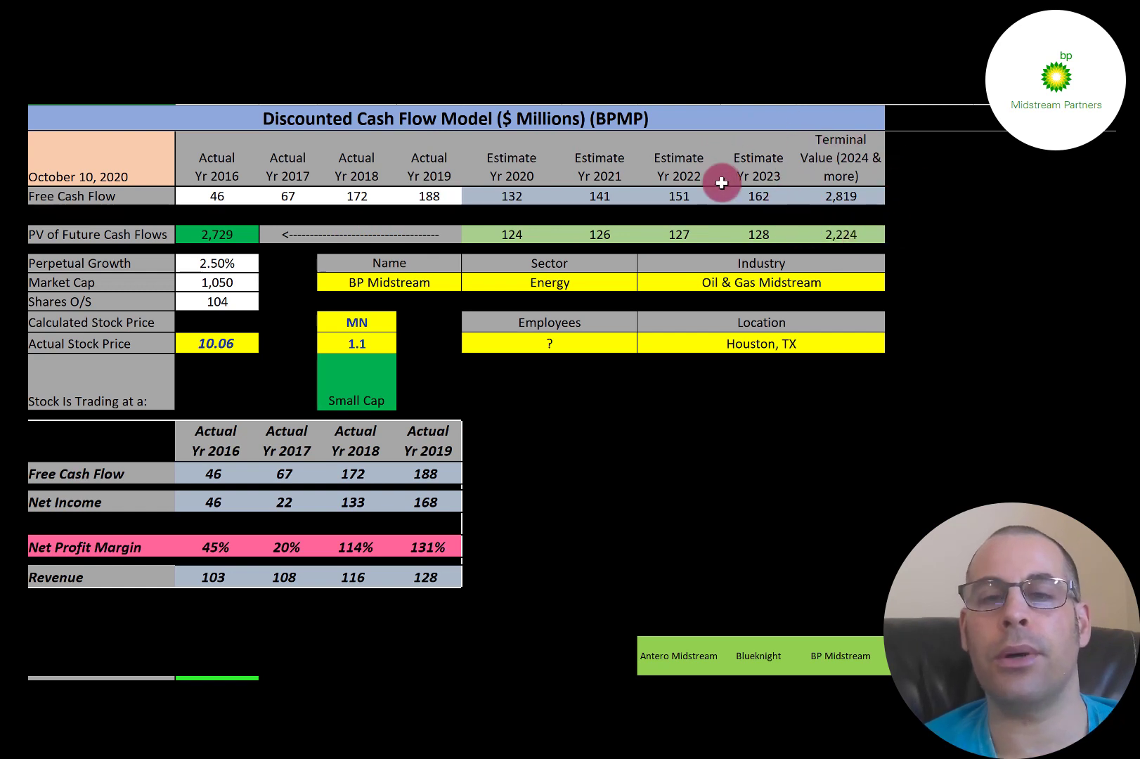
mouse_move(910, 209)
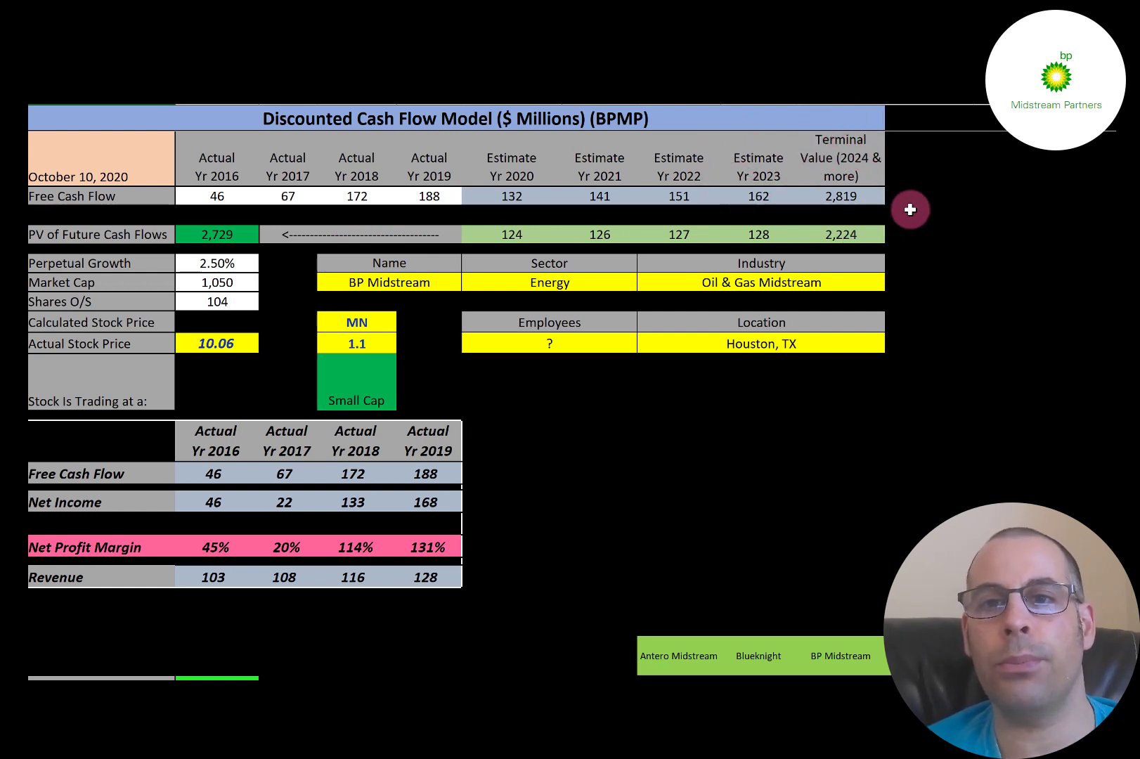
mouse_move(927, 283)
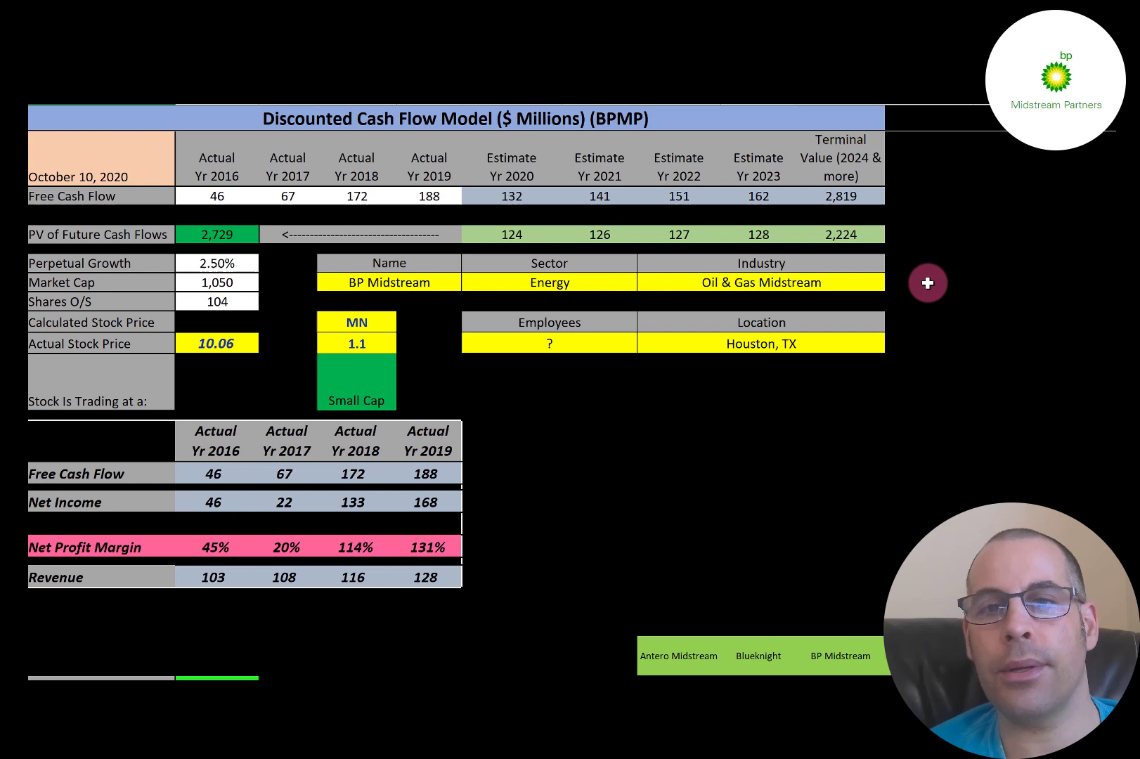
mouse_move(942, 311)
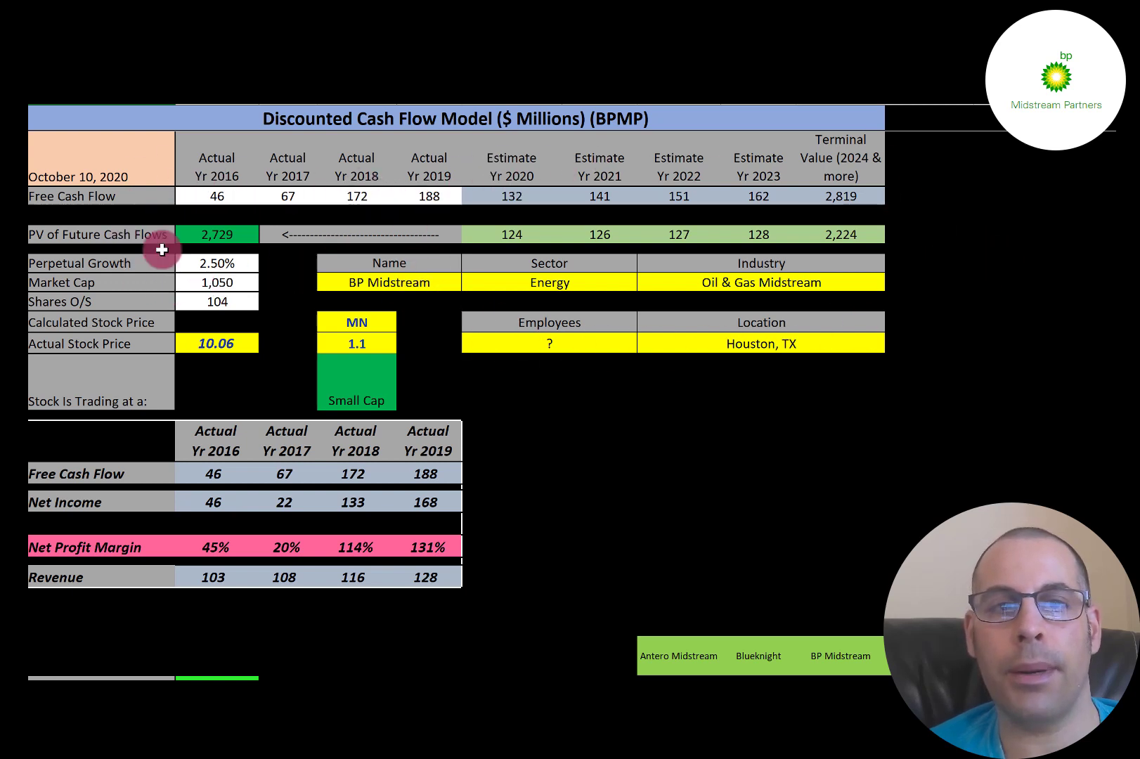
mouse_move(258, 251)
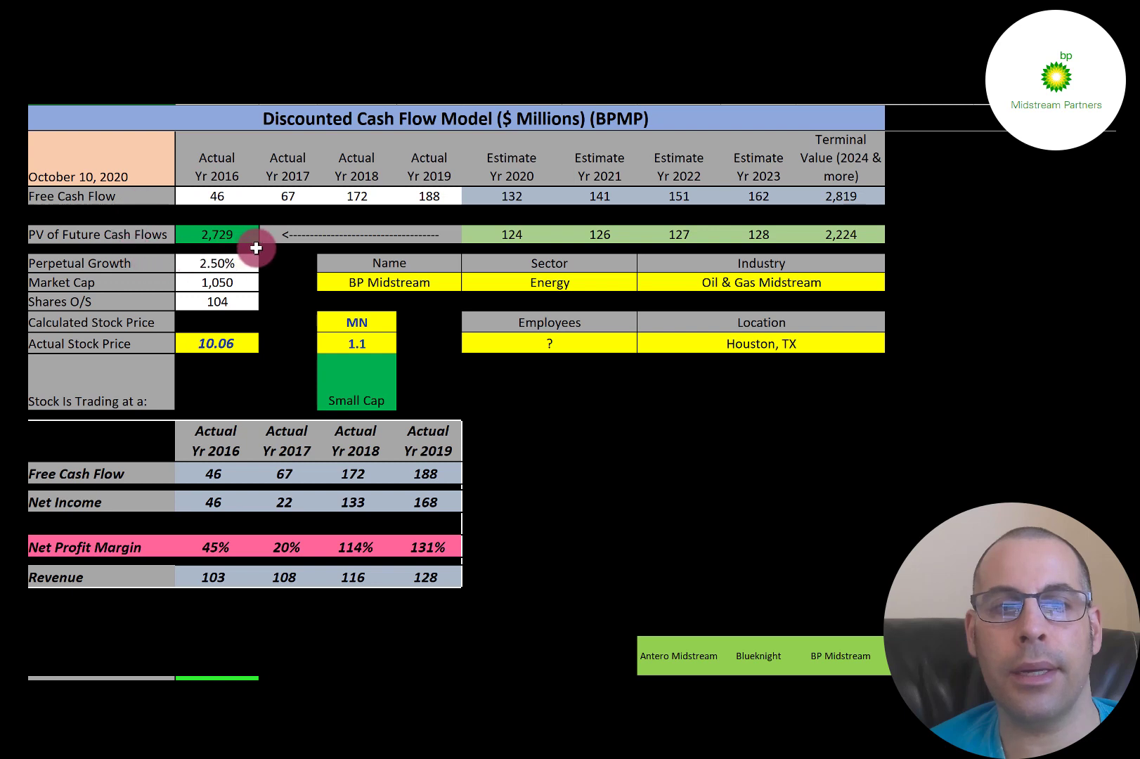
mouse_move(188, 322)
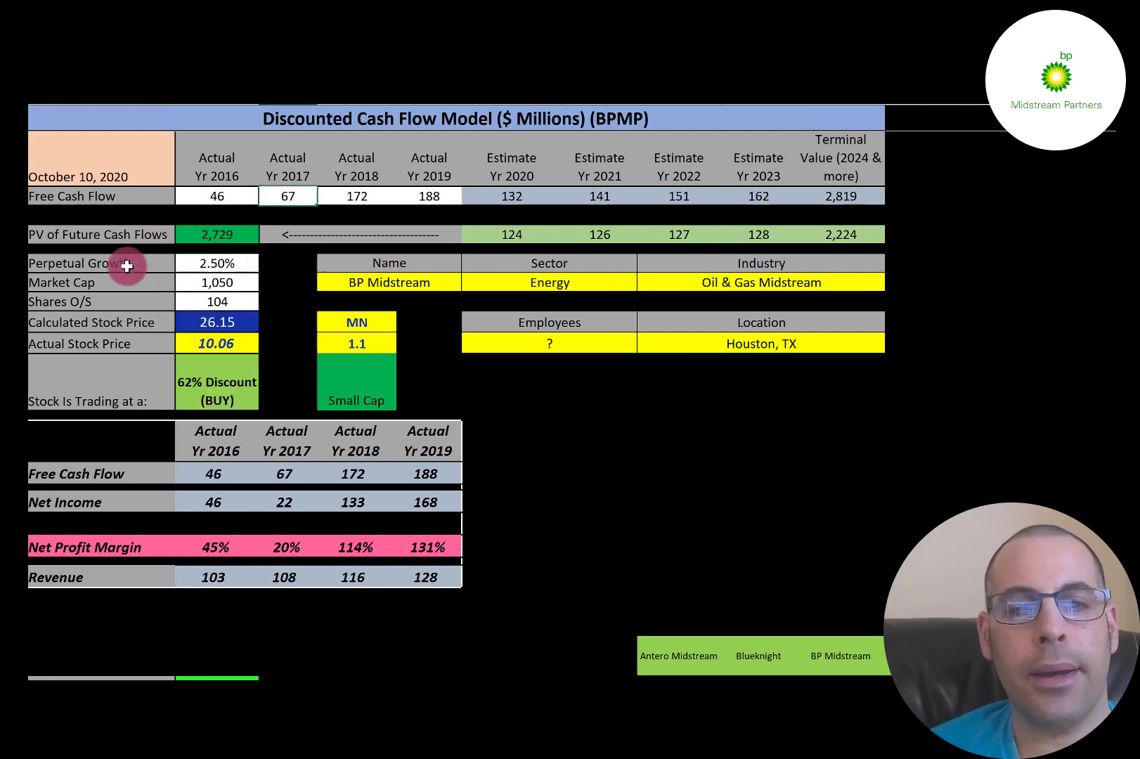
mouse_move(172, 283)
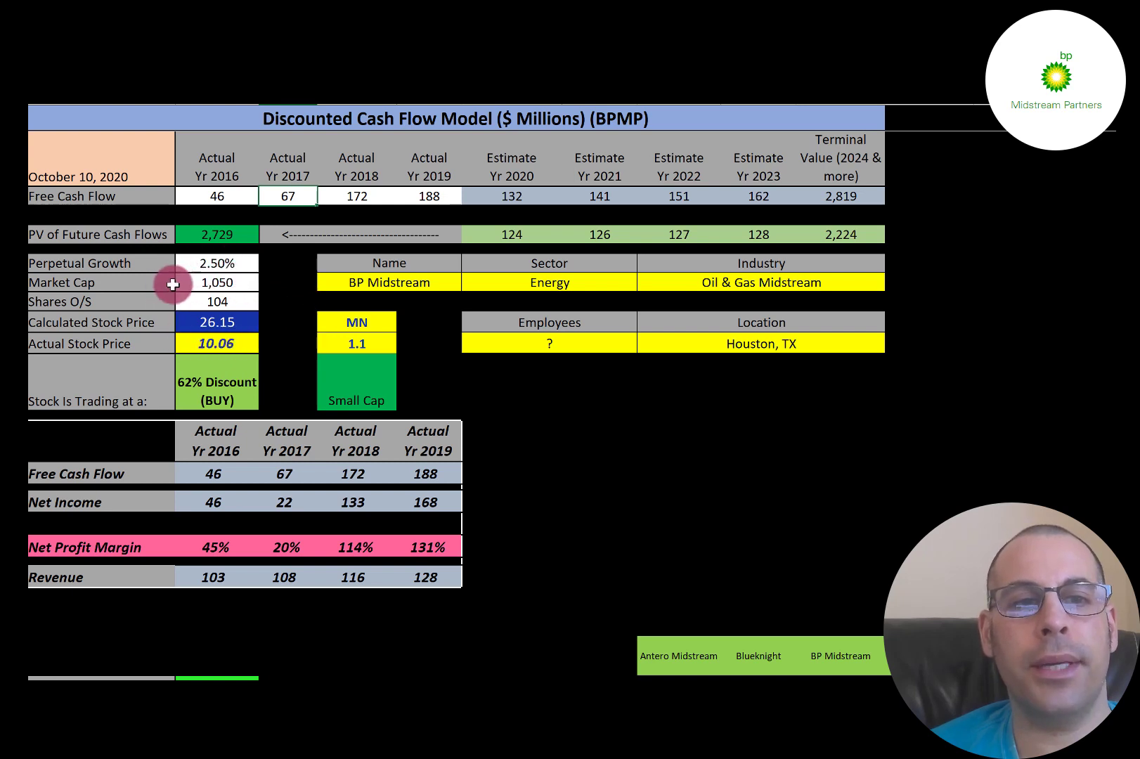
mouse_move(164, 371)
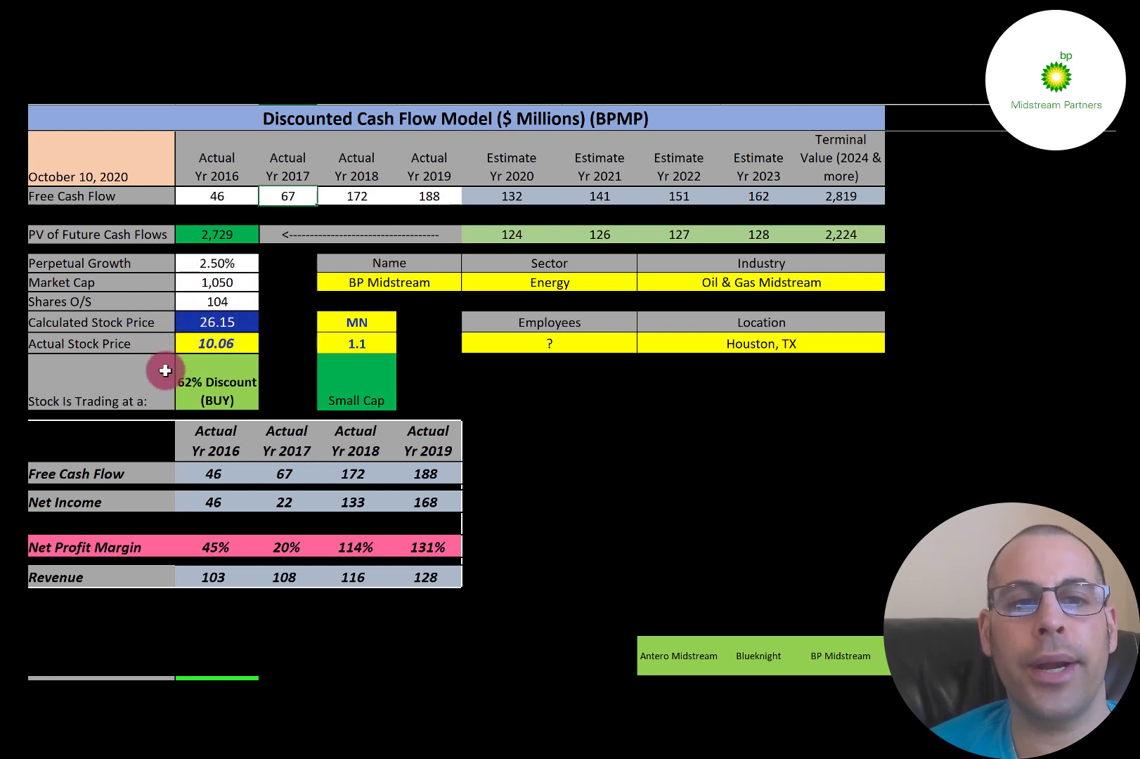
mouse_move(132, 430)
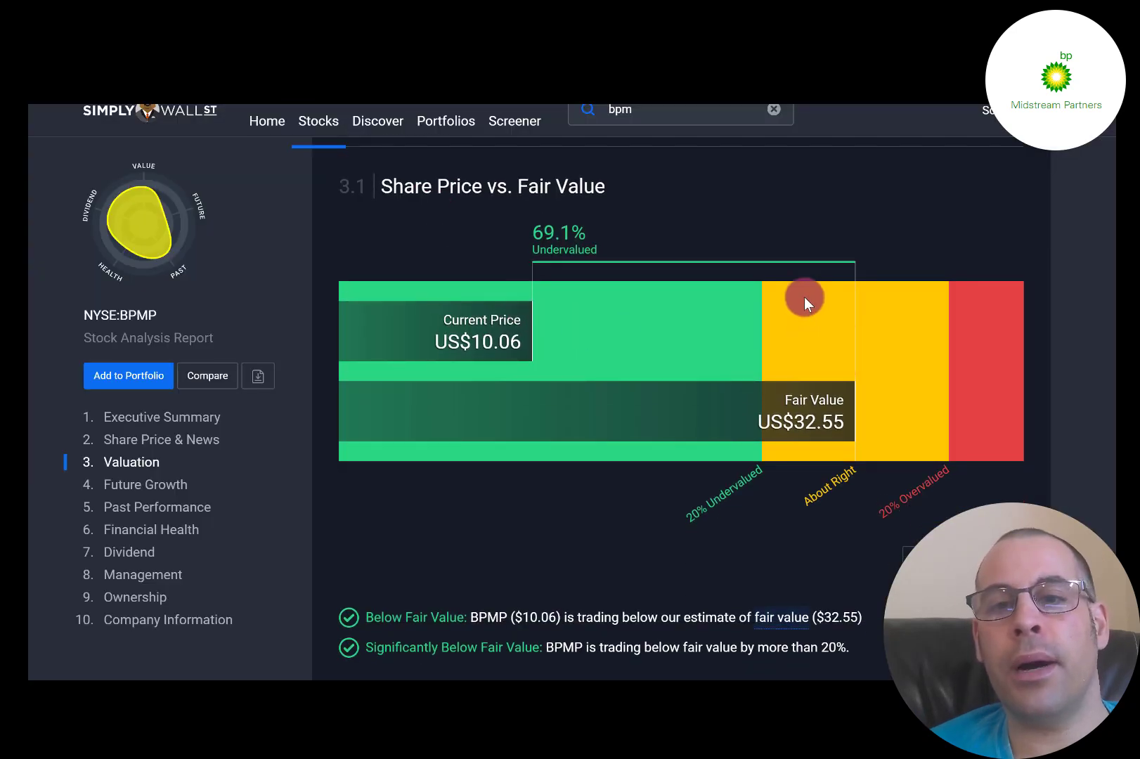
mouse_move(762, 300)
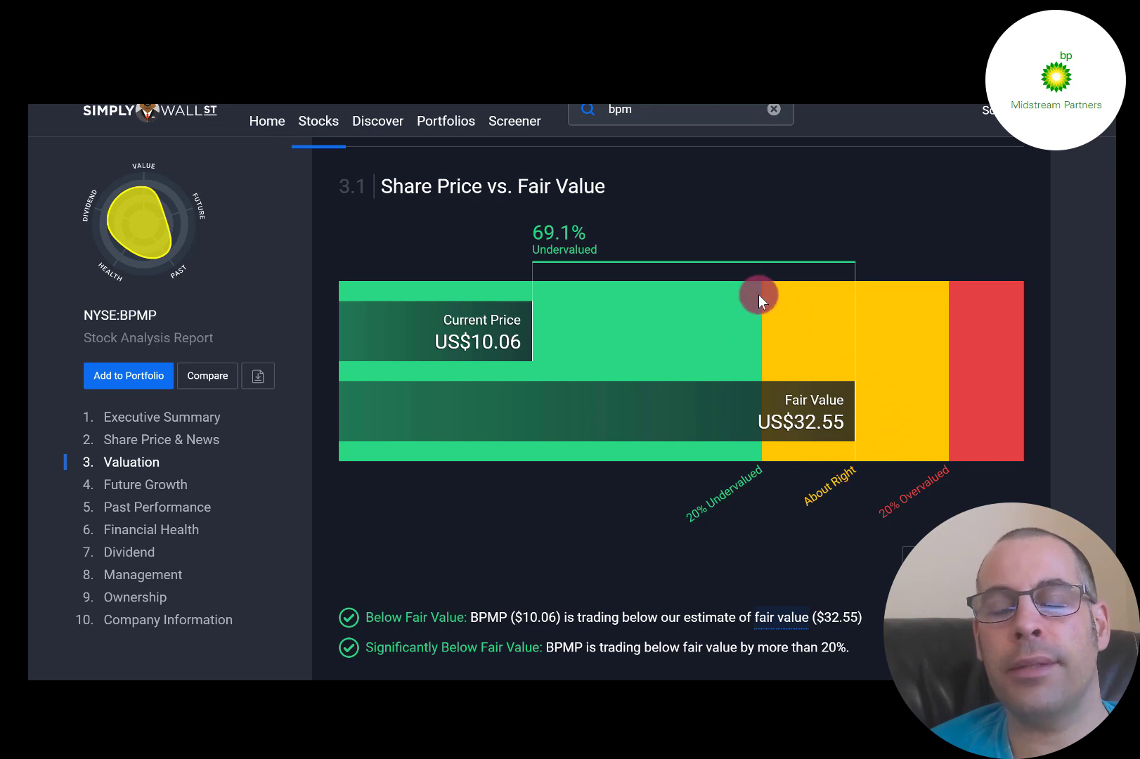
mouse_move(595, 175)
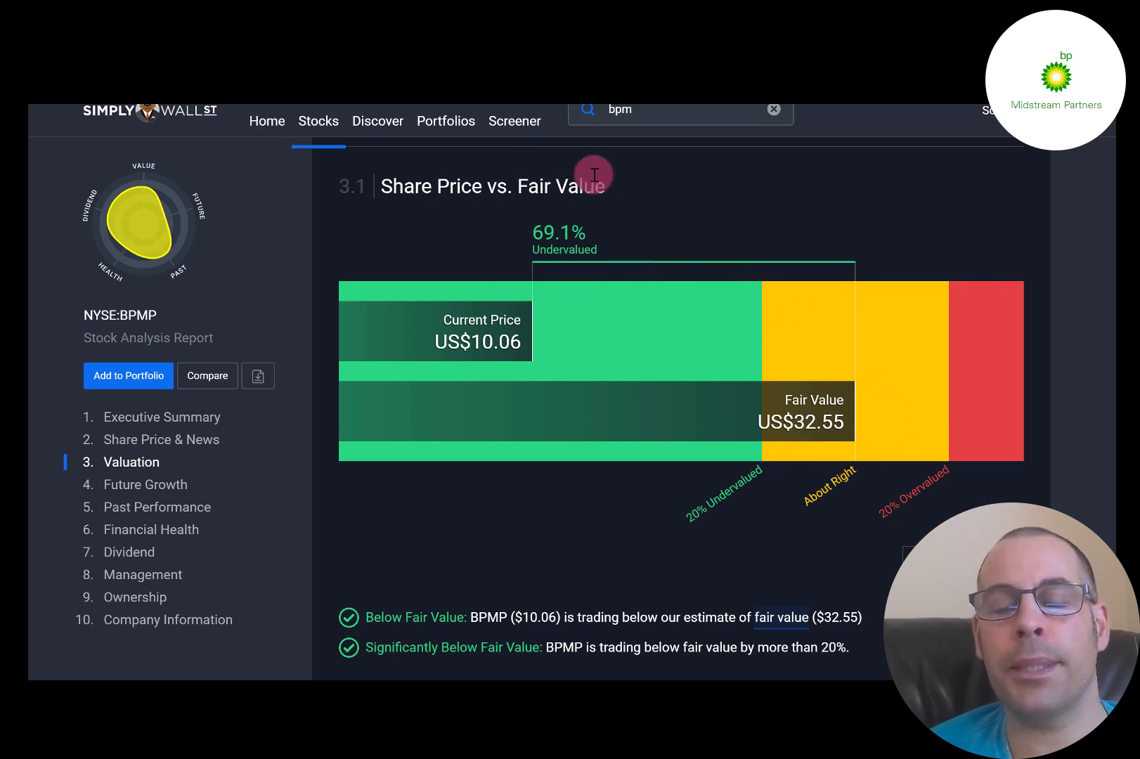
mouse_move(830, 494)
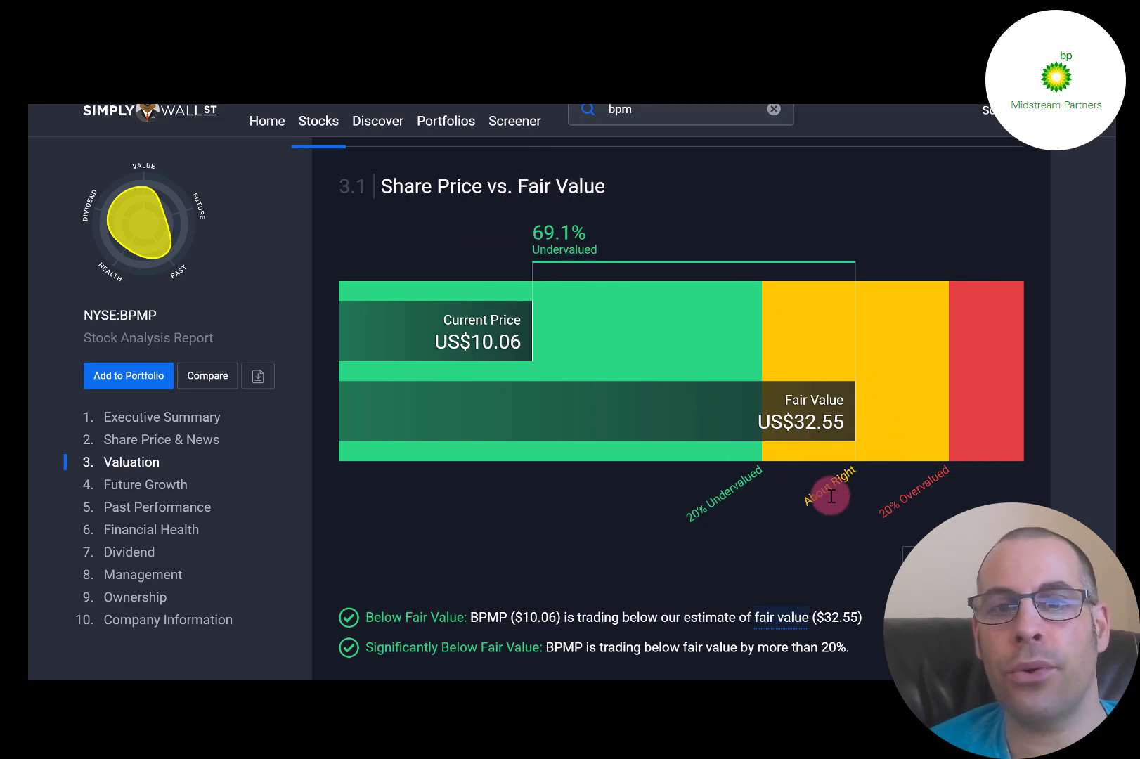
mouse_move(644, 315)
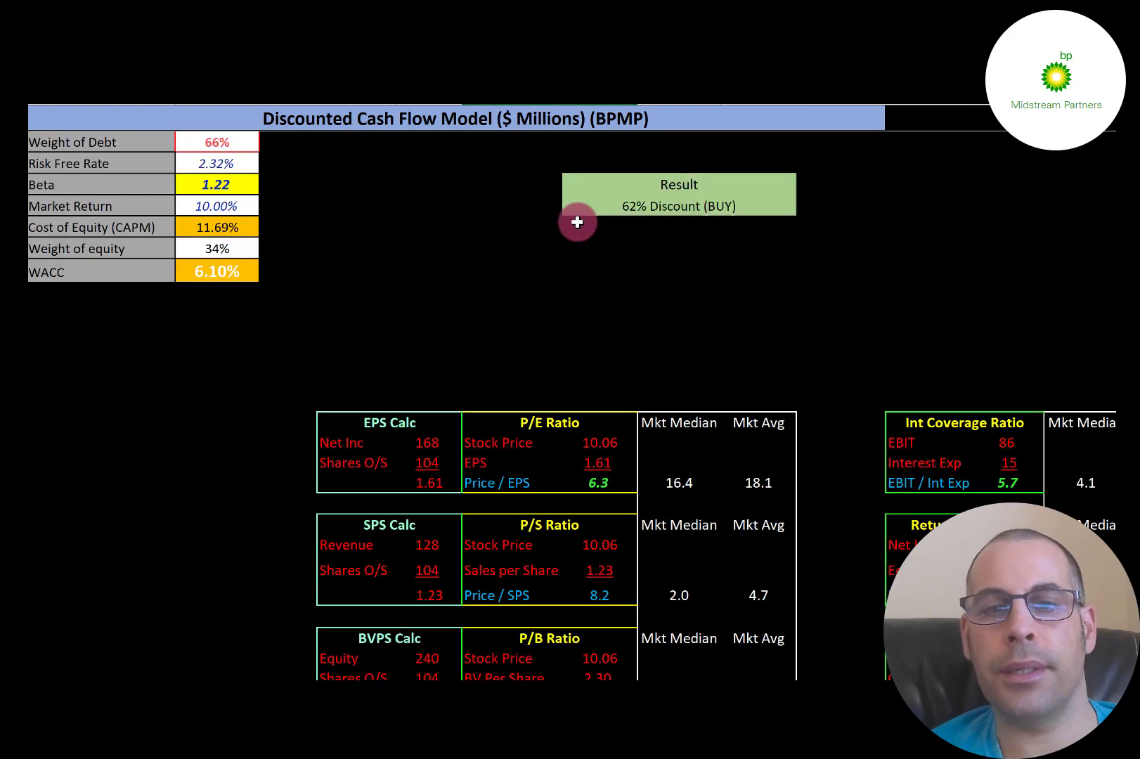
scroll(down, 3)
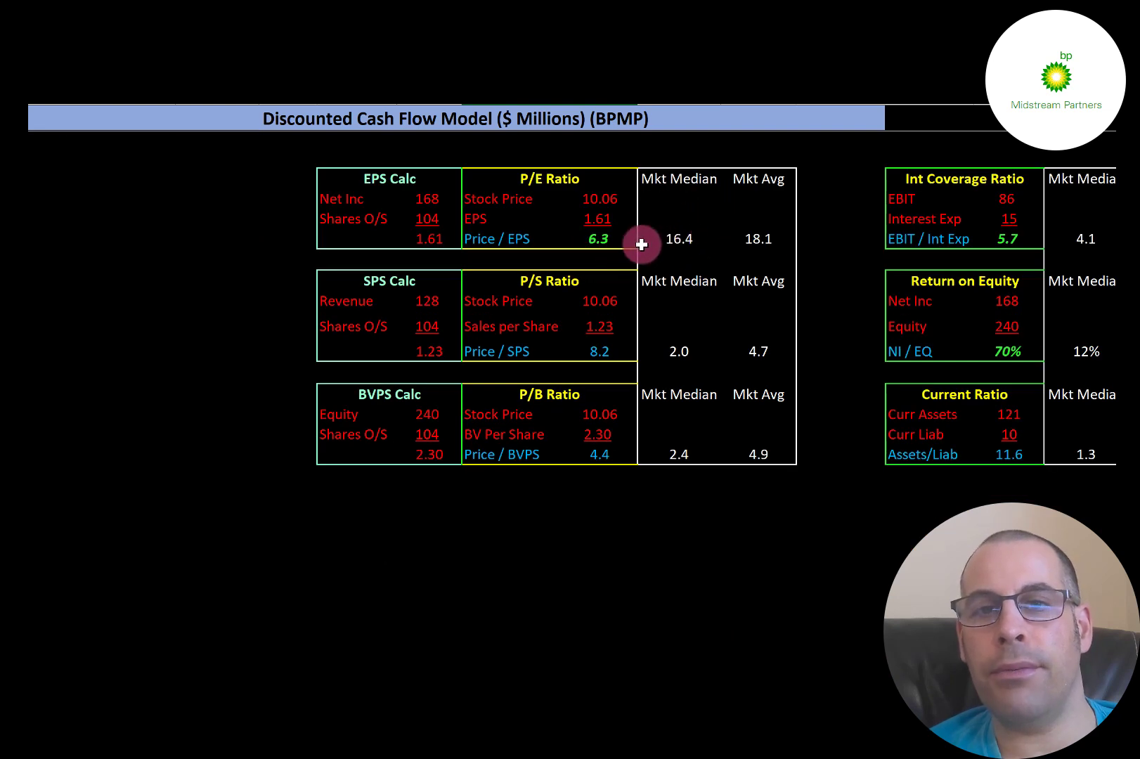
mouse_move(822, 249)
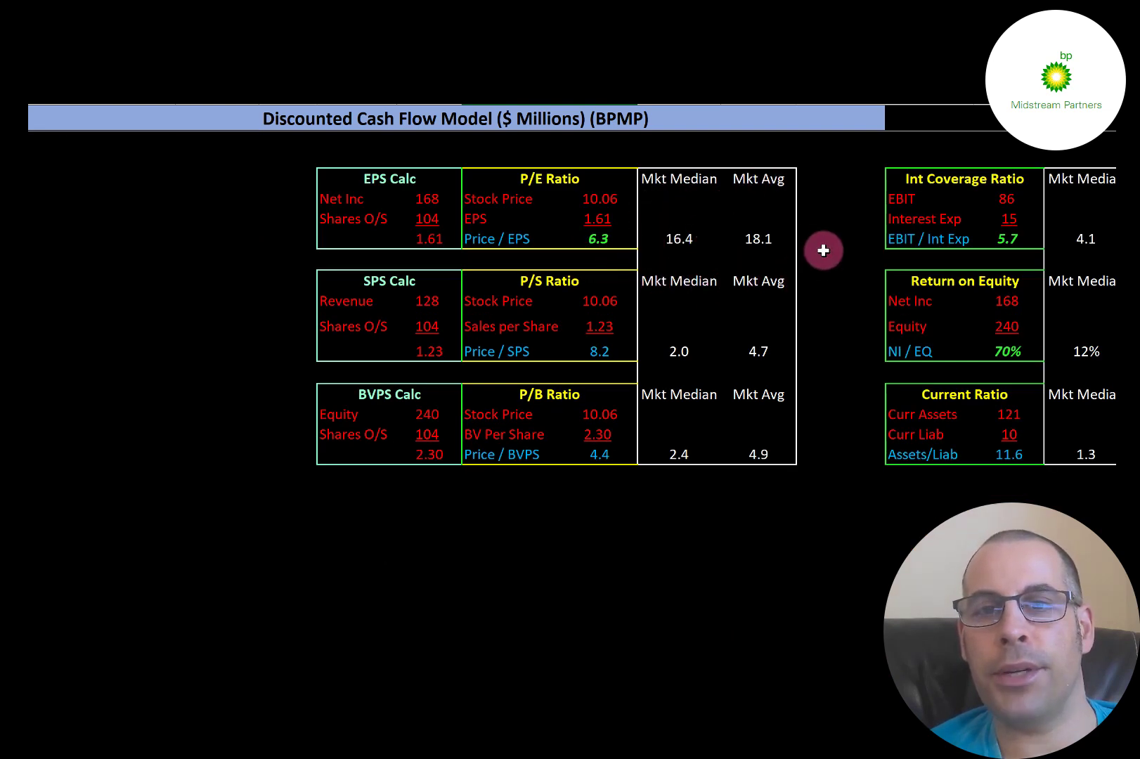
mouse_move(574, 220)
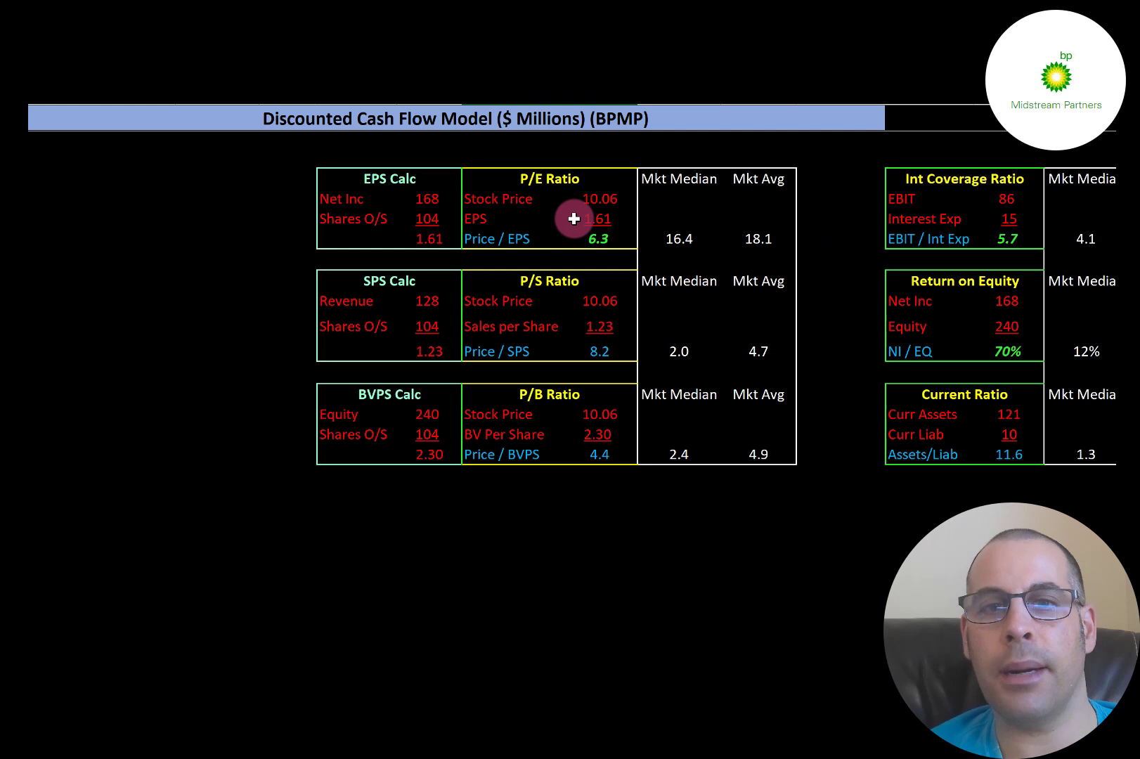
mouse_move(542, 204)
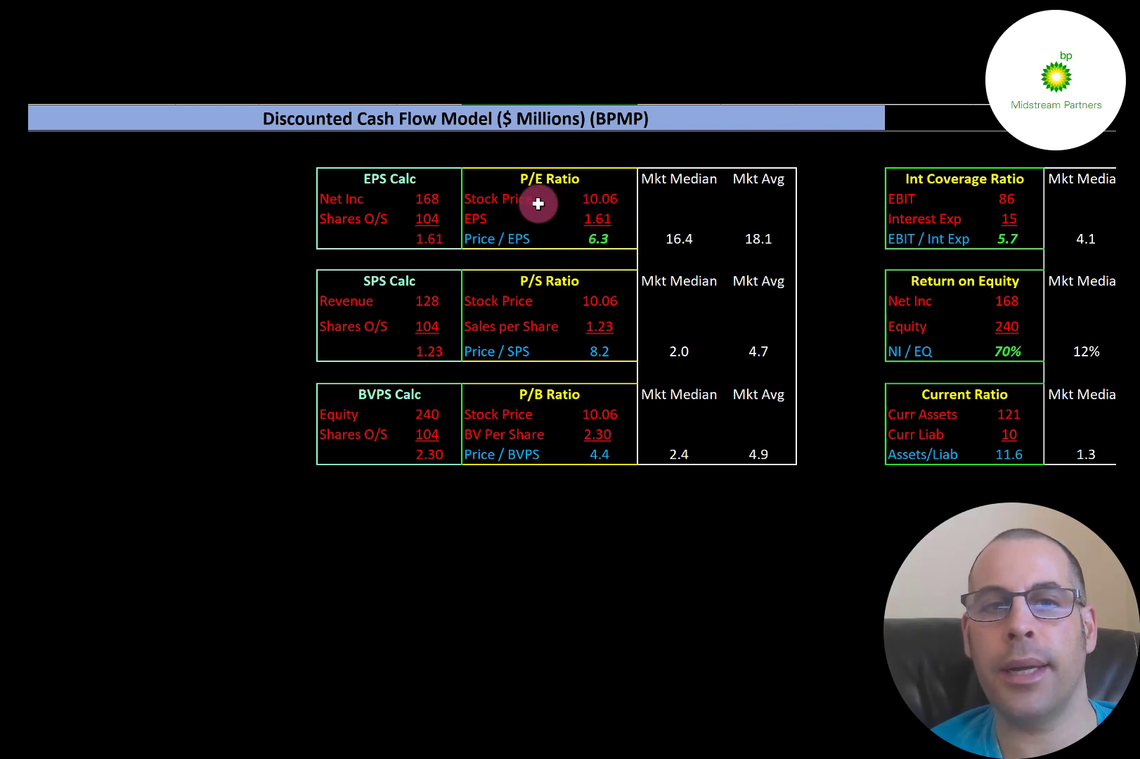
mouse_move(494, 210)
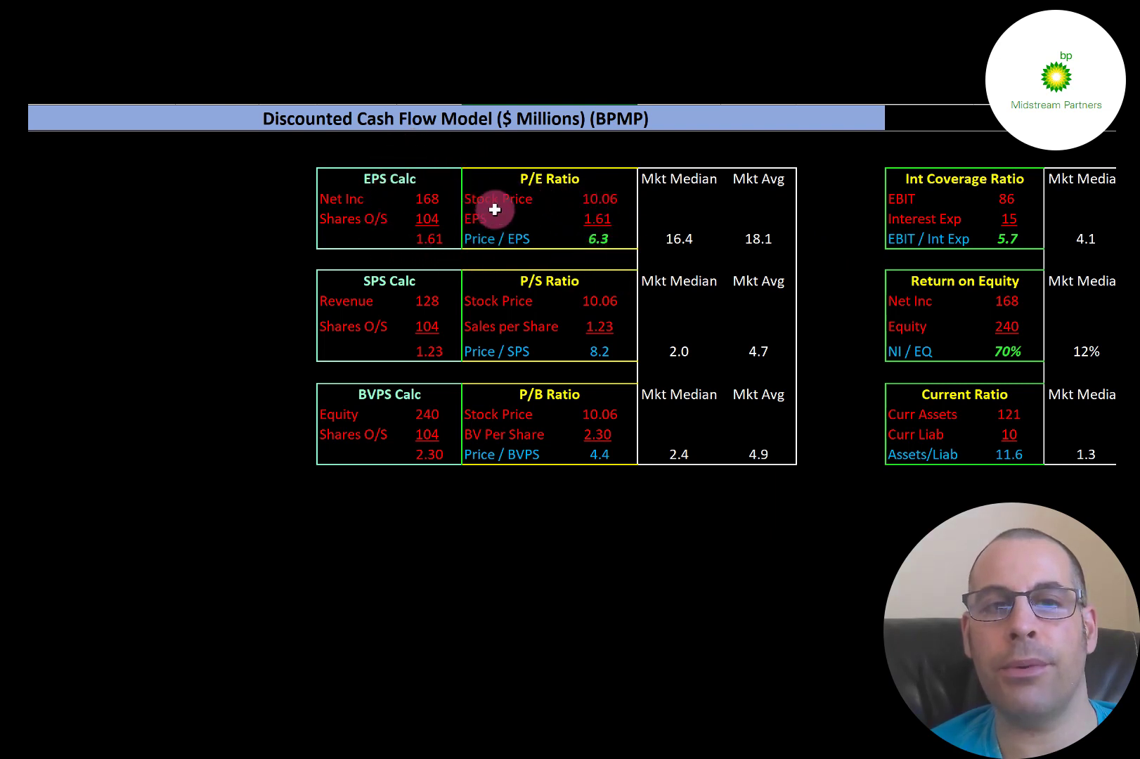
mouse_move(640, 262)
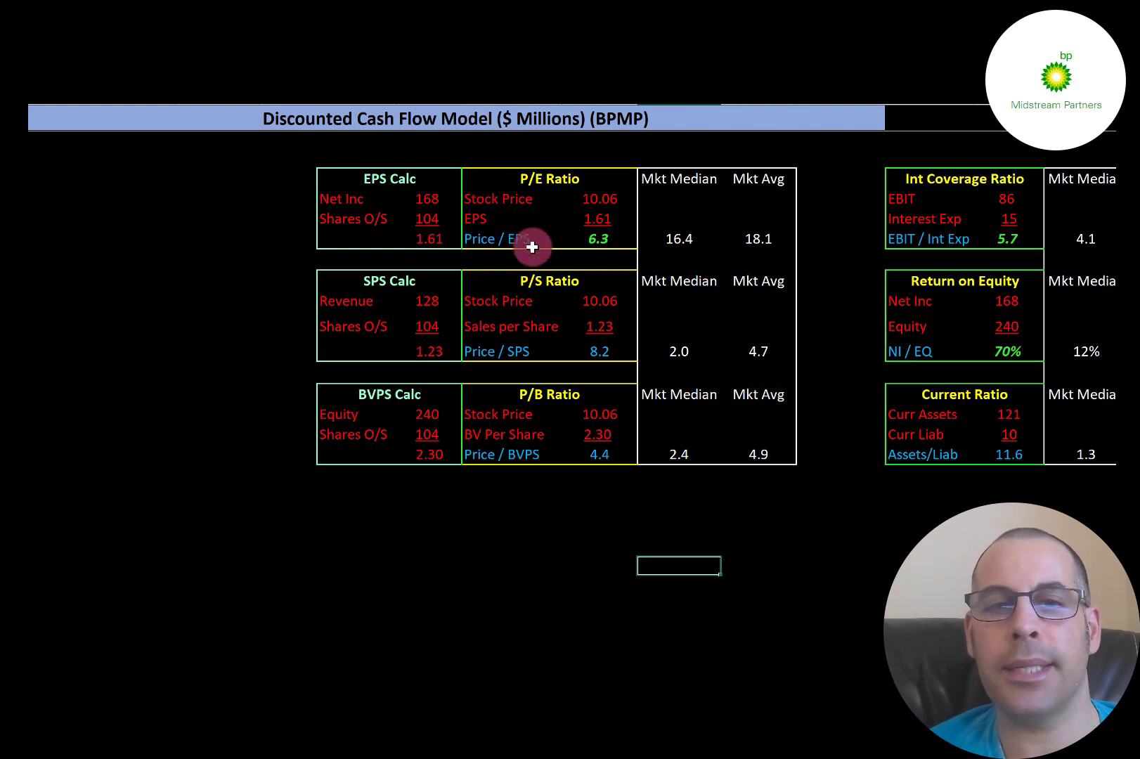
mouse_move(567, 345)
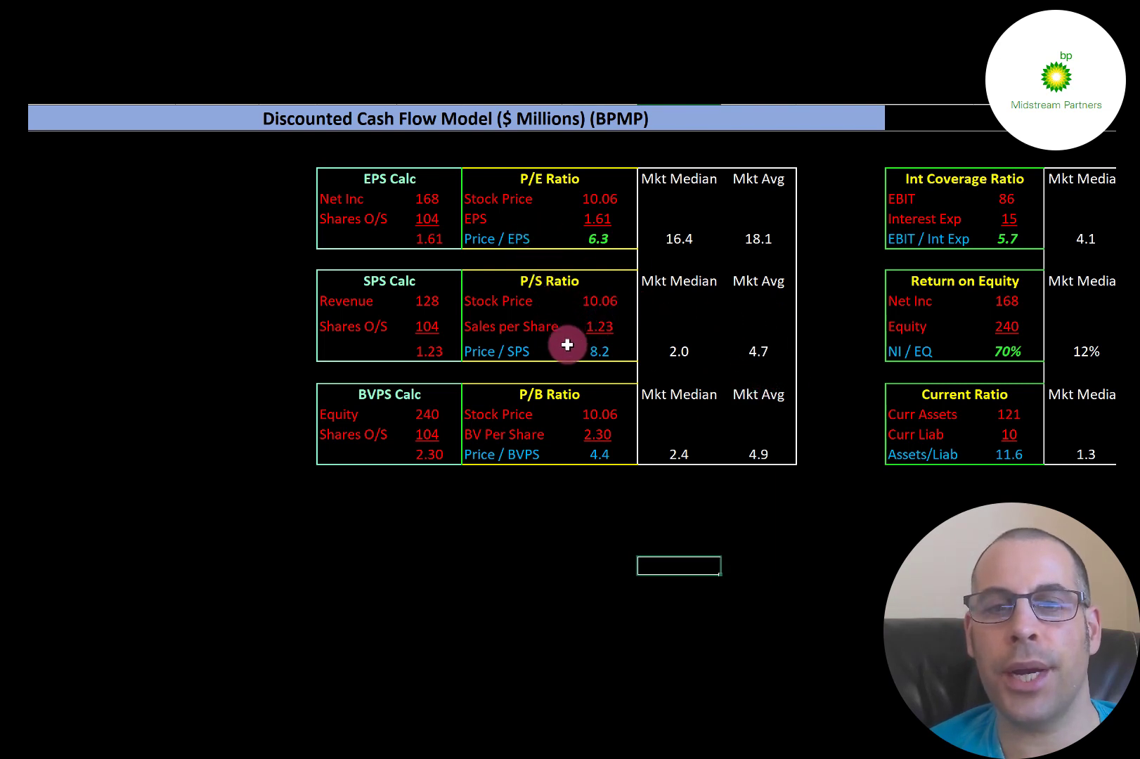
mouse_move(486, 308)
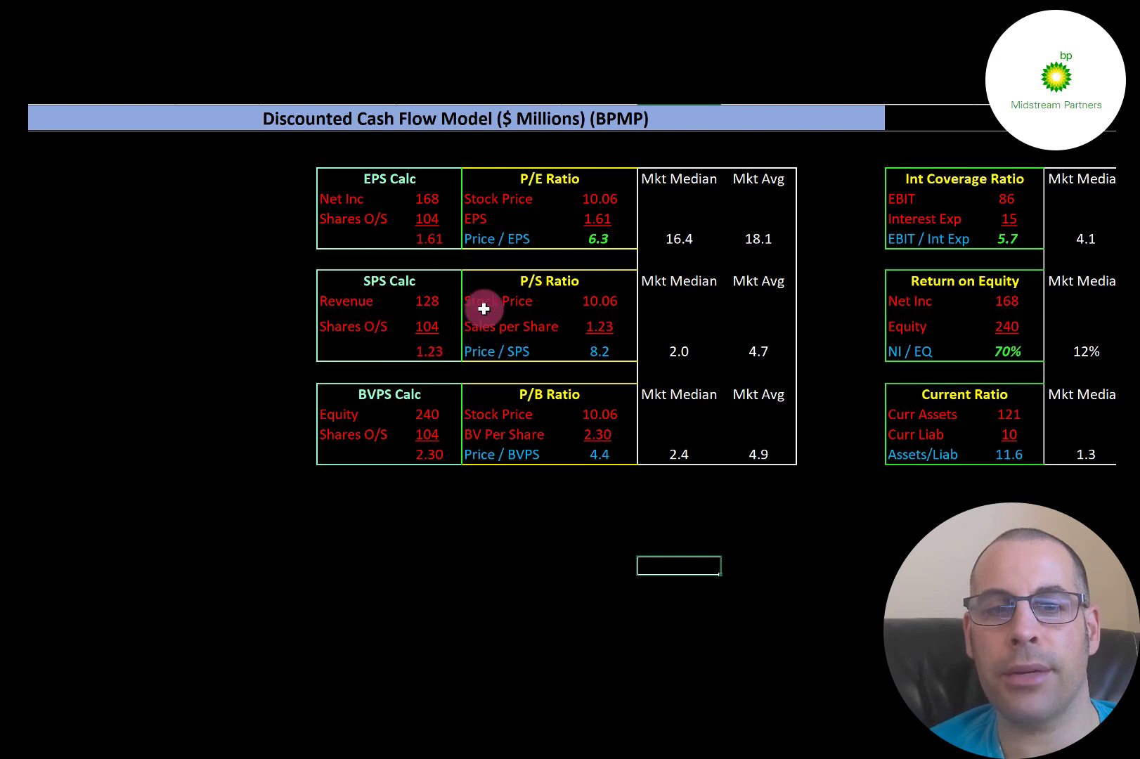
mouse_move(560, 313)
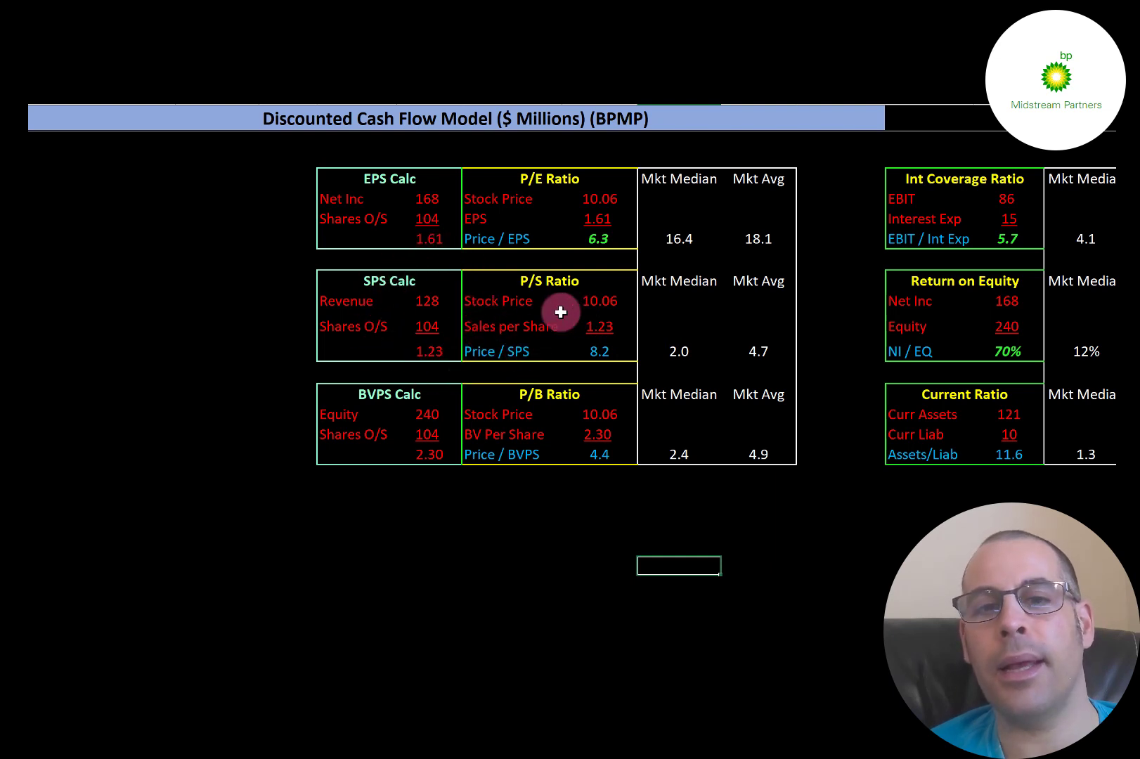
mouse_move(661, 351)
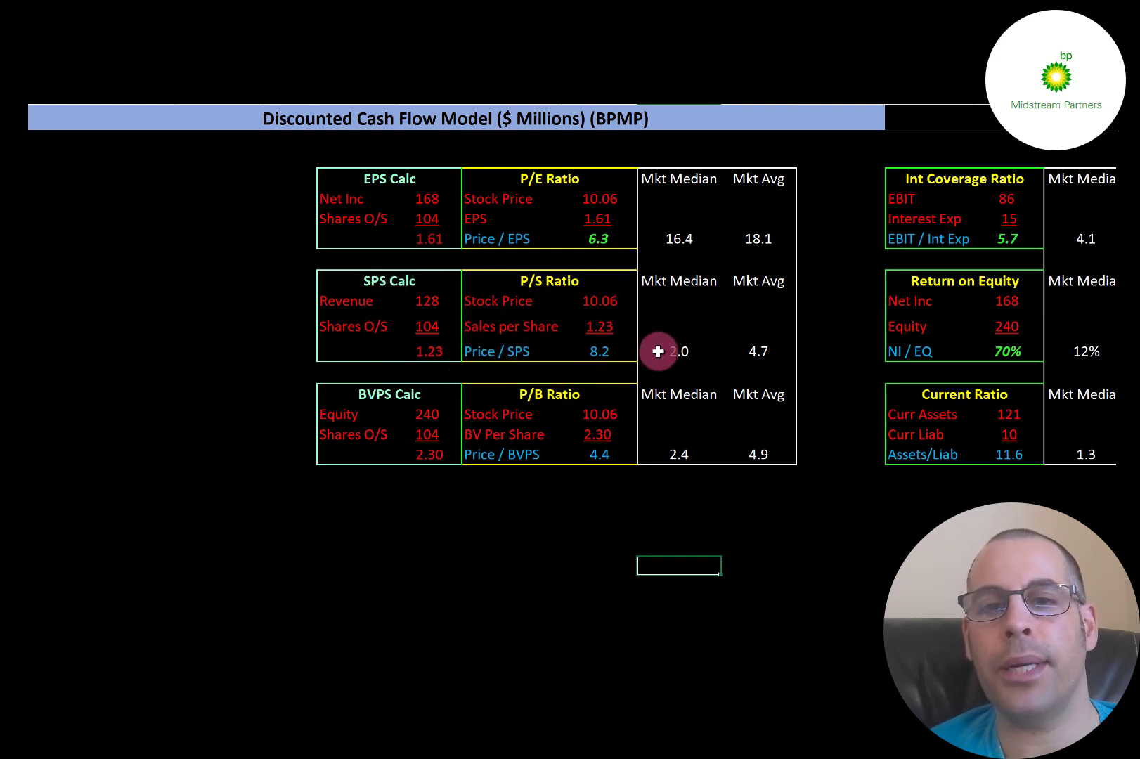
mouse_move(636, 364)
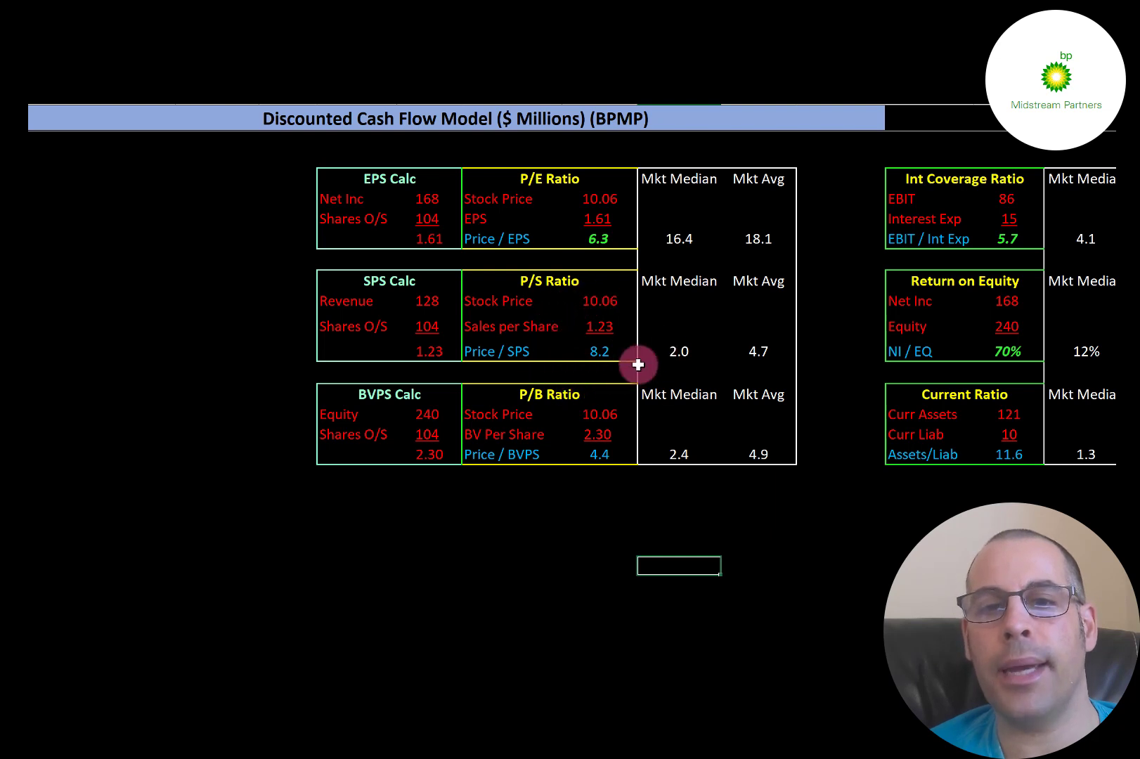
mouse_move(589, 307)
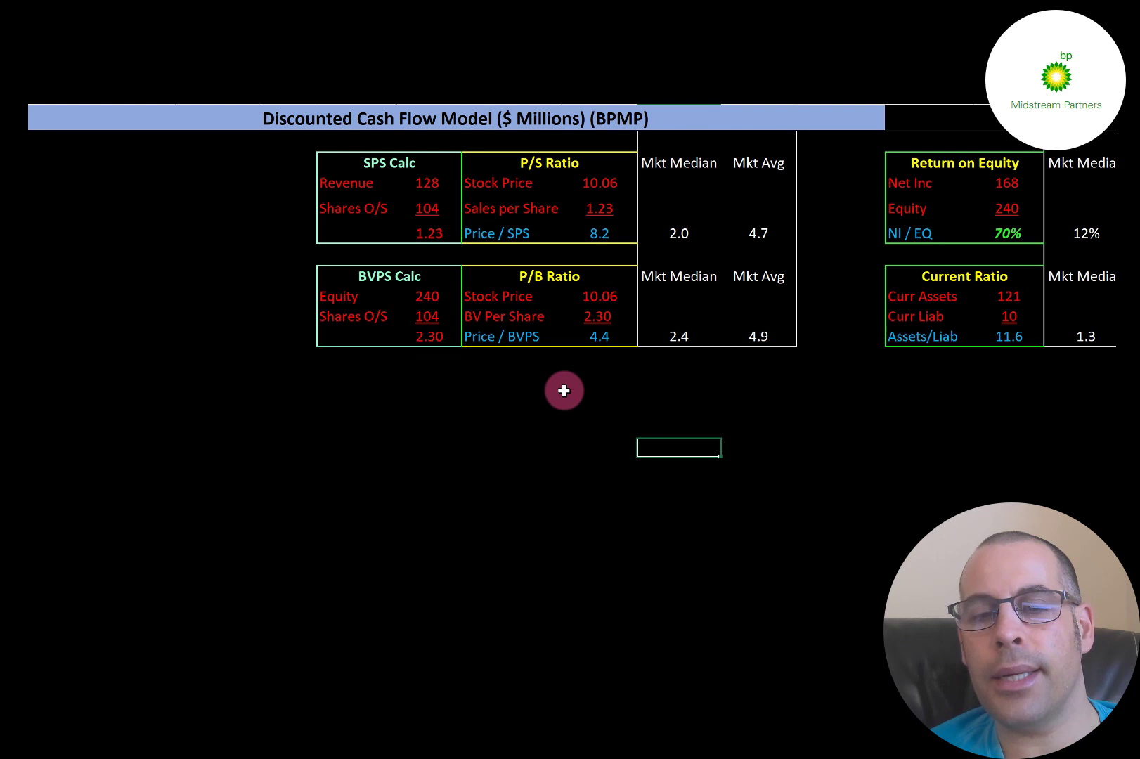
mouse_move(774, 282)
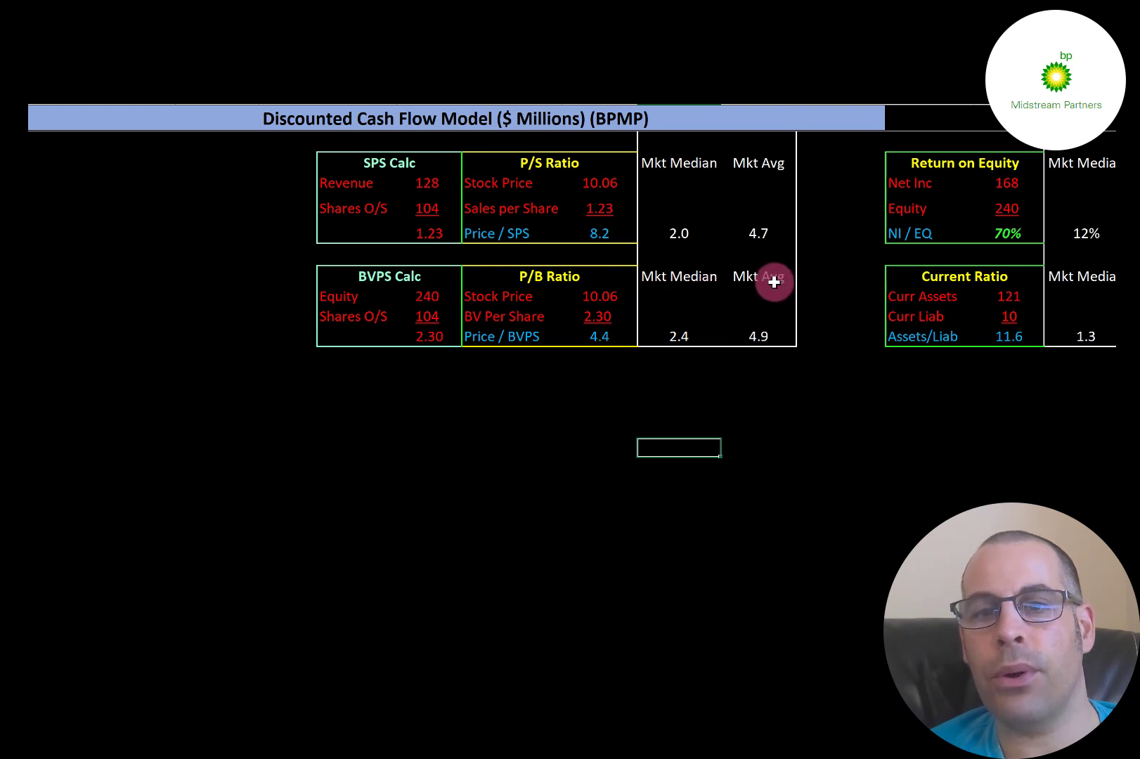
mouse_move(624, 300)
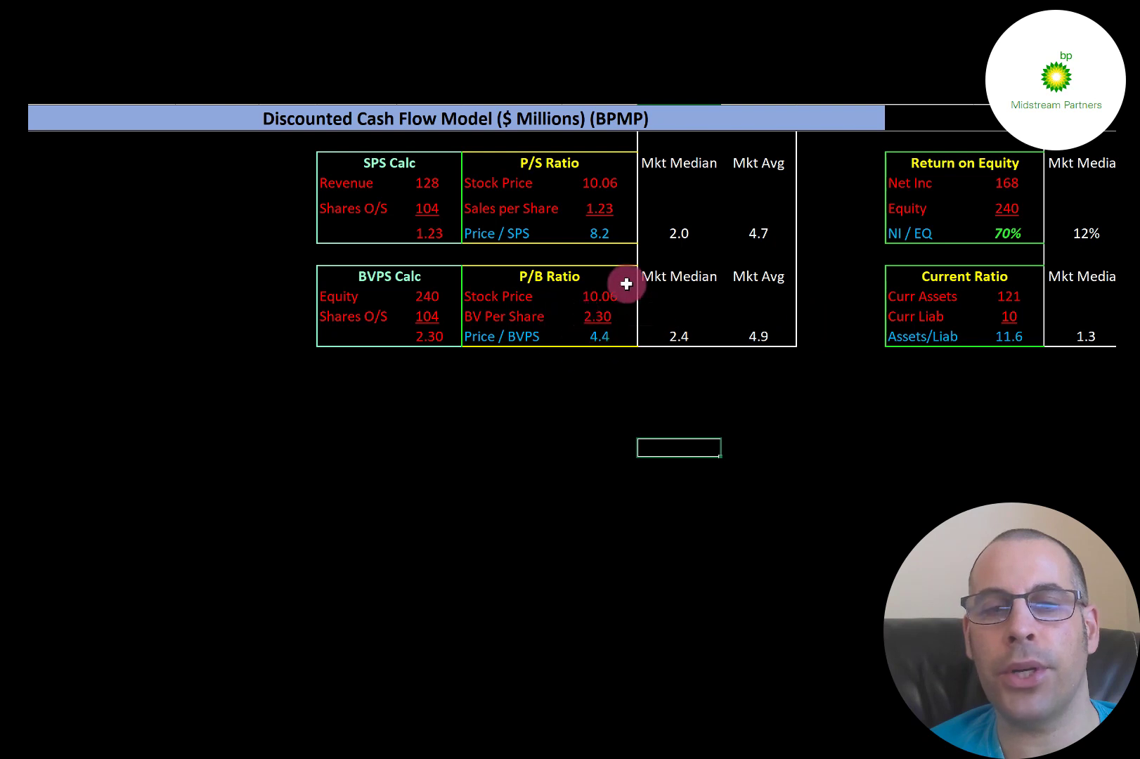
mouse_move(432, 398)
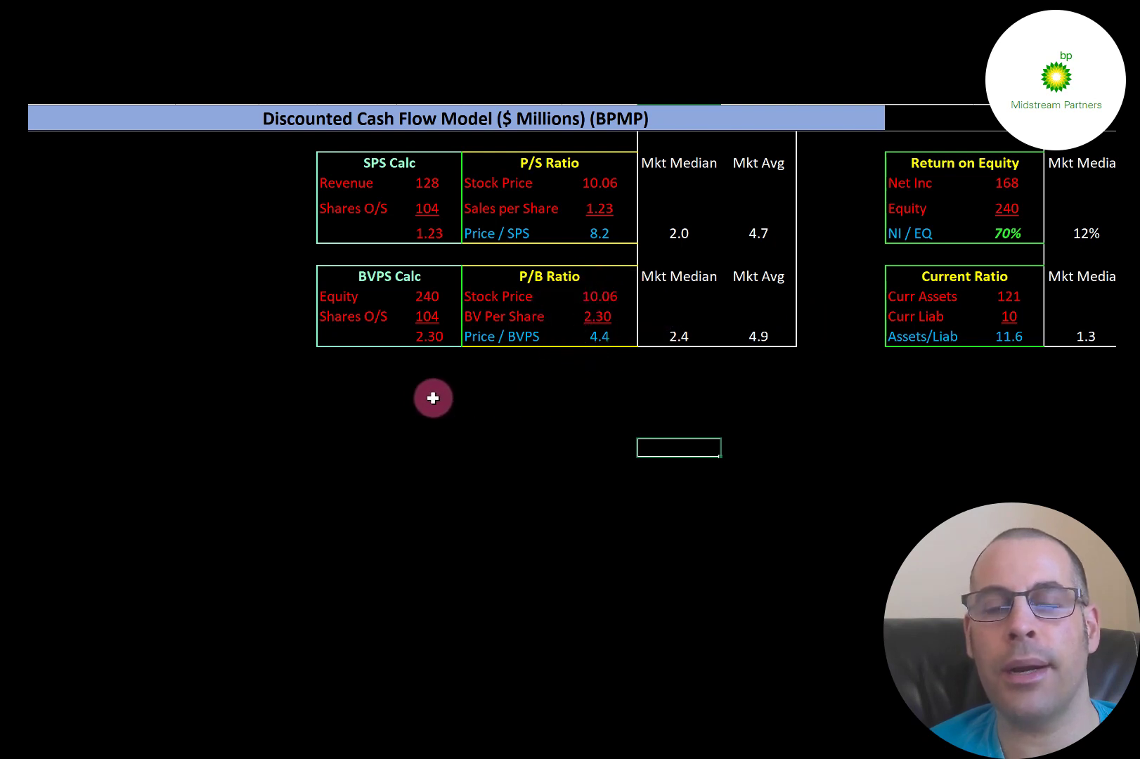
mouse_move(458, 398)
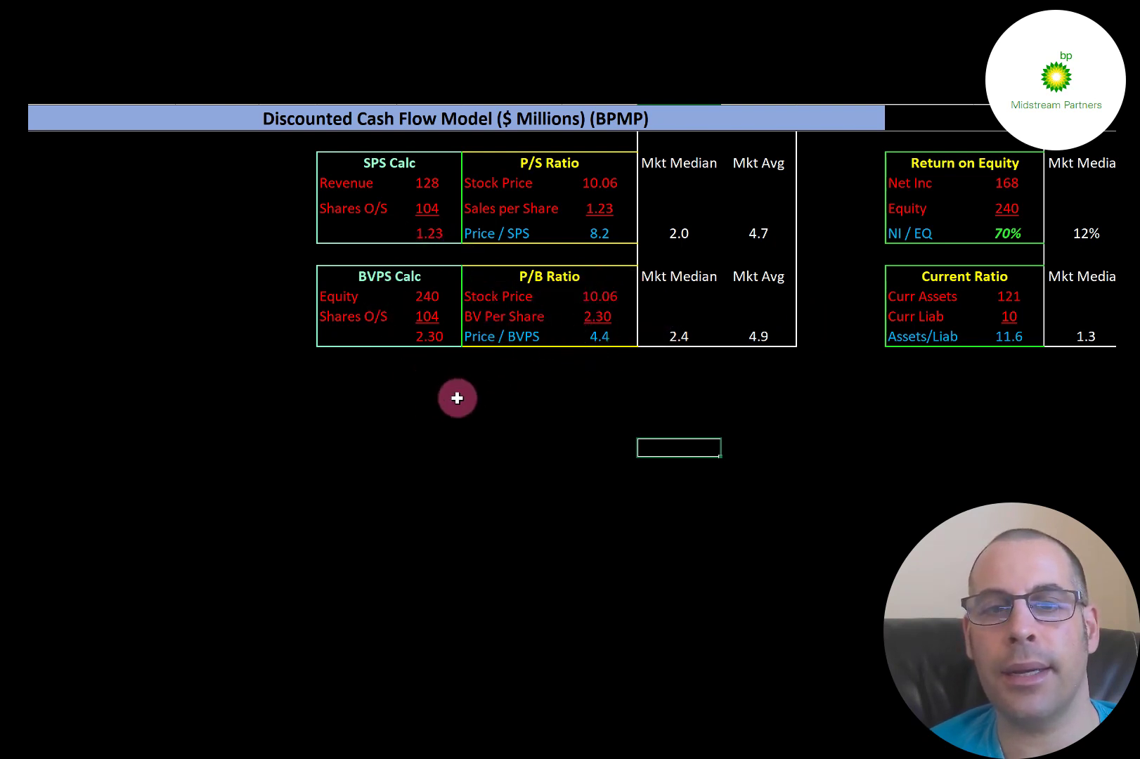
mouse_move(646, 346)
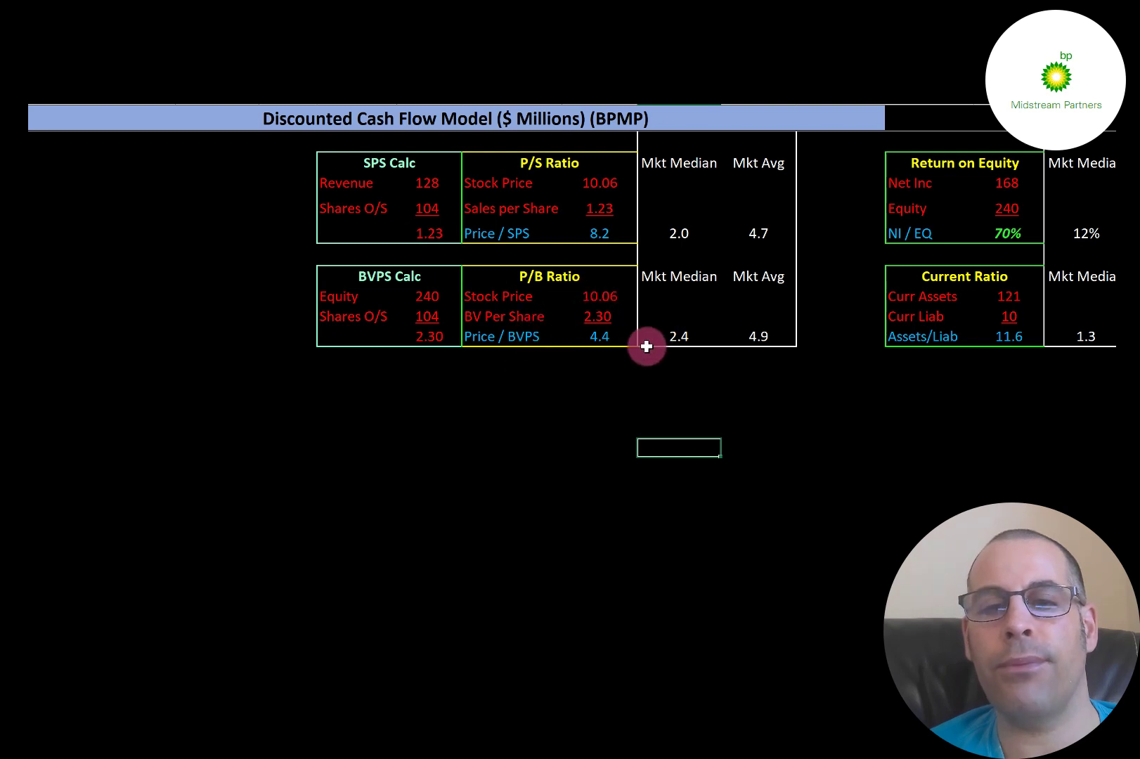
mouse_move(631, 358)
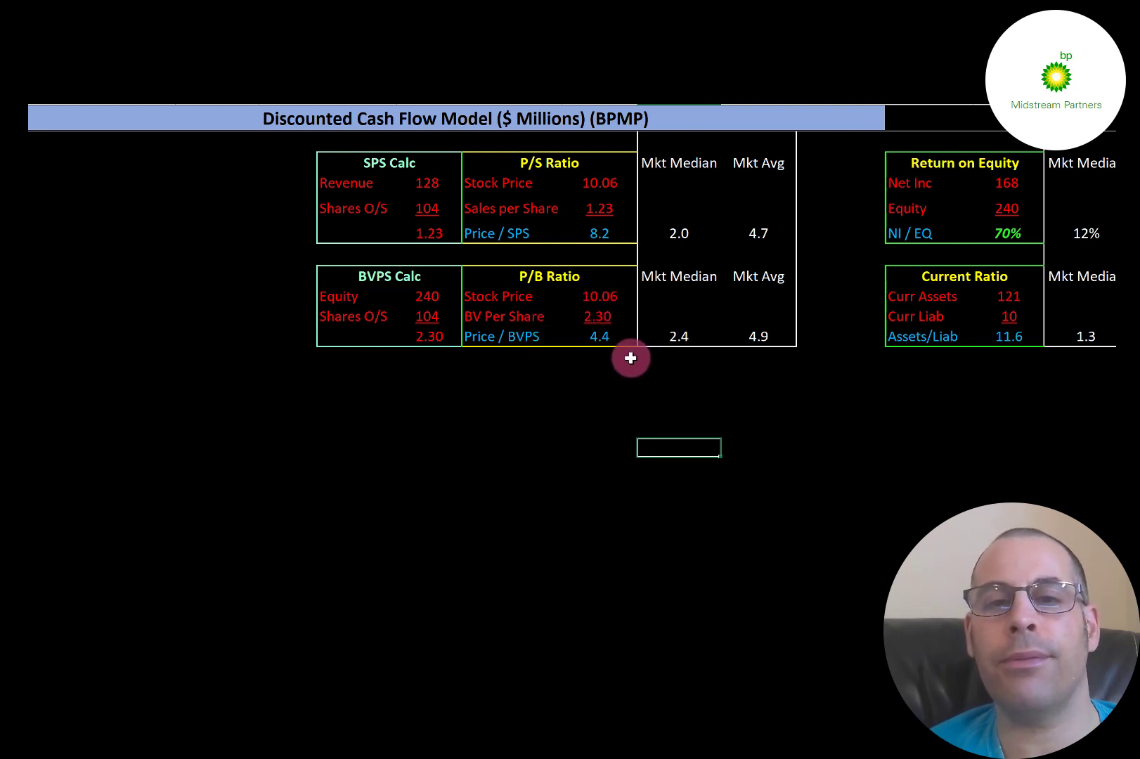
mouse_move(655, 324)
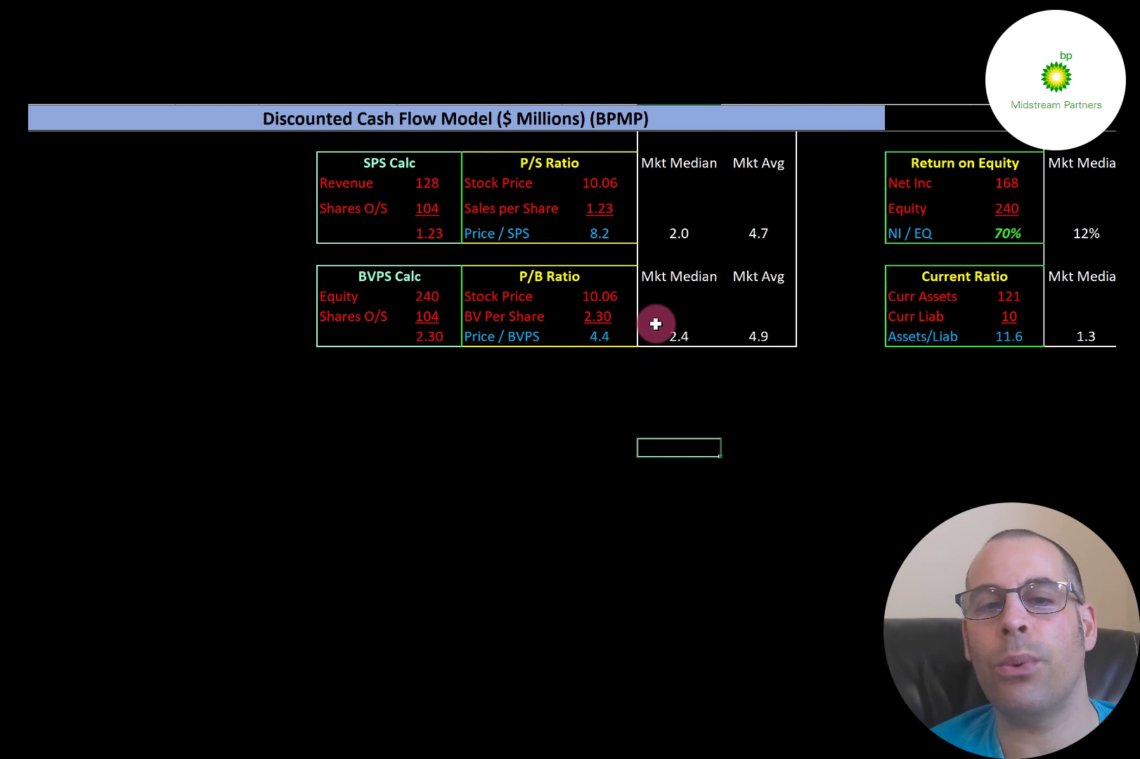
mouse_move(429, 326)
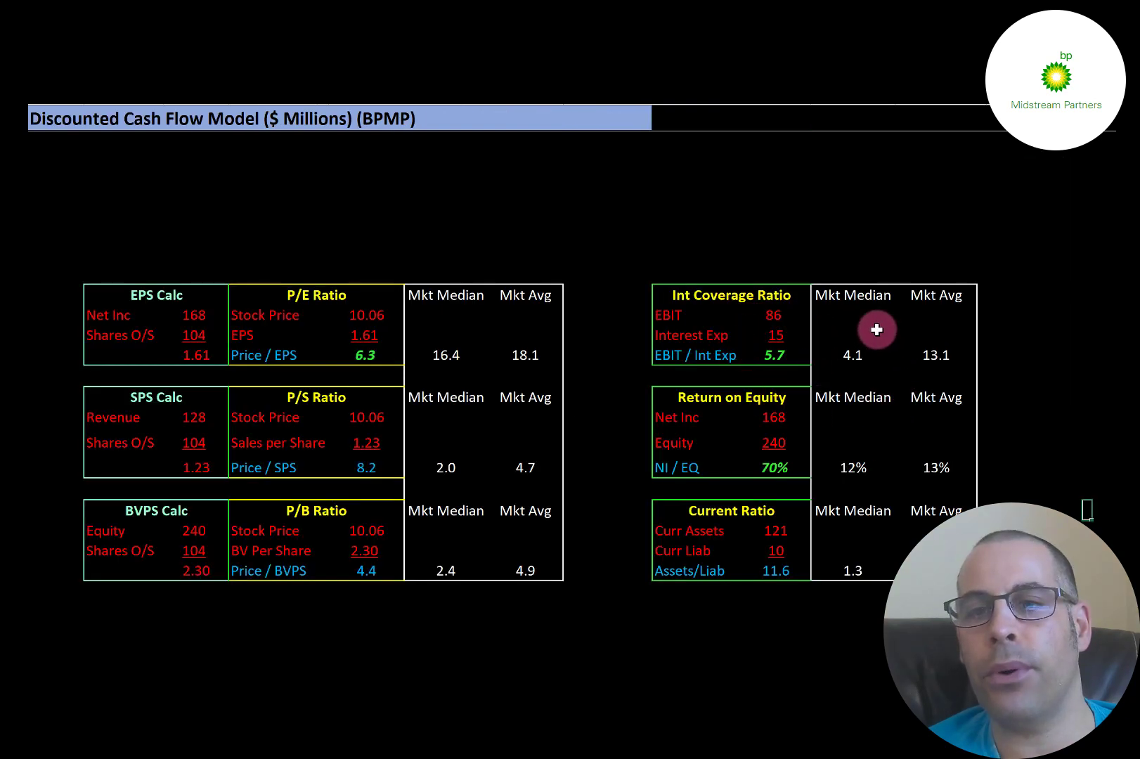
mouse_move(908, 319)
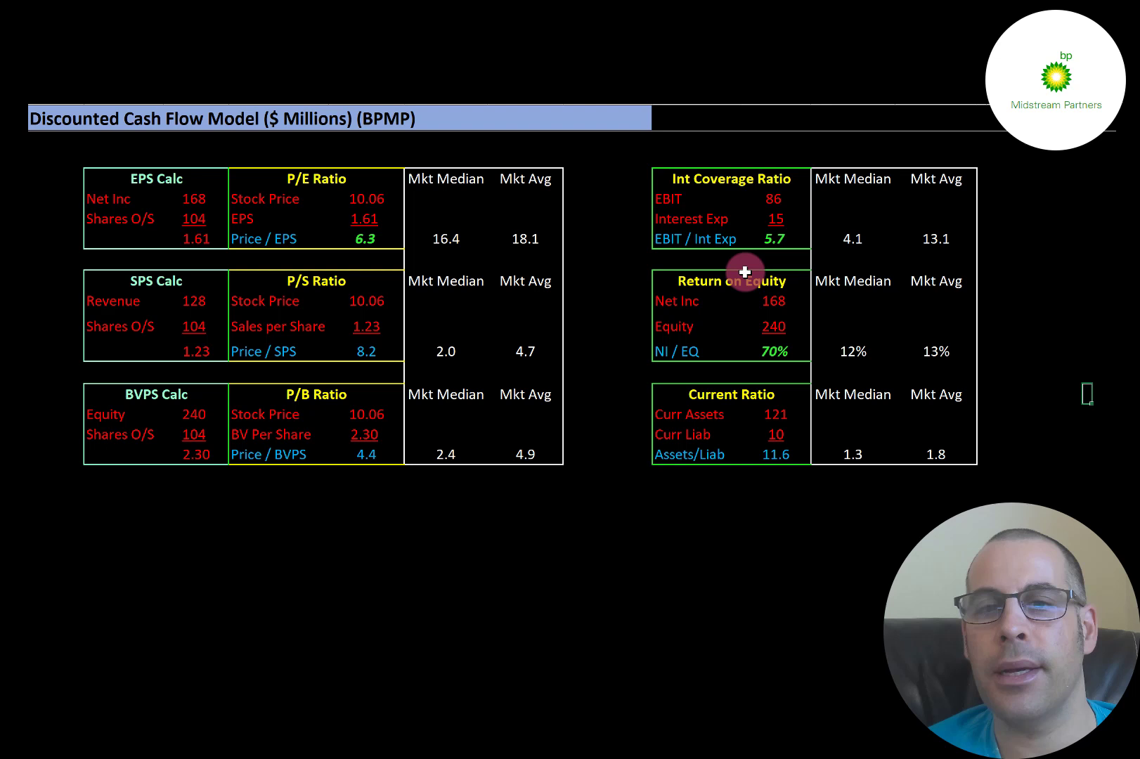
mouse_move(742, 218)
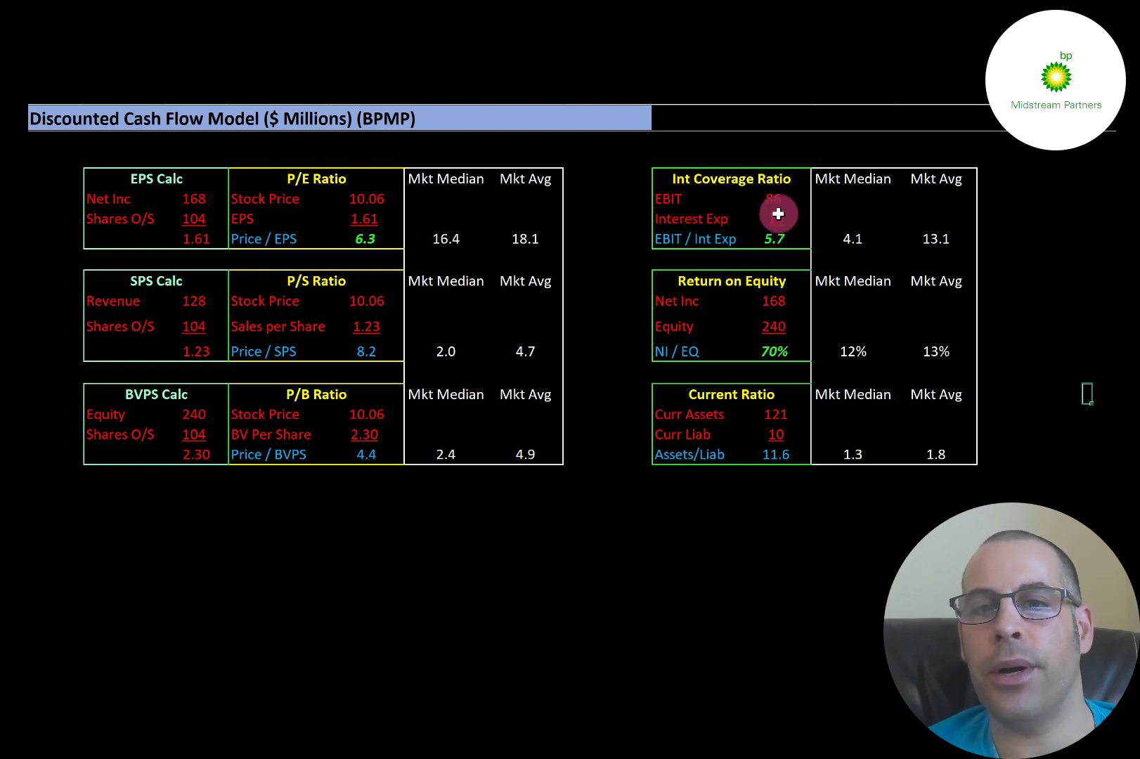
mouse_move(731, 184)
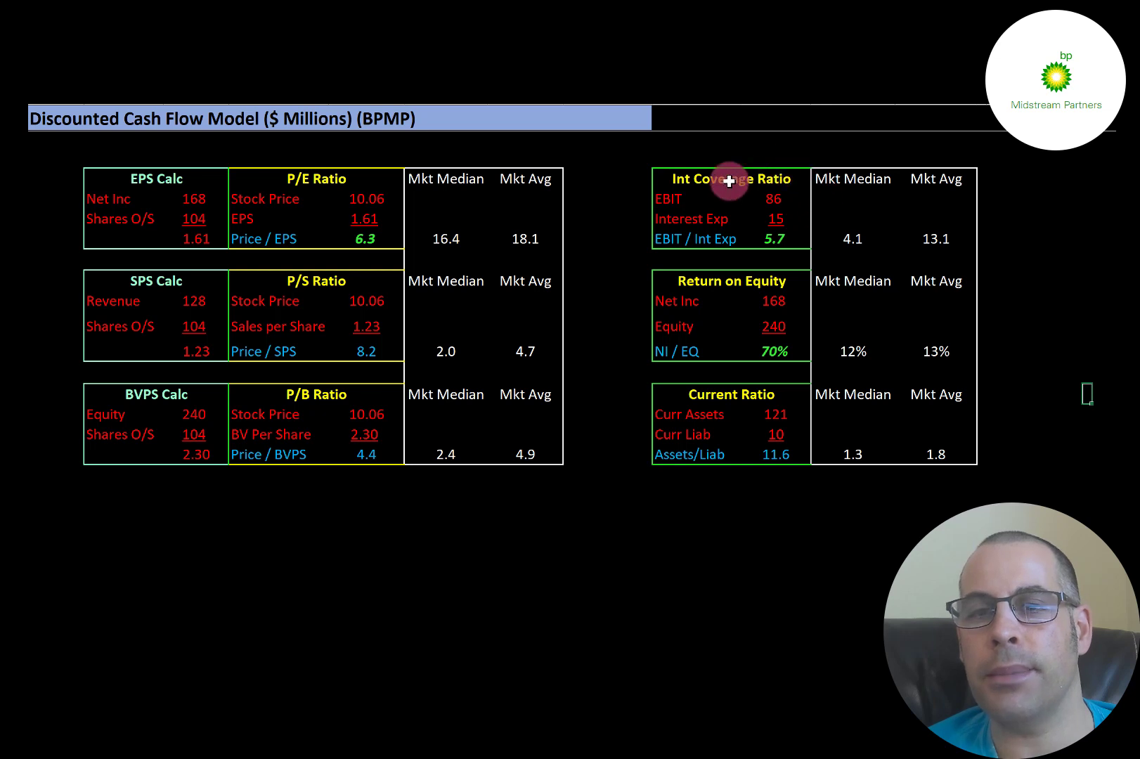
mouse_move(780, 213)
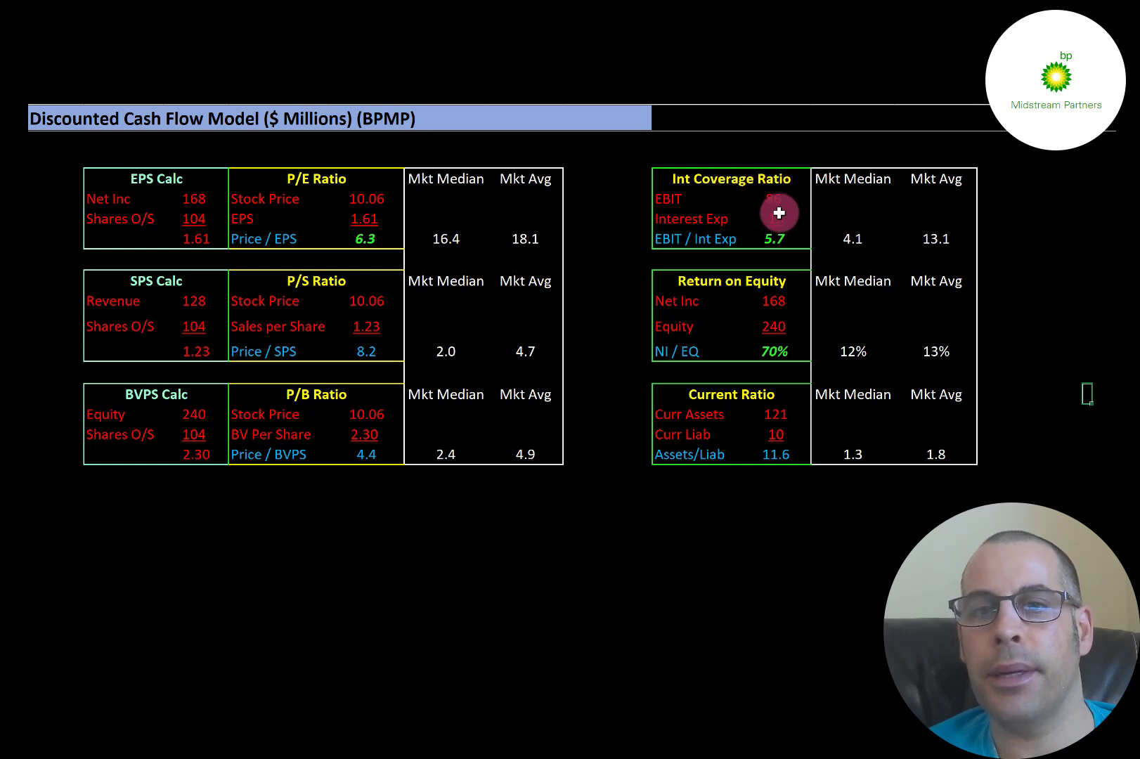
scroll(down, 3)
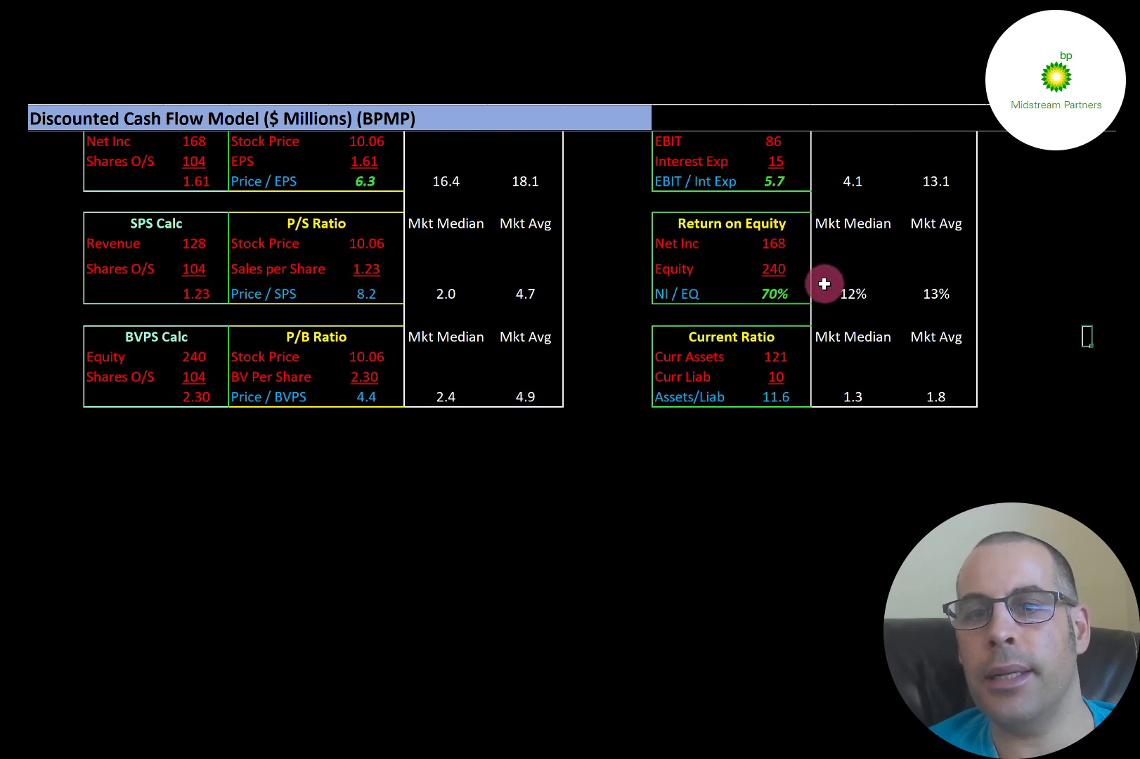
mouse_move(913, 268)
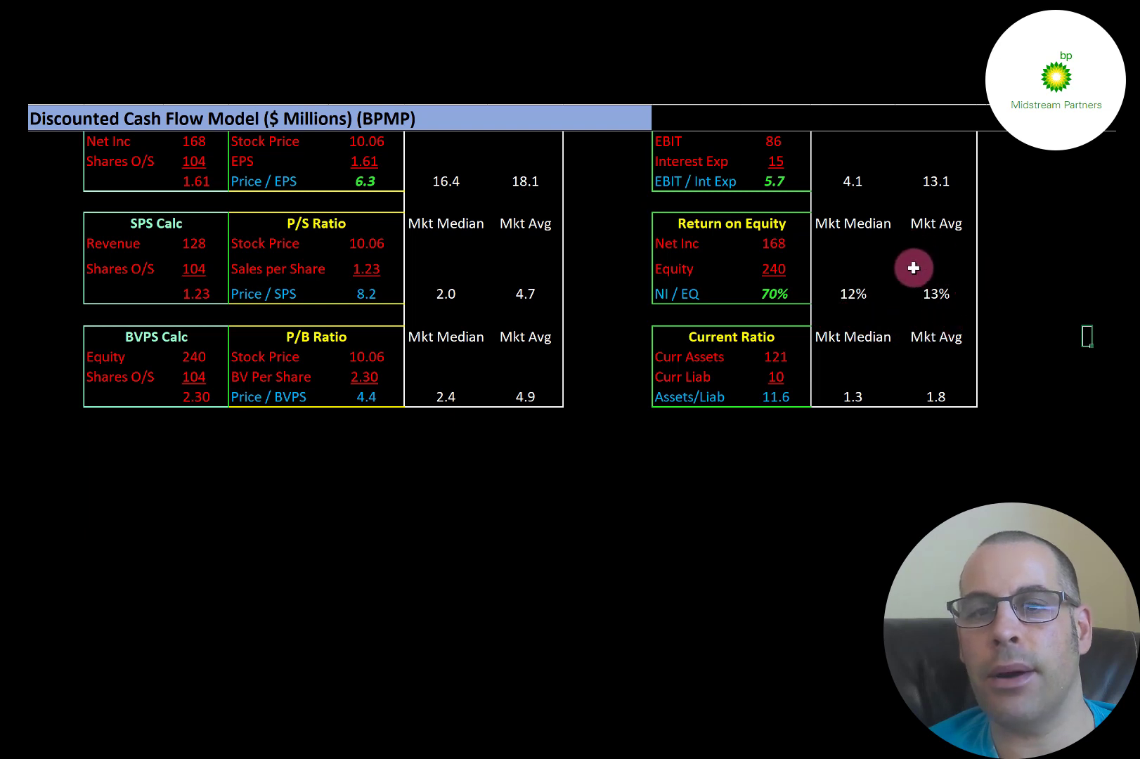
mouse_move(759, 274)
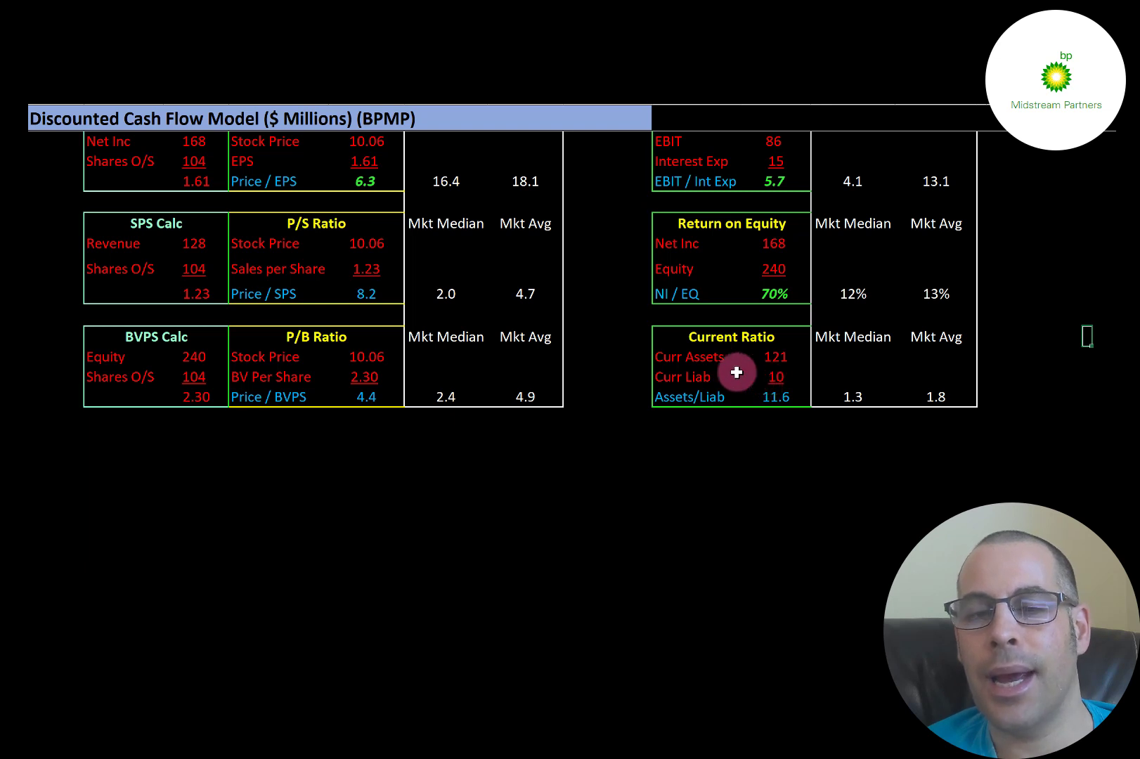
mouse_move(728, 413)
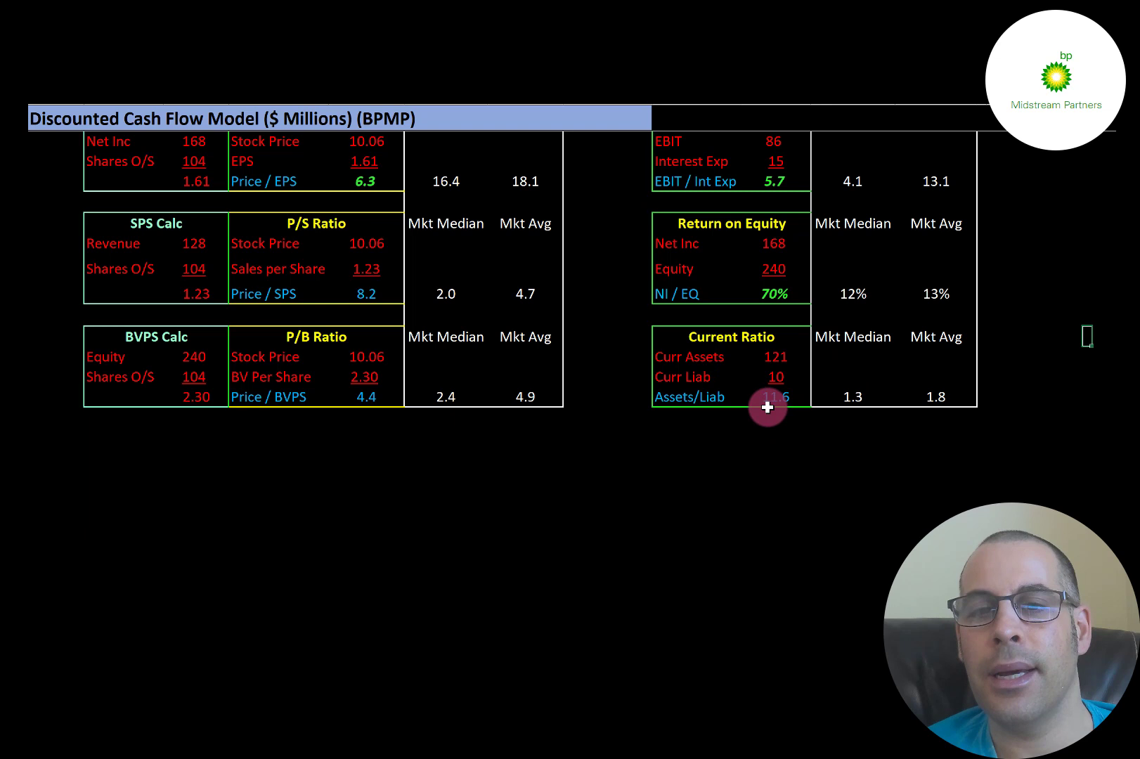
mouse_move(761, 373)
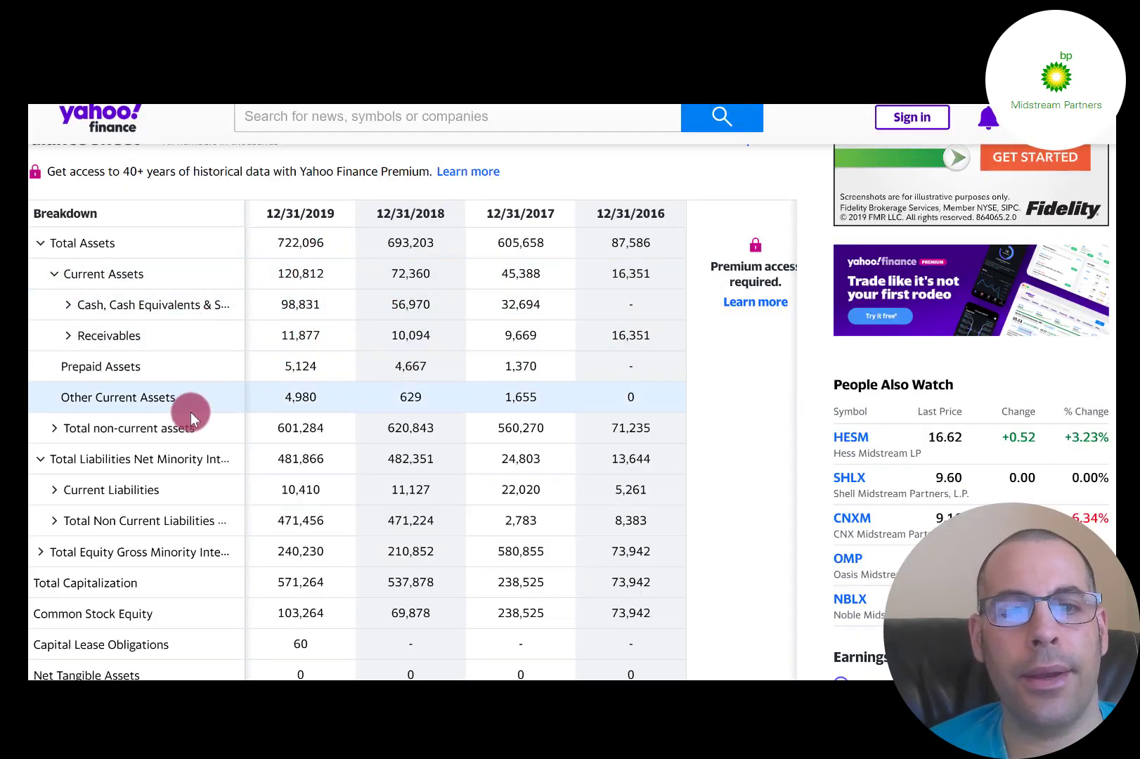
mouse_move(338, 498)
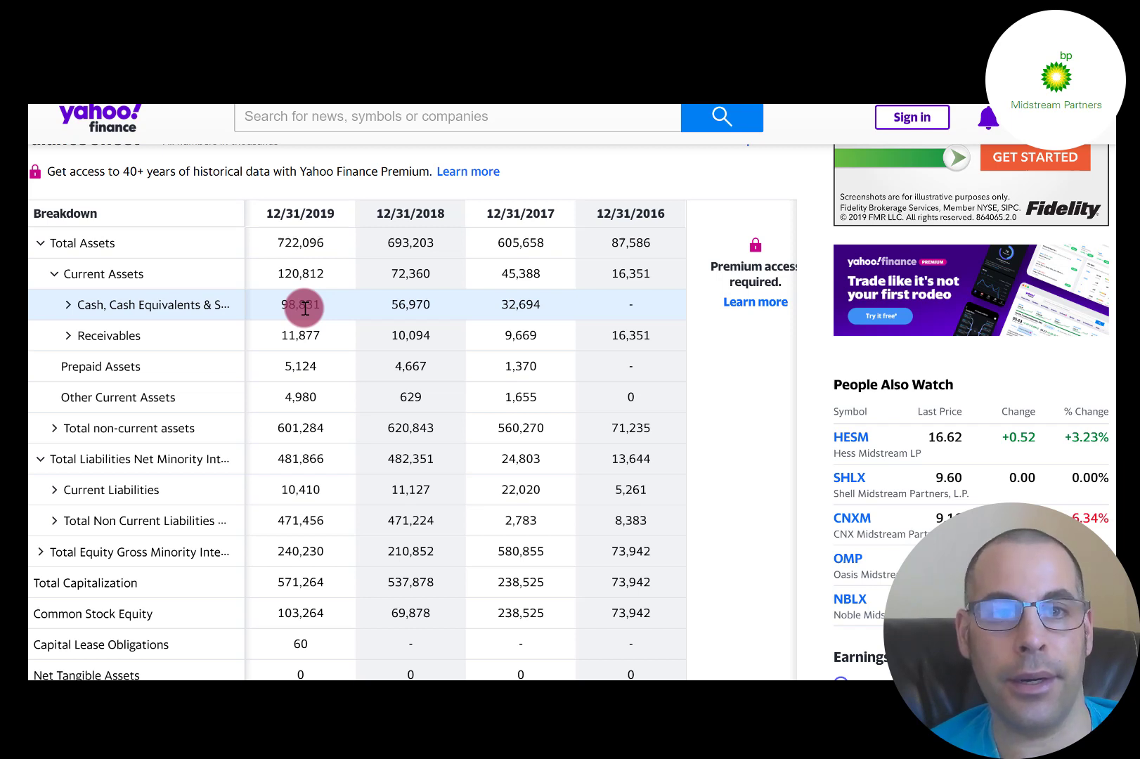
mouse_move(255, 427)
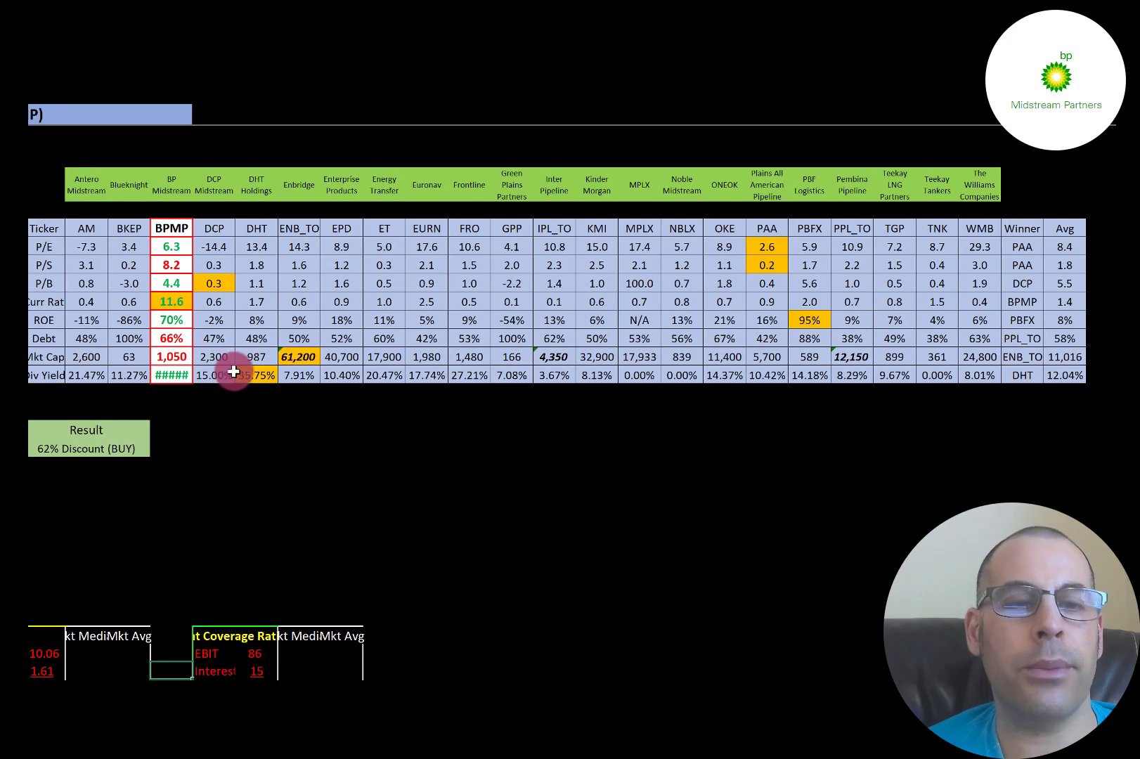
mouse_move(164, 144)
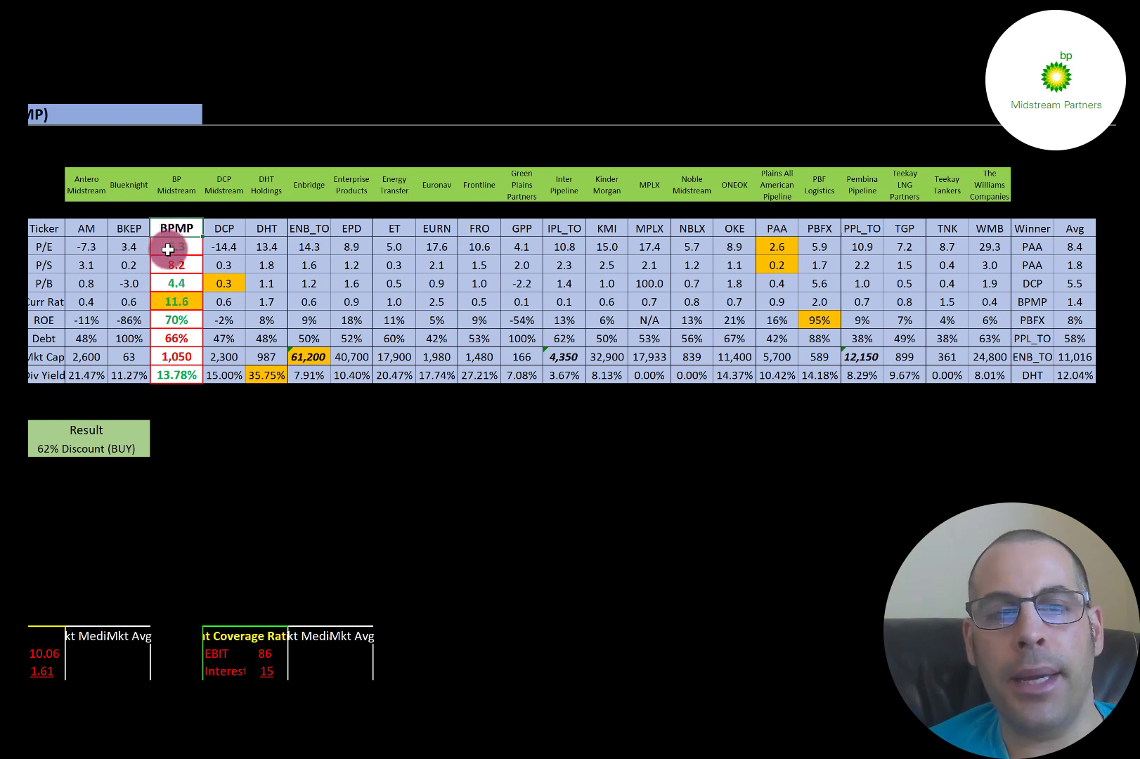
mouse_move(928, 208)
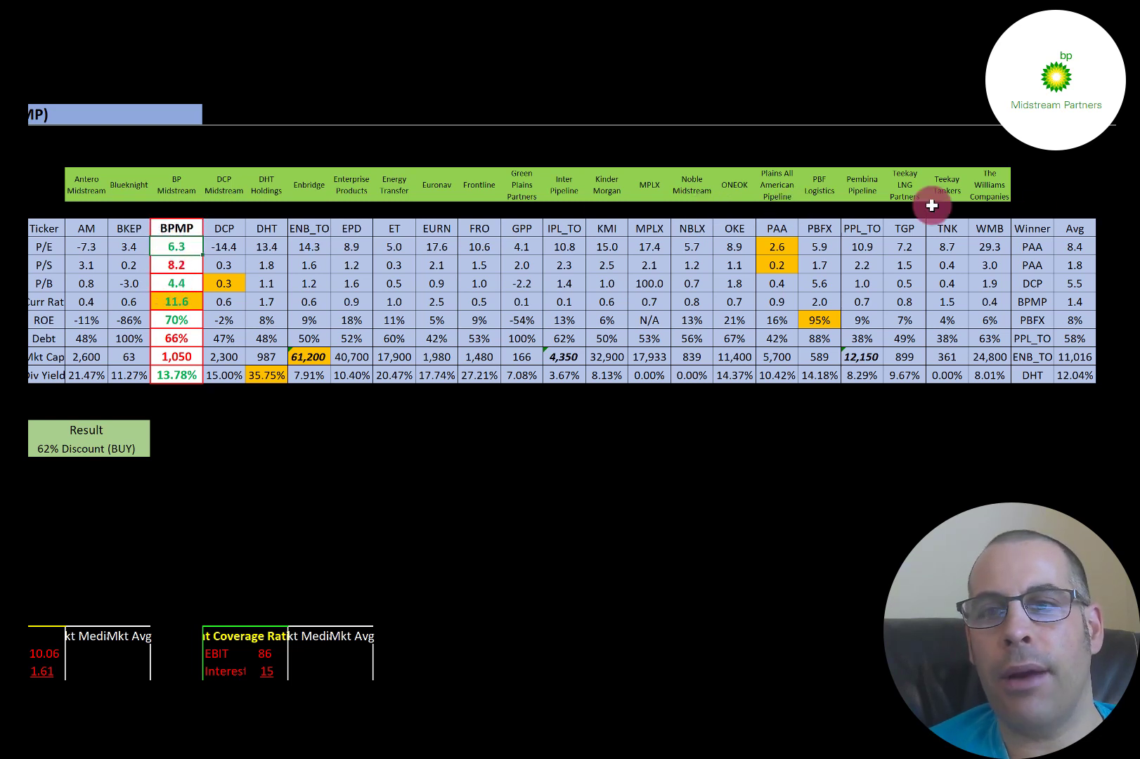
mouse_move(258, 247)
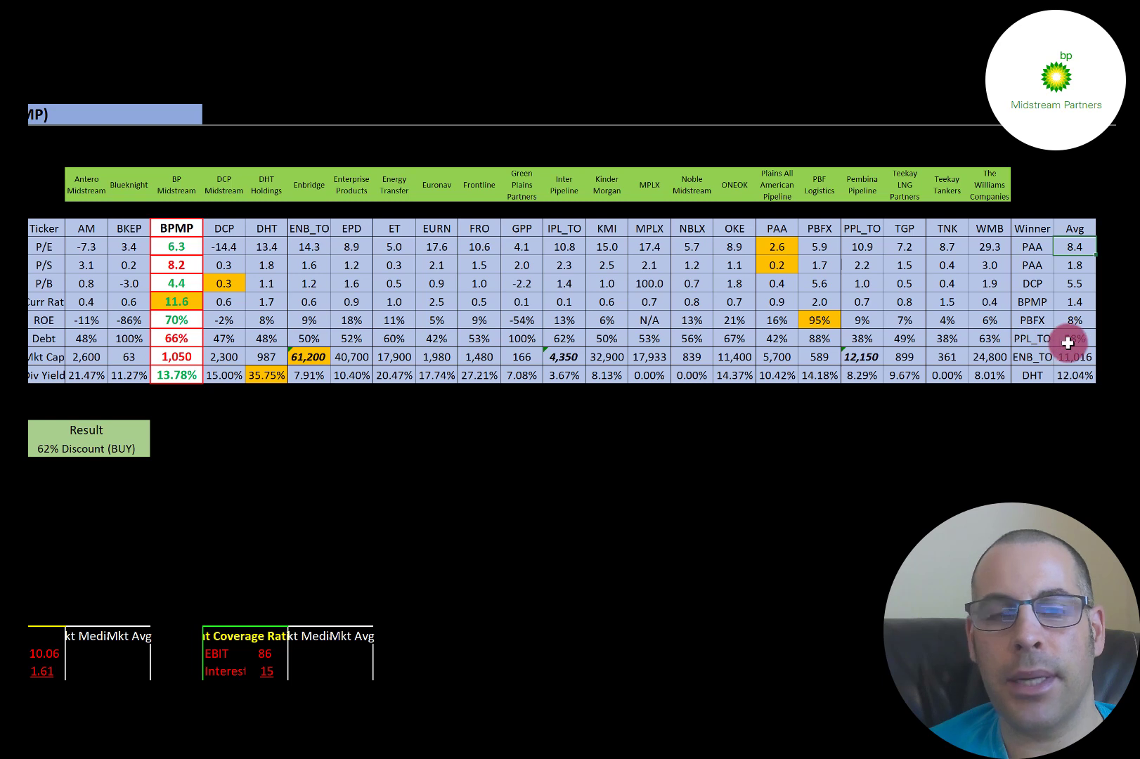
mouse_move(184, 335)
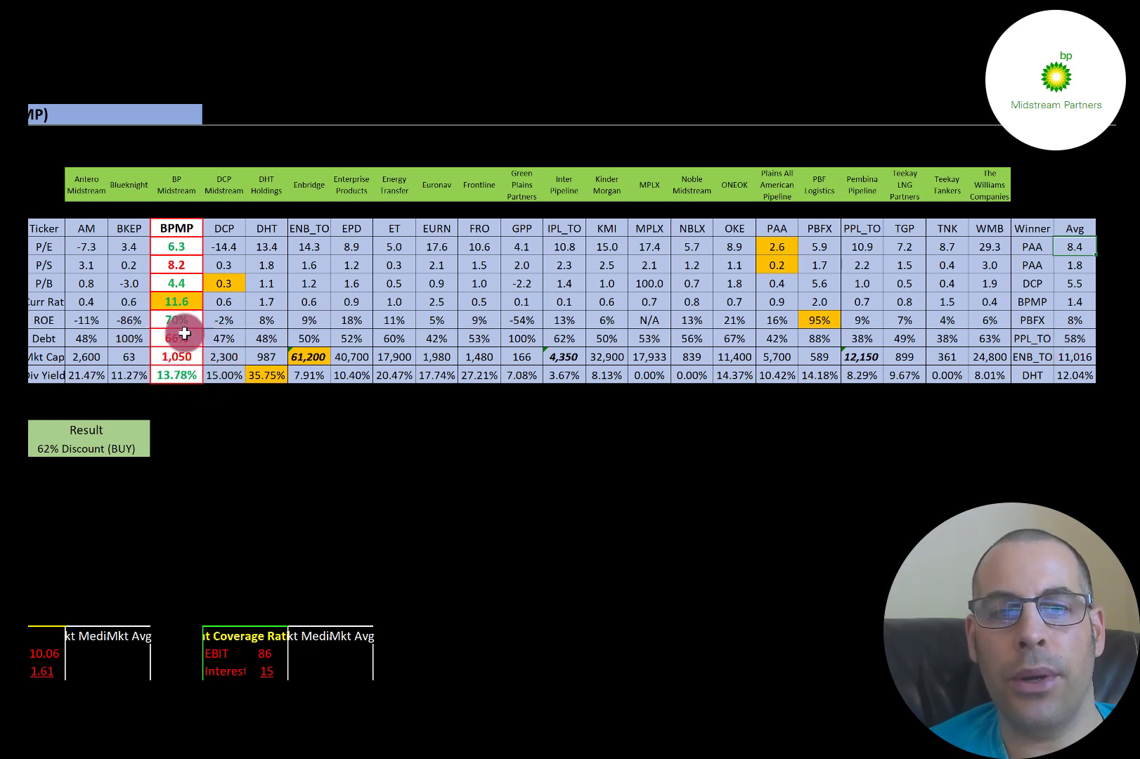
mouse_move(894, 356)
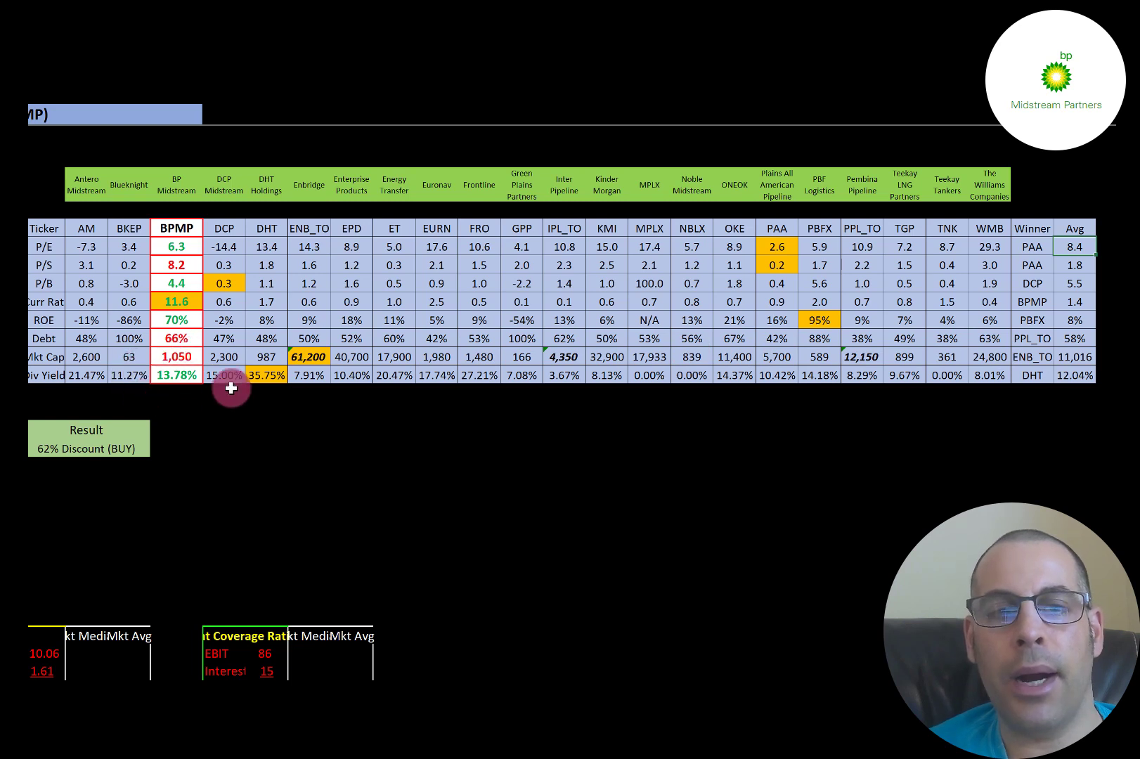
mouse_move(117, 377)
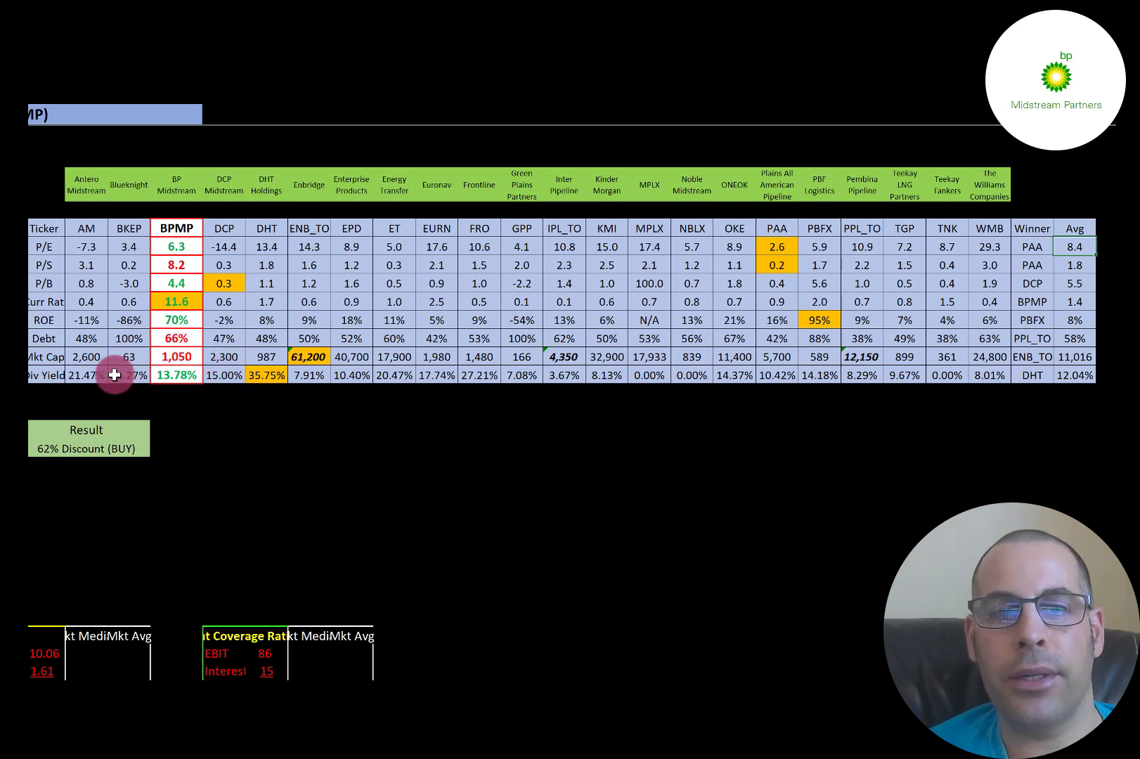
mouse_move(1094, 377)
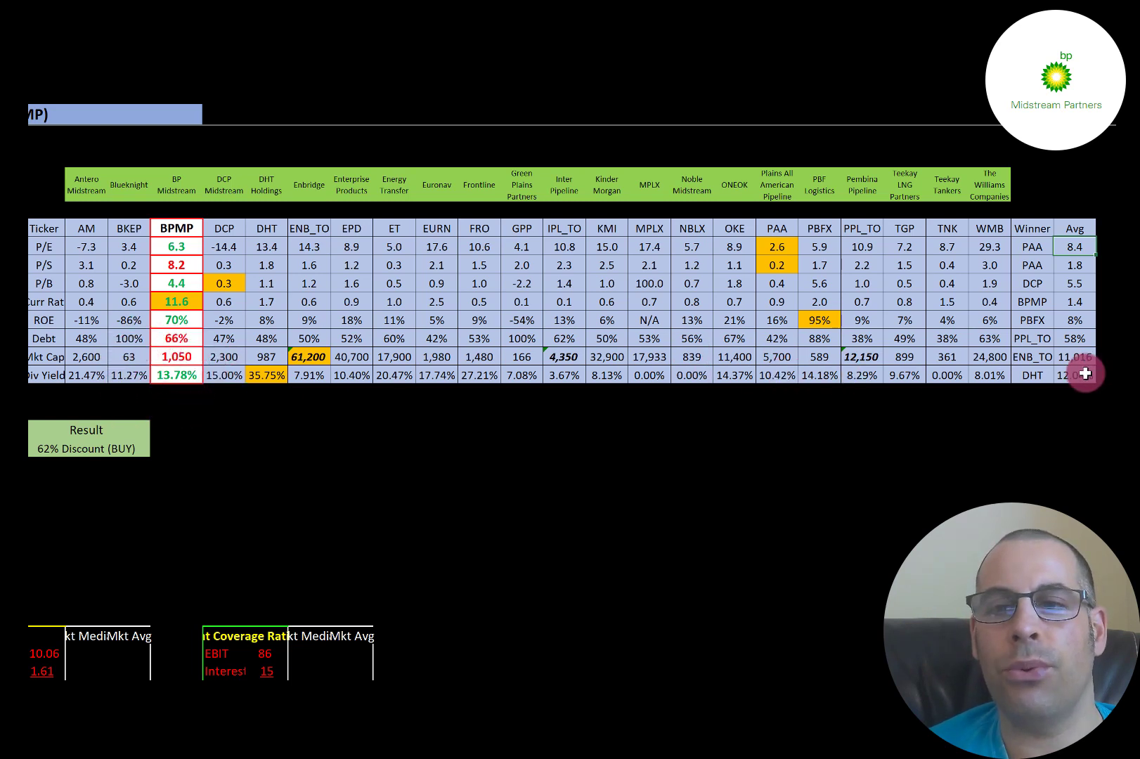